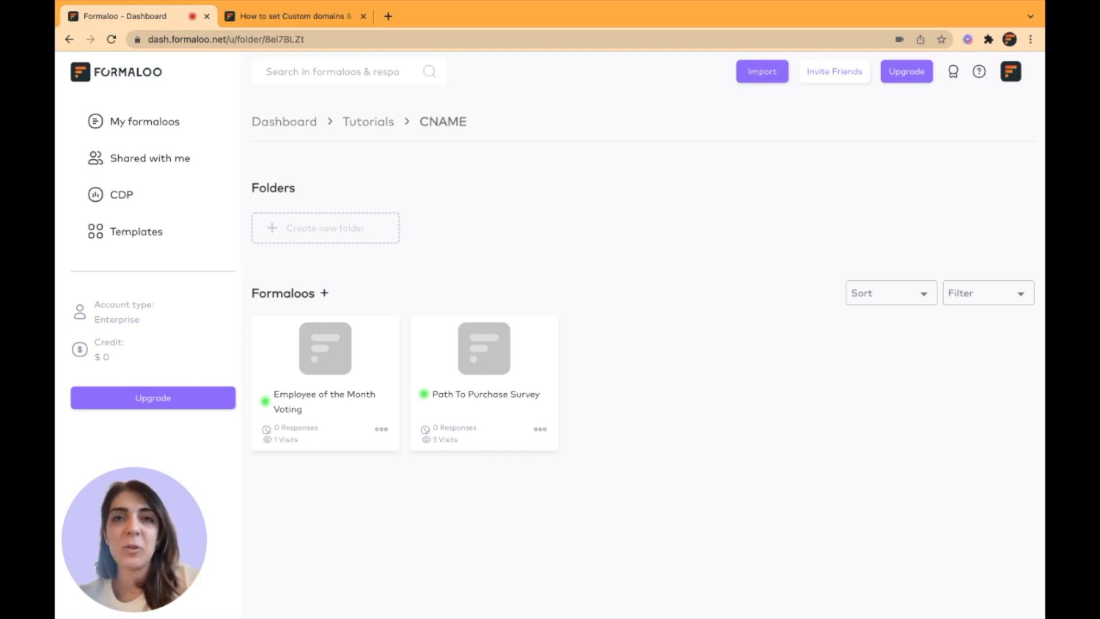
mouse_move(652, 559)
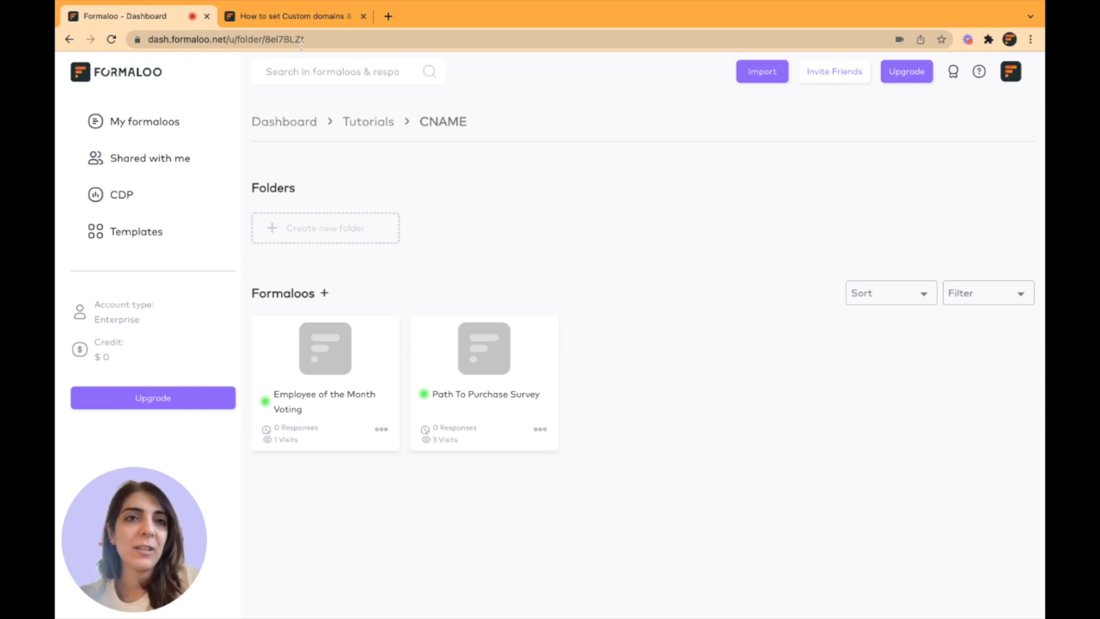
Read the Formaloo 'How to set Custom domains' article, scrolling through its CNAME instructions to the FAQs
click(287, 15)
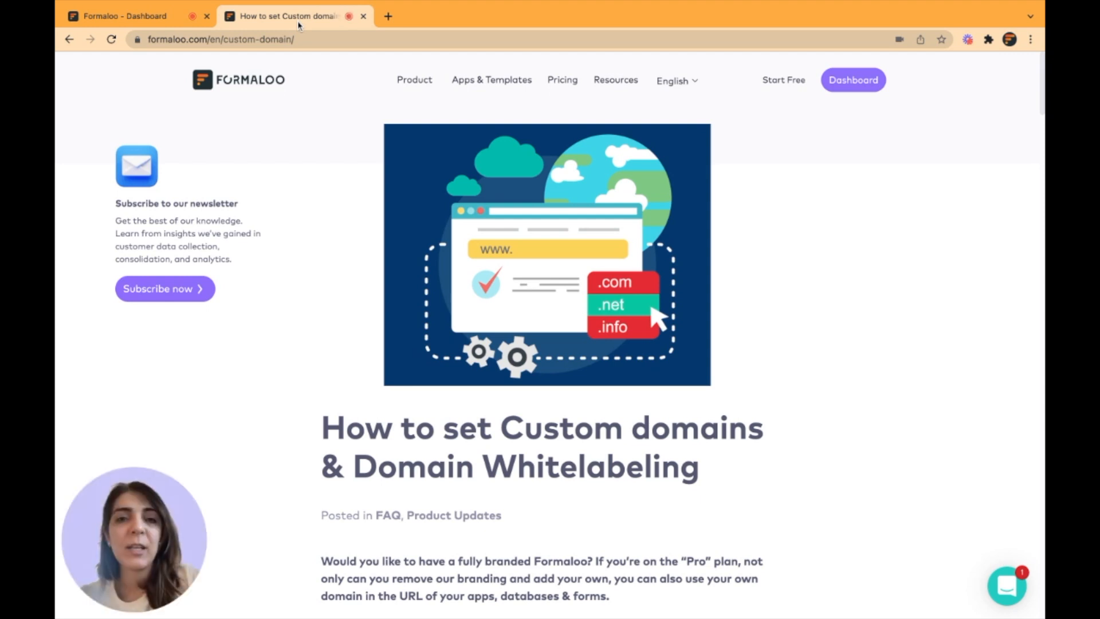
scroll(down, 3)
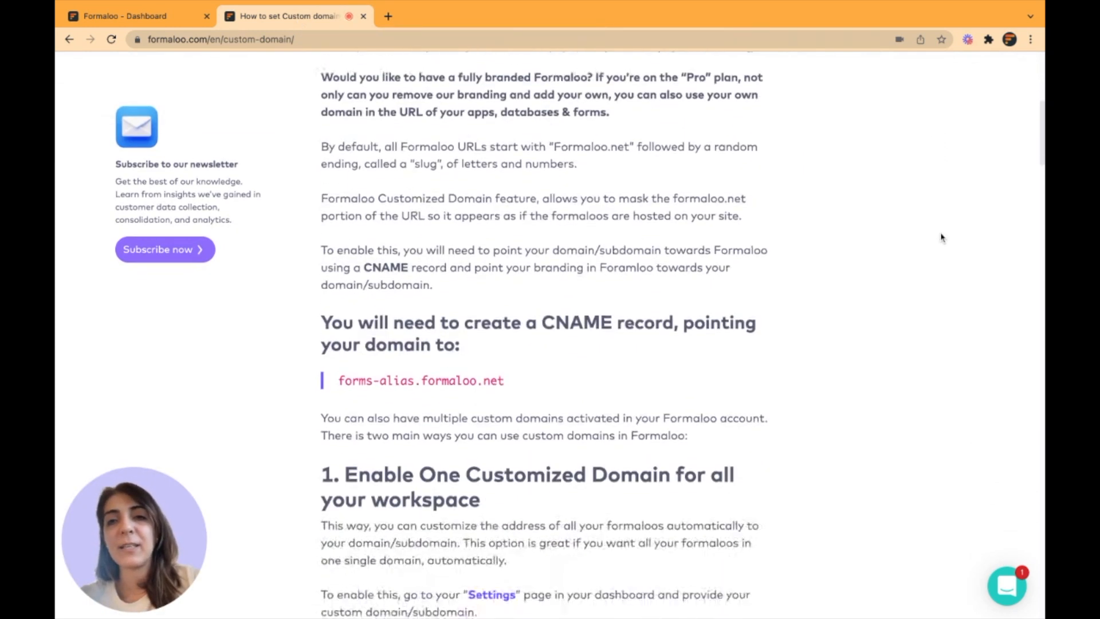
scroll(down, 3)
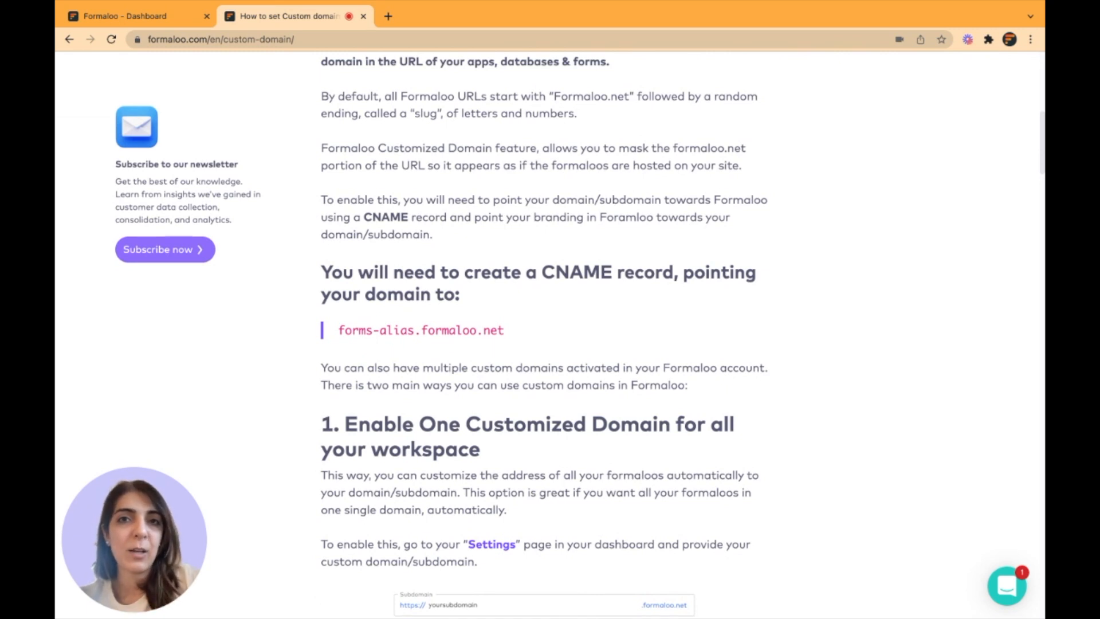
scroll(down, 3)
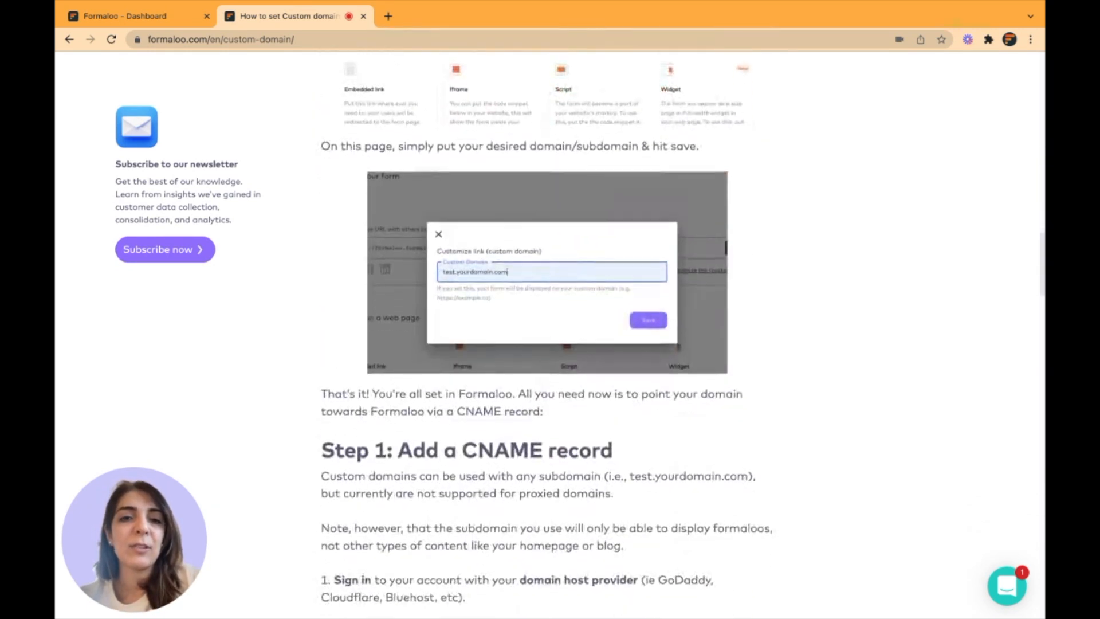
scroll(down, 3)
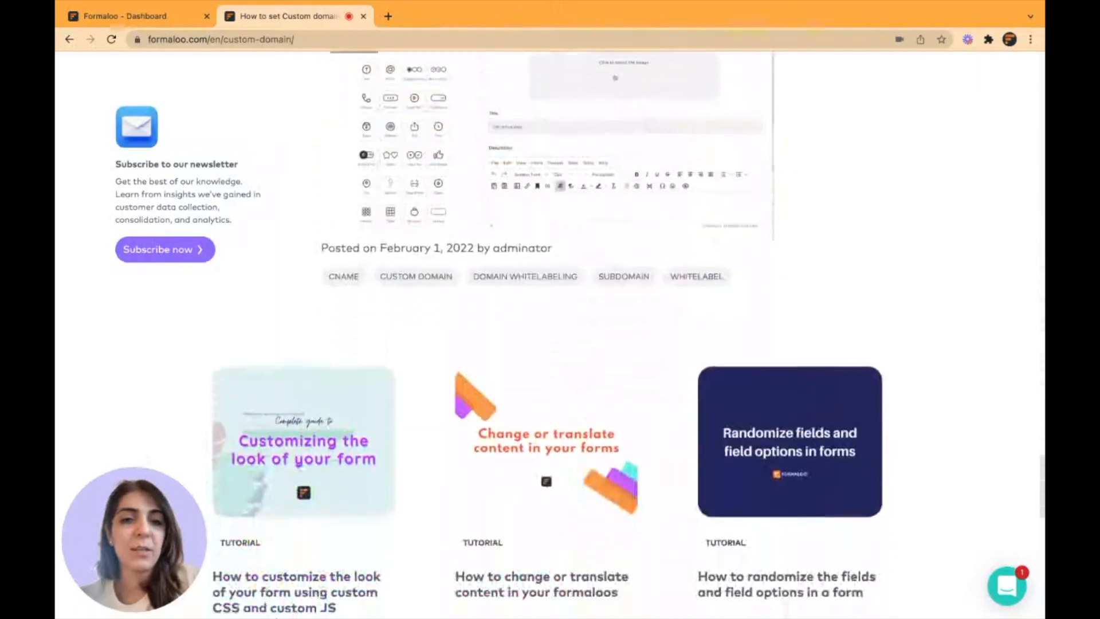
scroll(up, 3)
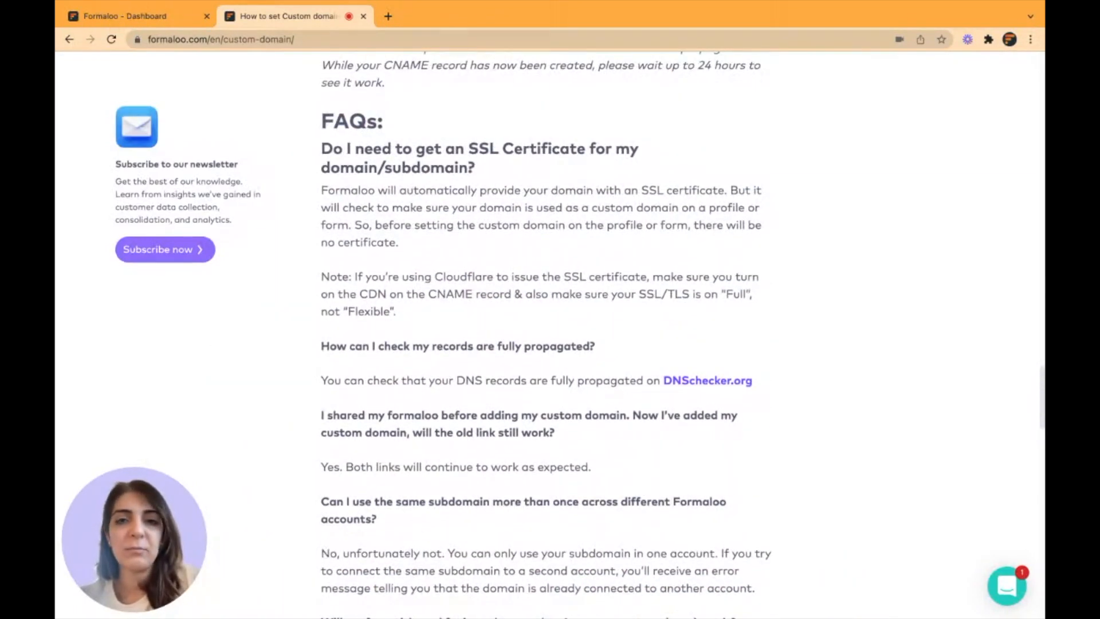
scroll(up, 3)
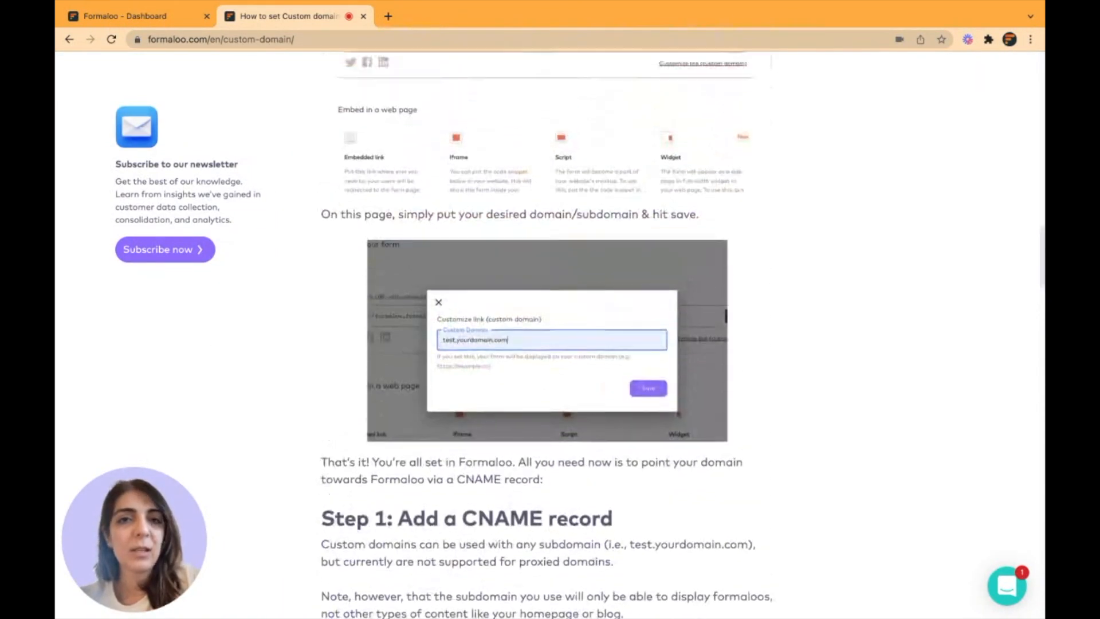
scroll(up, 3)
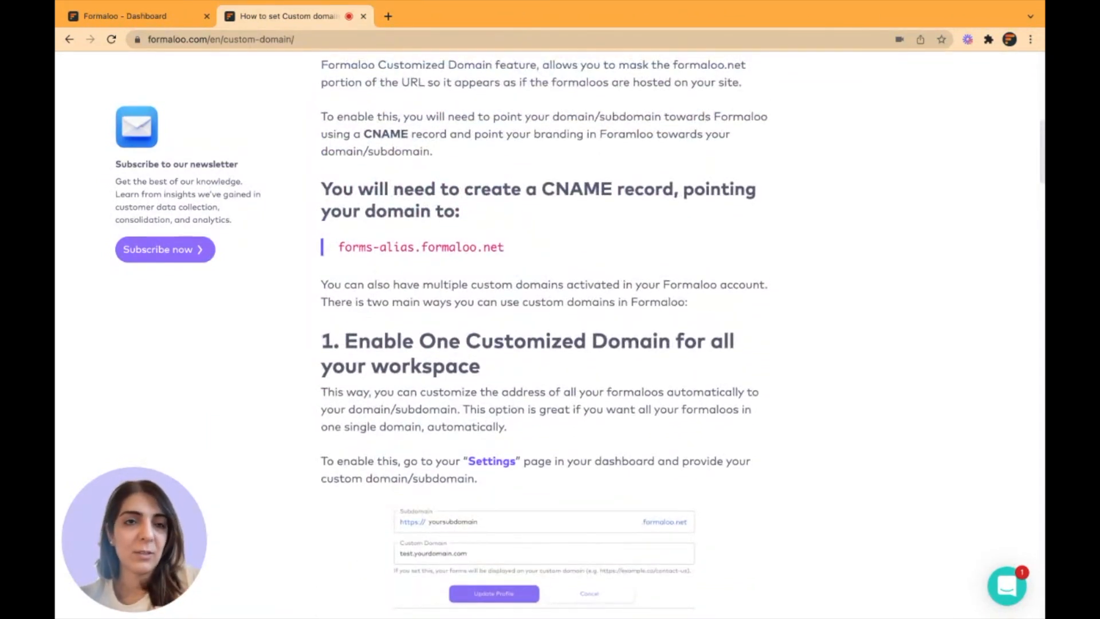
scroll(down, 3)
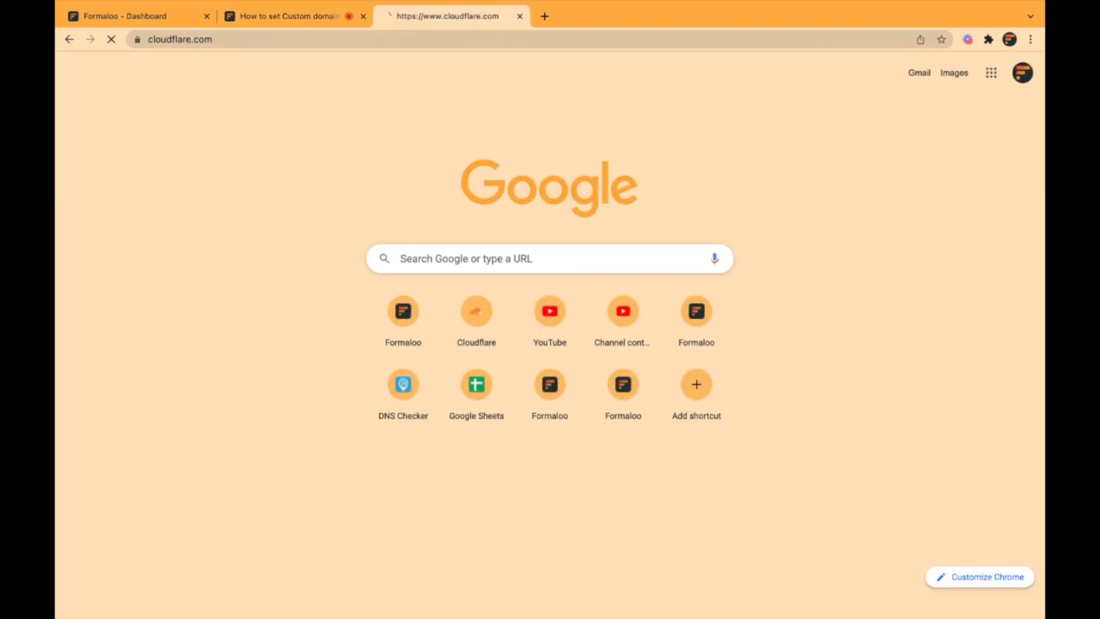
Log in to Cloudflare and open the rangoor.com website overview
click(476, 311)
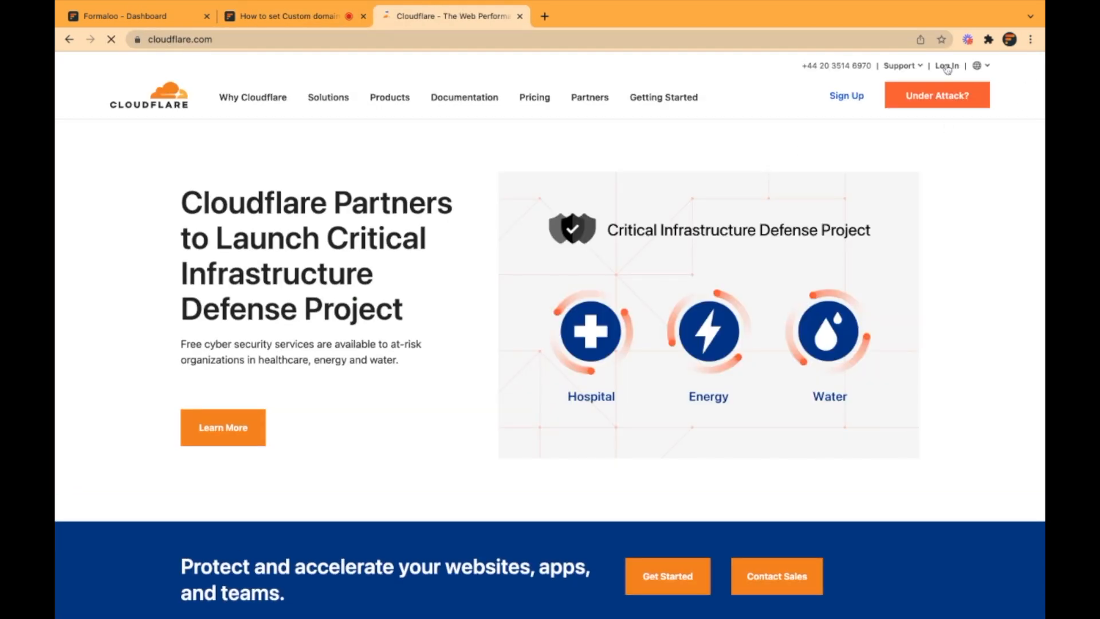
click(947, 66)
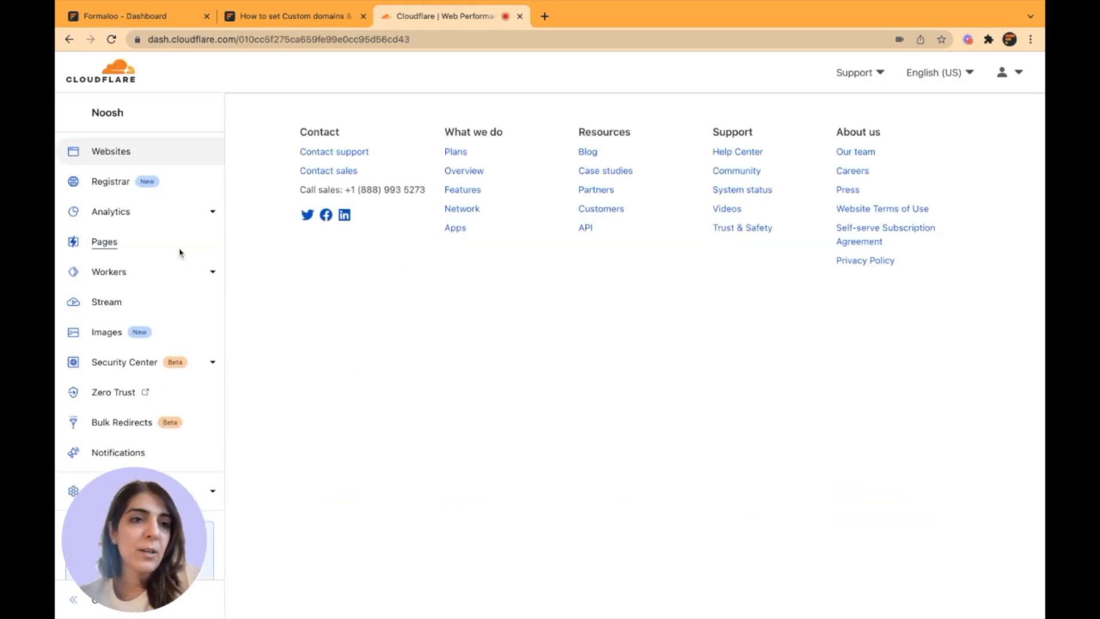
click(110, 151)
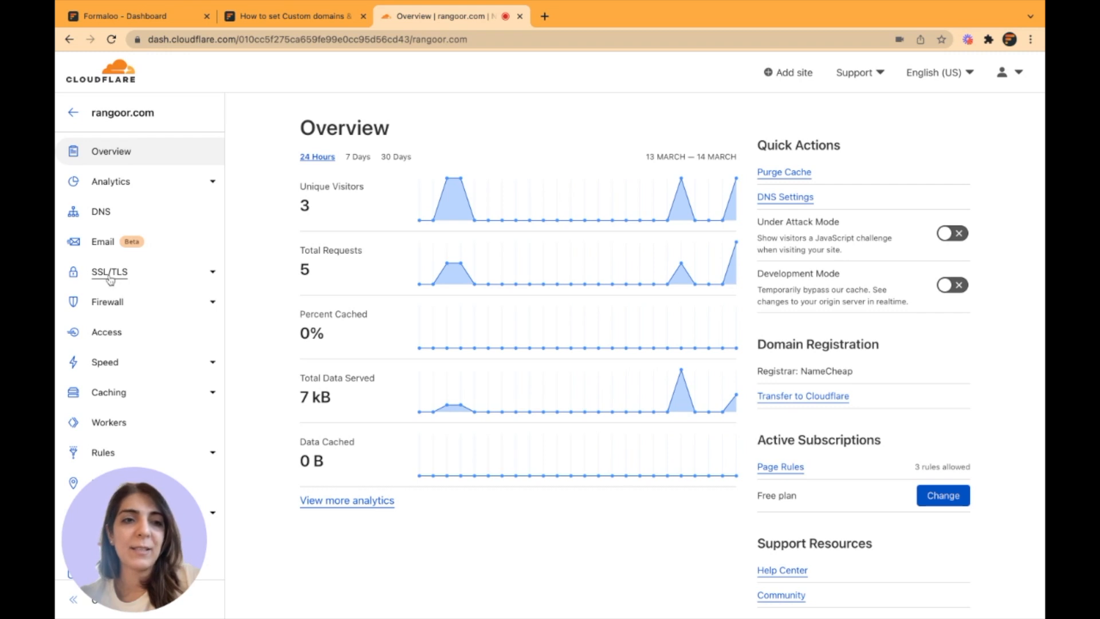
View the rangoor.com SSL/TLS overview showing encryption mode Full
click(109, 273)
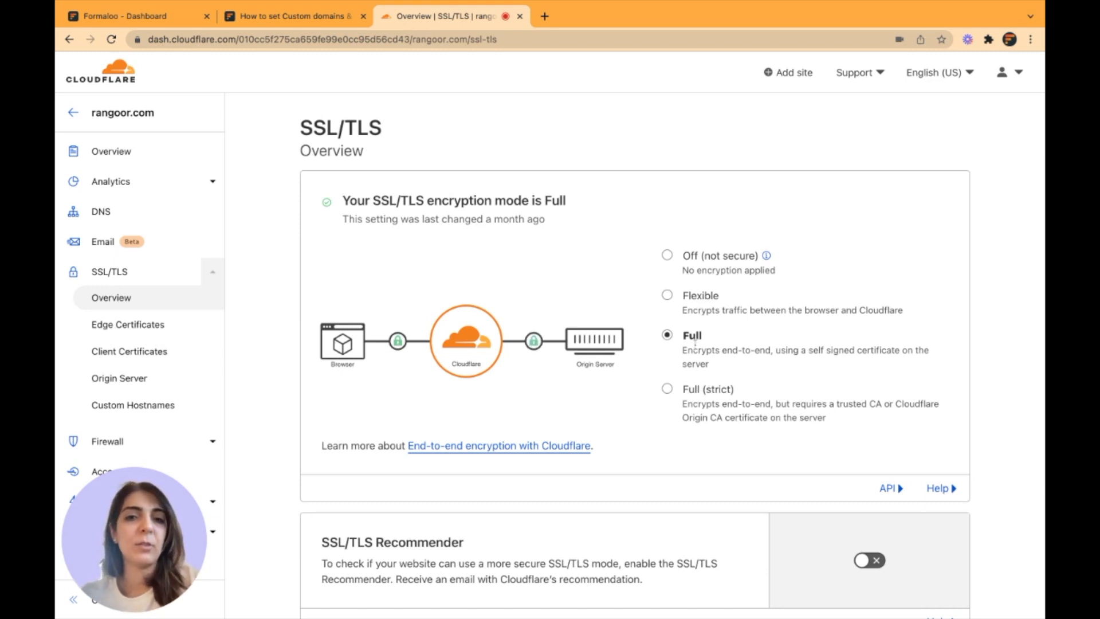
mouse_move(100, 216)
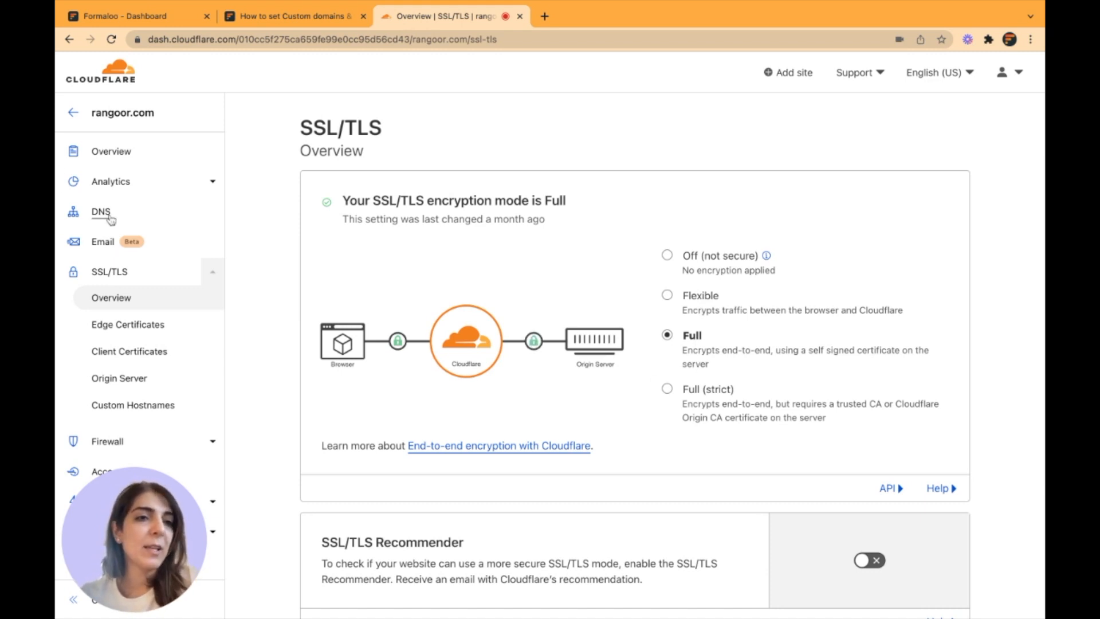
mouse_move(102, 217)
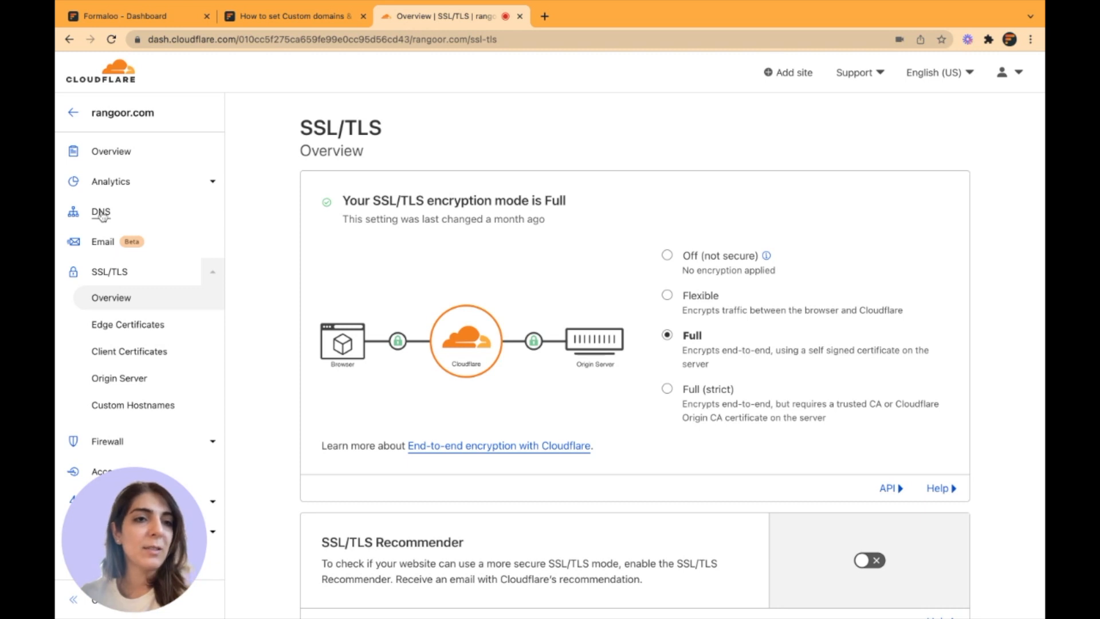
Inspect the four rangoor.com CNAME records to forms-alias.formaloo.net, selecting 'business', then return to Formaloo
click(100, 212)
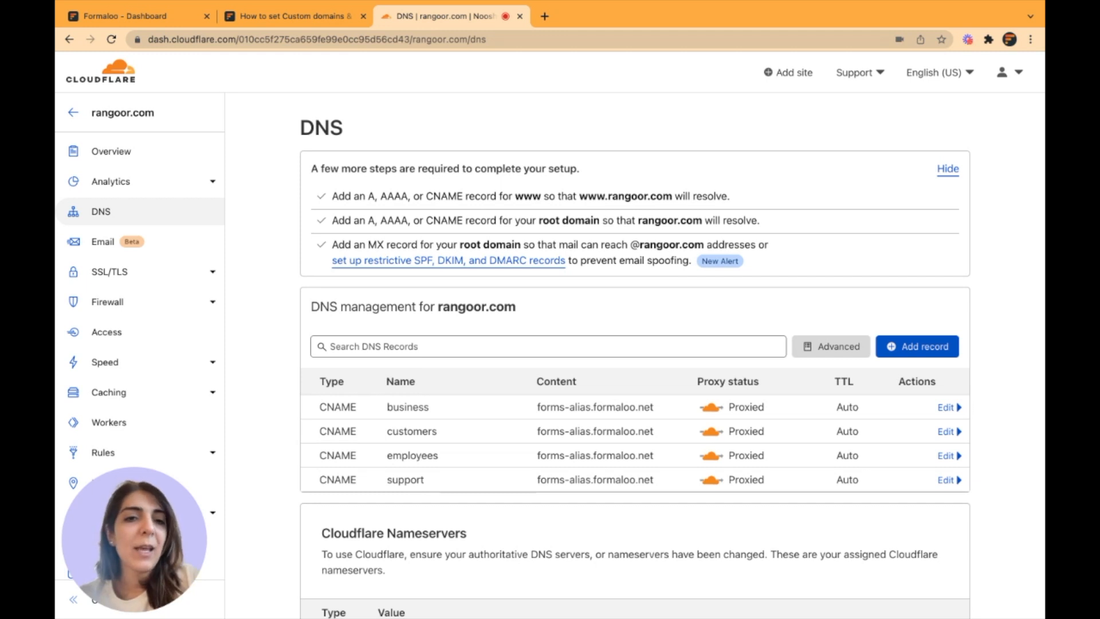
scroll(down, 3)
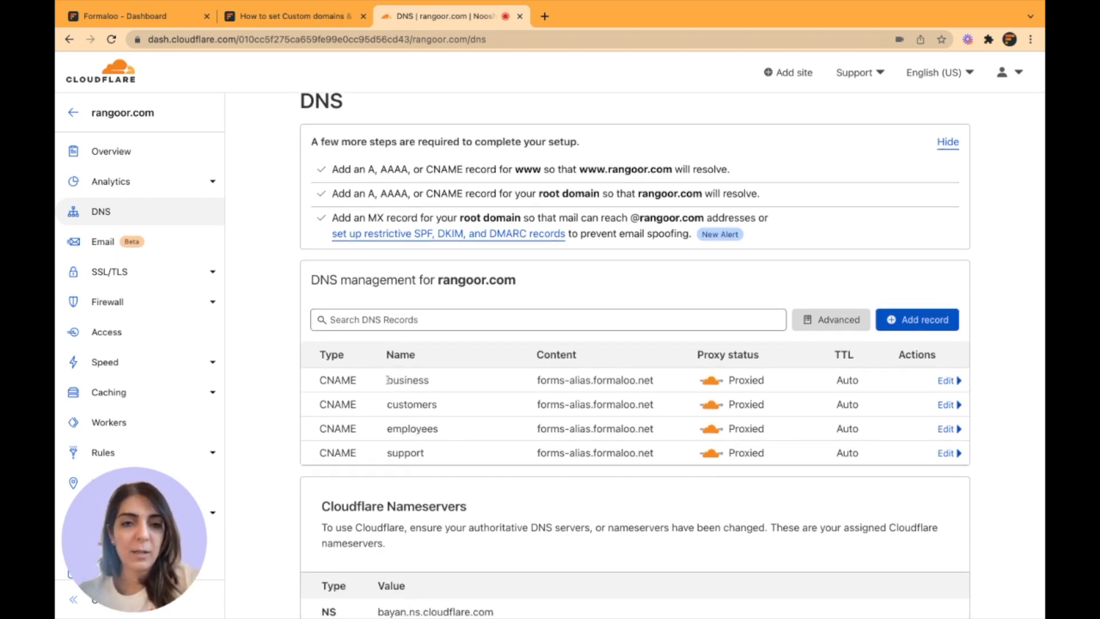
double_click(407, 379)
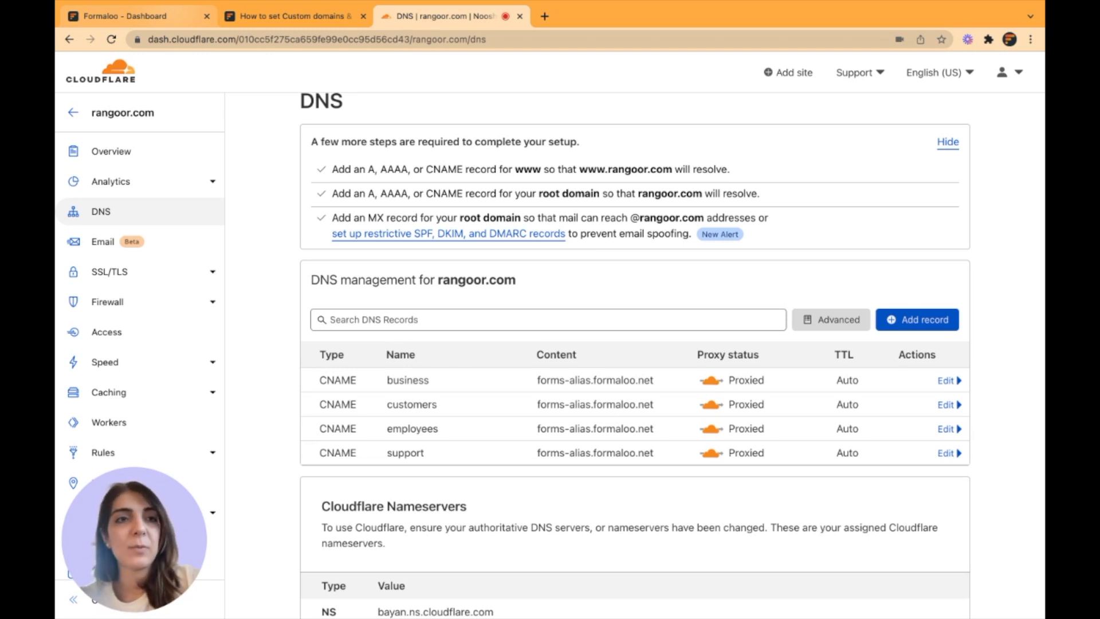
click(133, 16)
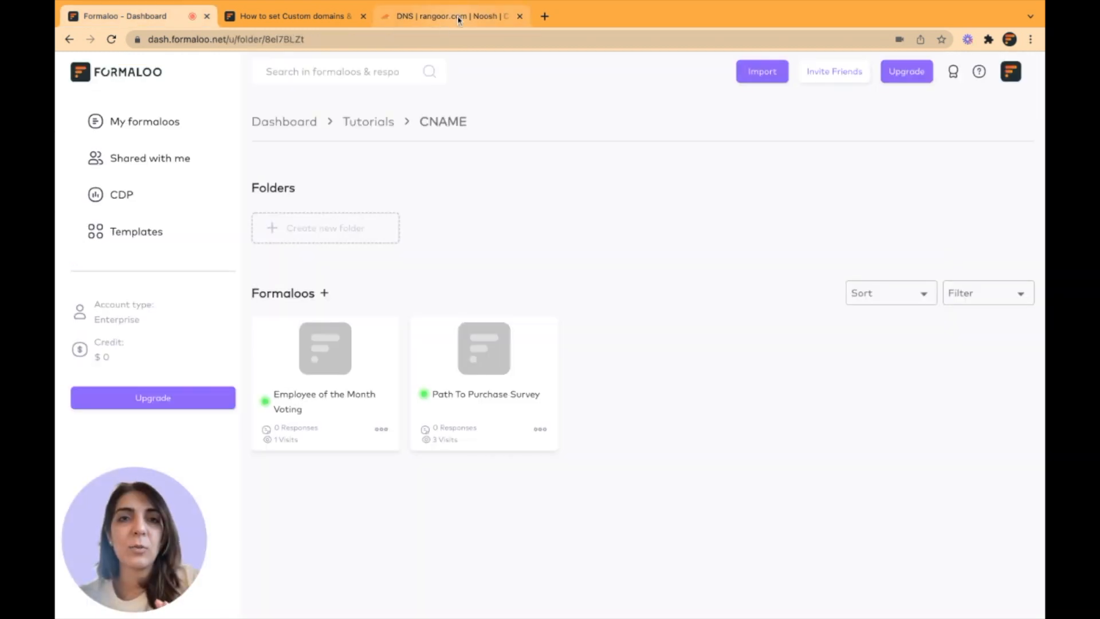
click(449, 15)
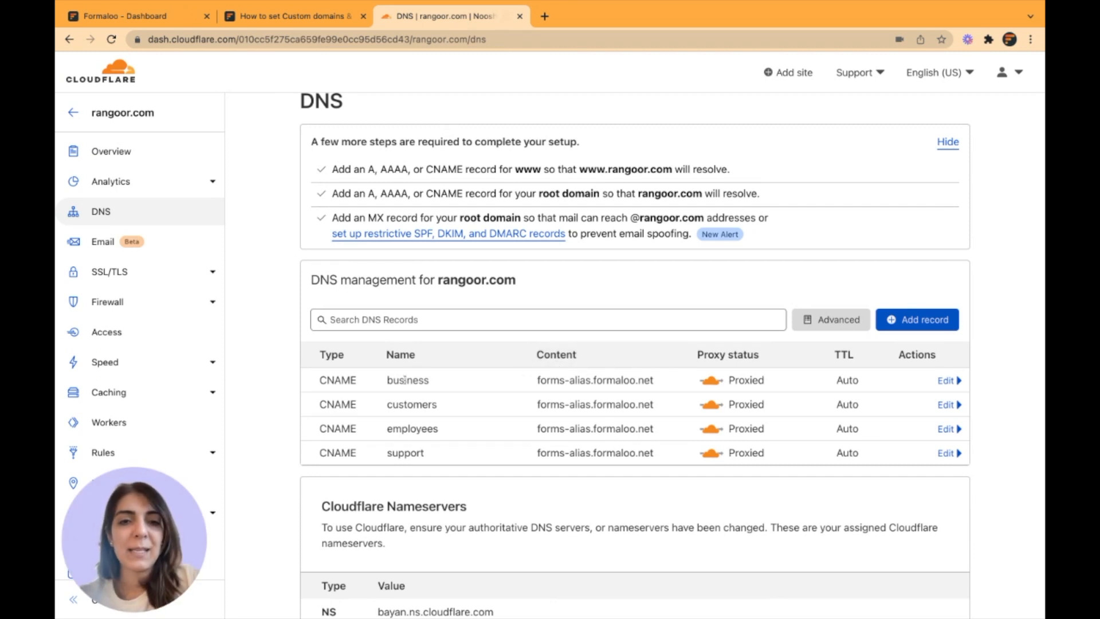
double_click(407, 379)
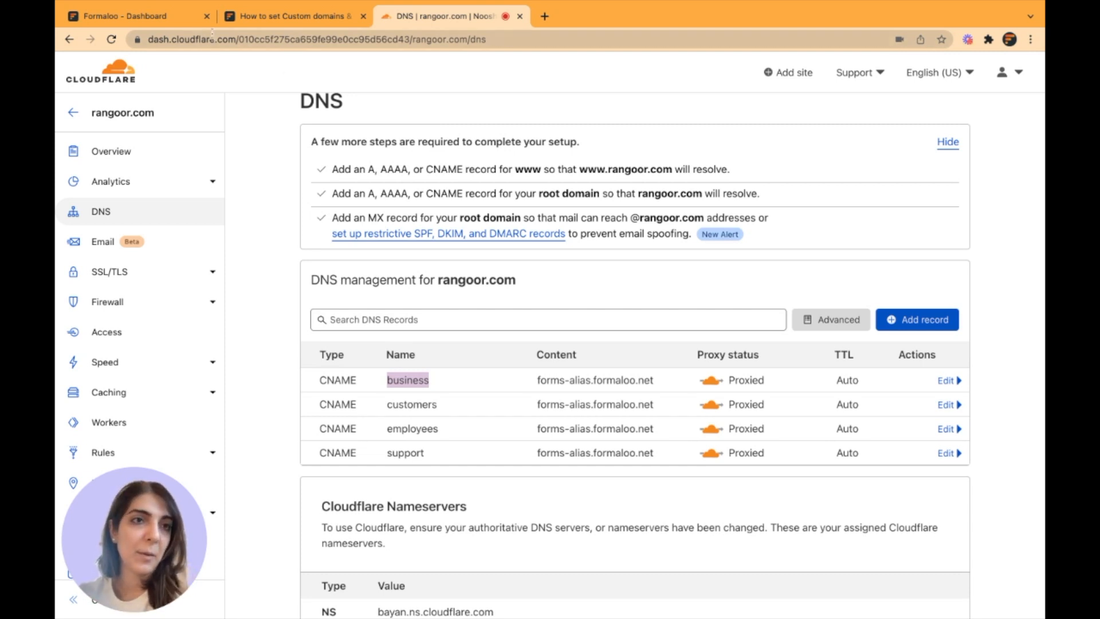
click(126, 16)
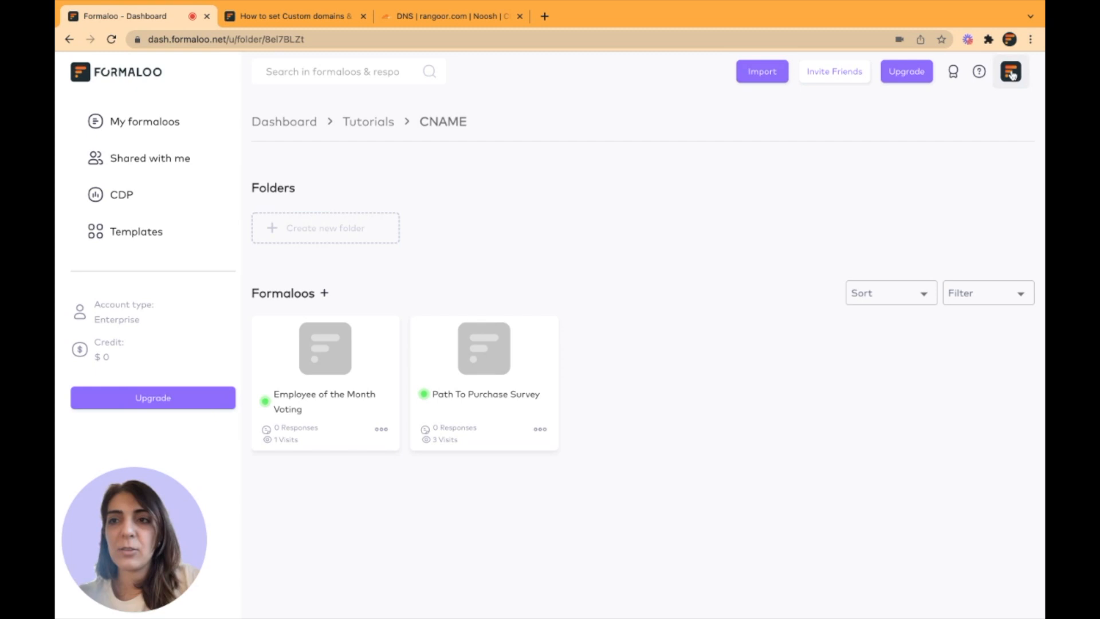
Open My formaloos in a new tab from the account menu and scroll to the forms list
click(1010, 71)
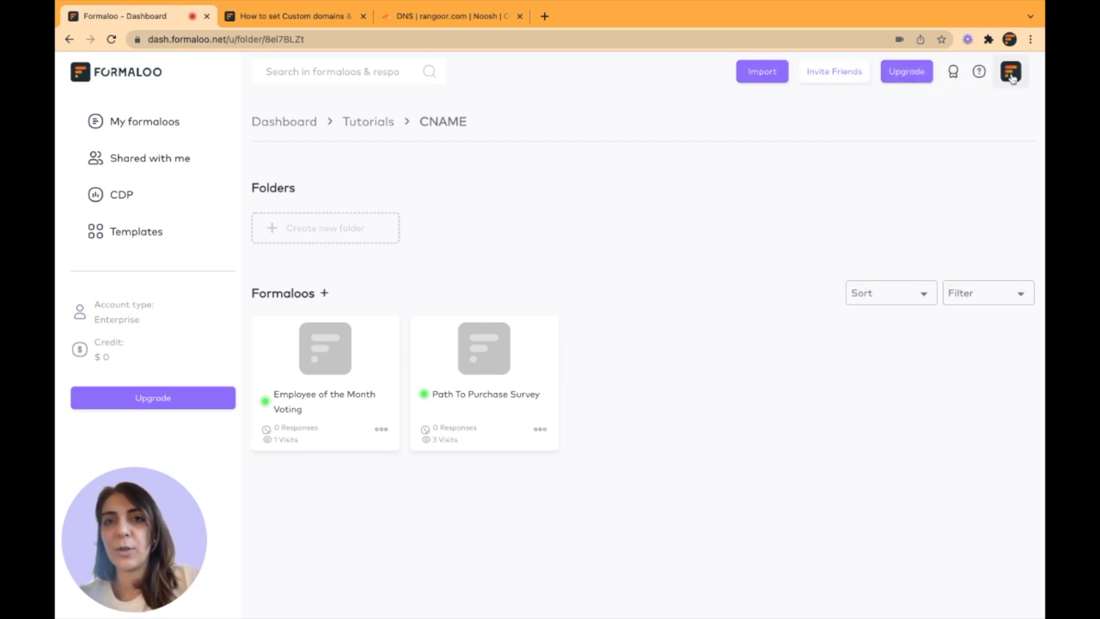
click(1009, 71)
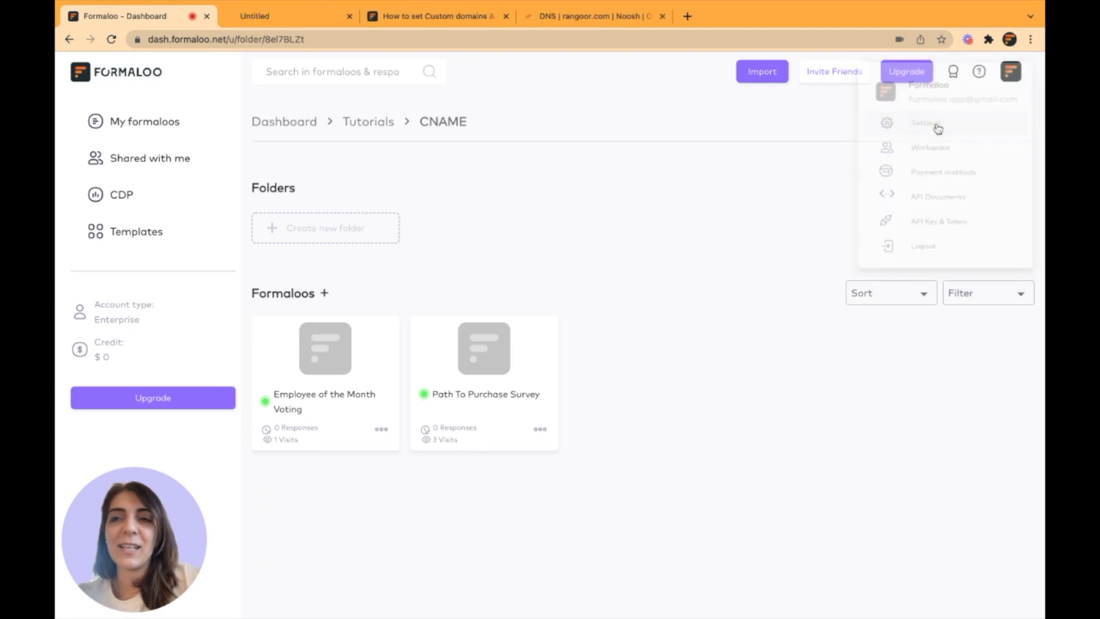
click(925, 123)
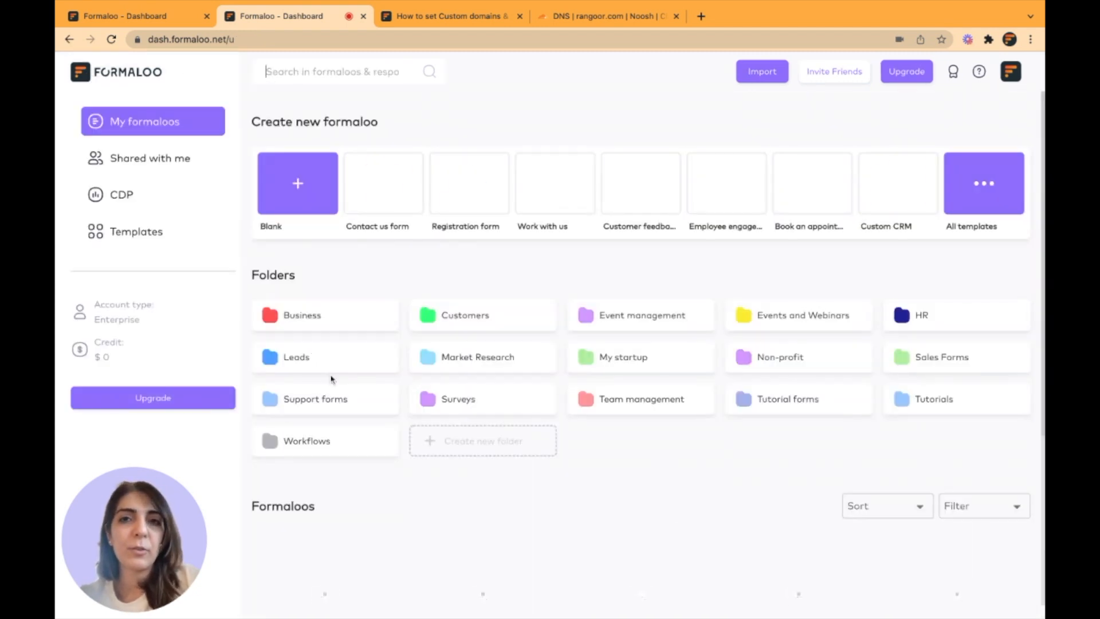
scroll(down, 3)
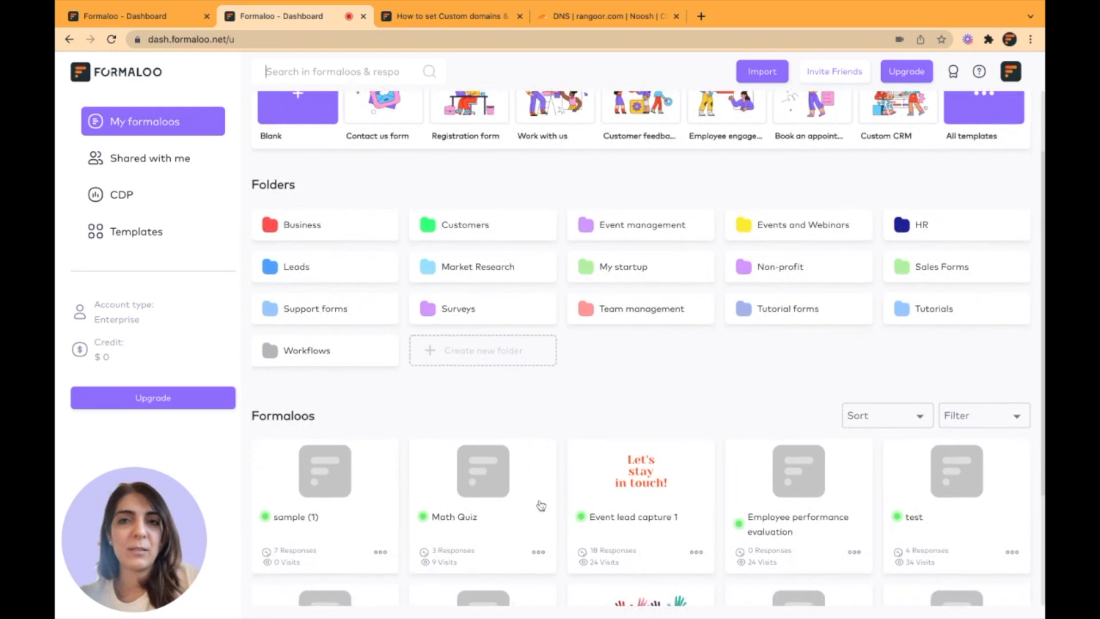
Confirm Event lead capture 1's share link uses business.rangoor.com, then return to its Summary
click(639, 471)
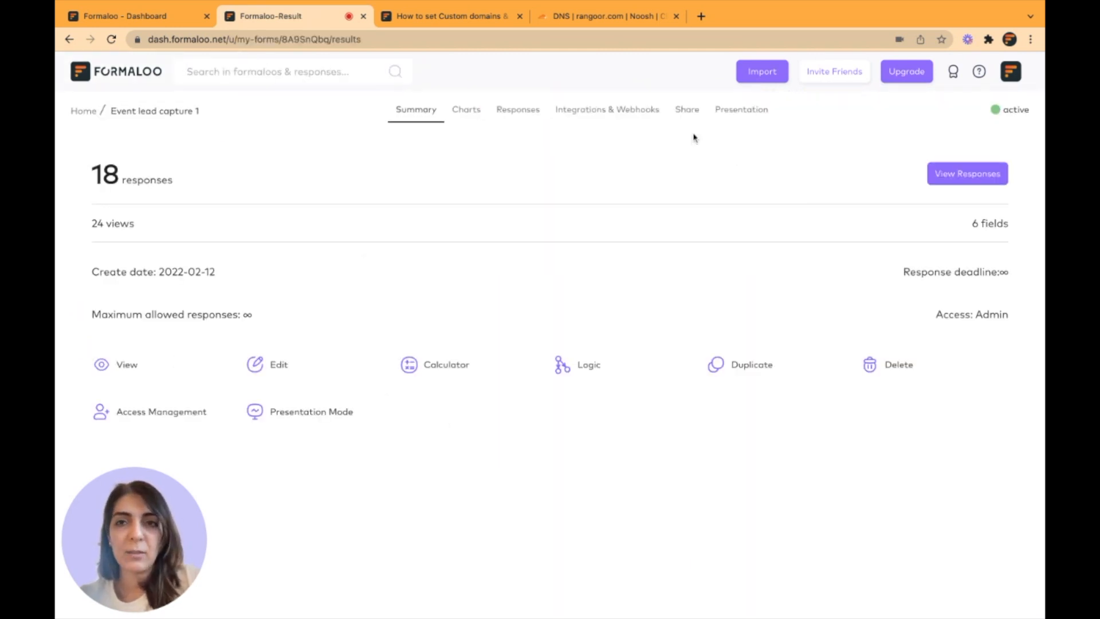
click(686, 110)
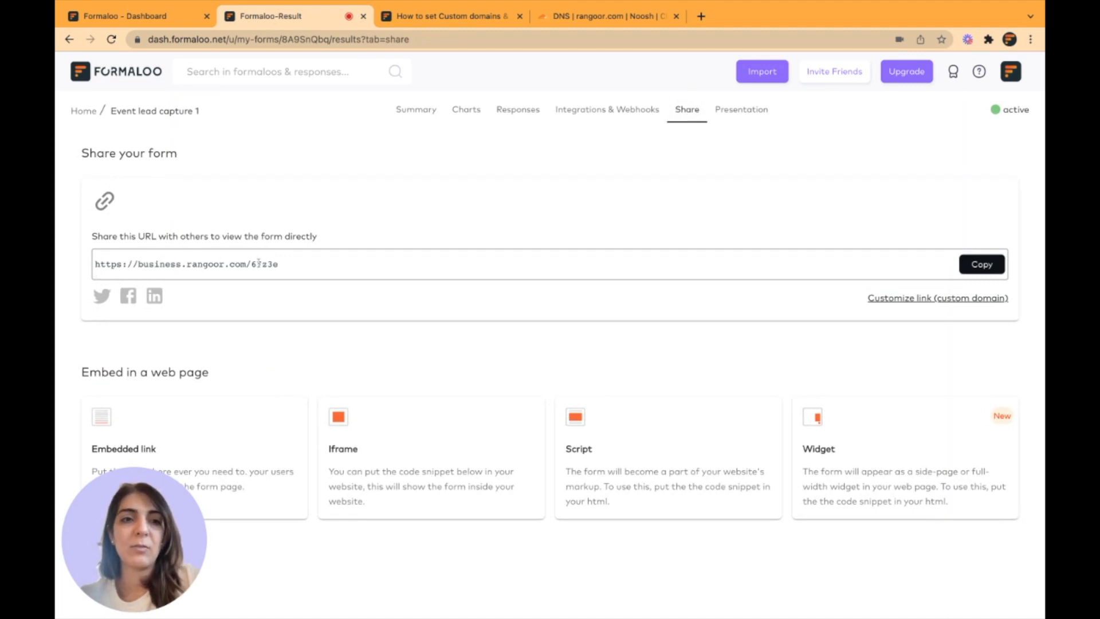
double_click(261, 264)
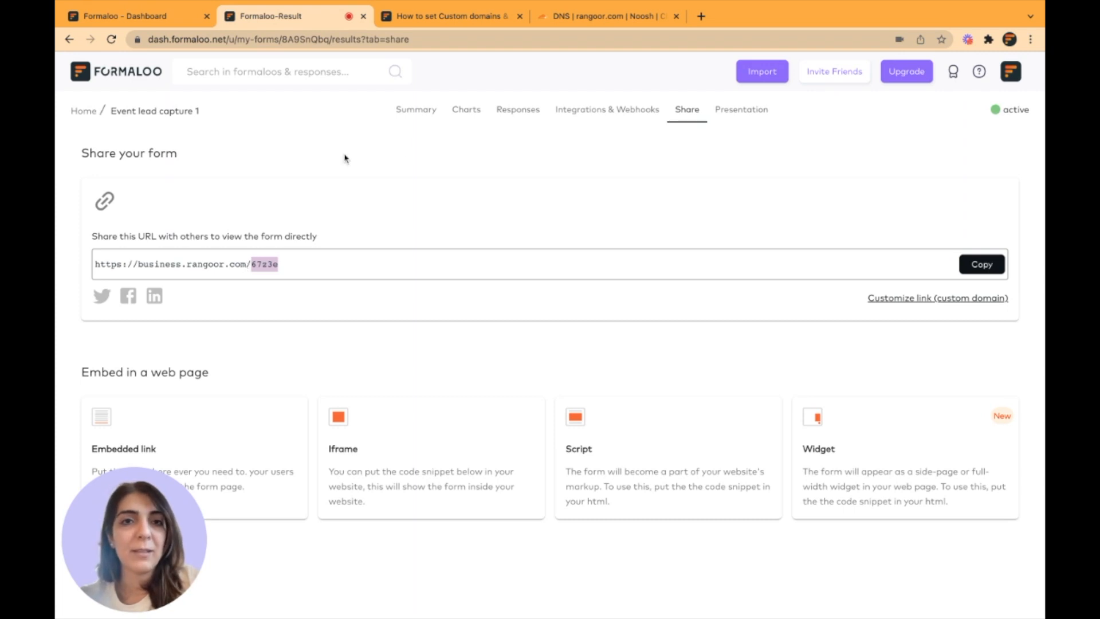
click(415, 110)
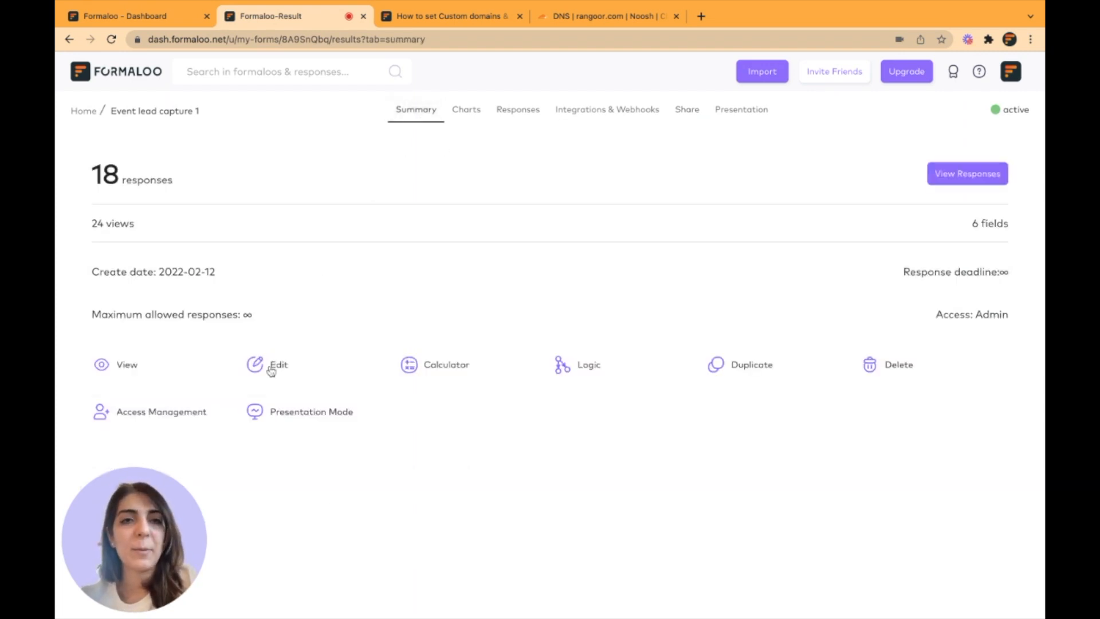
Open Event lead capture 1's editor on Settings to view its custom-domain address 67z3e
click(278, 365)
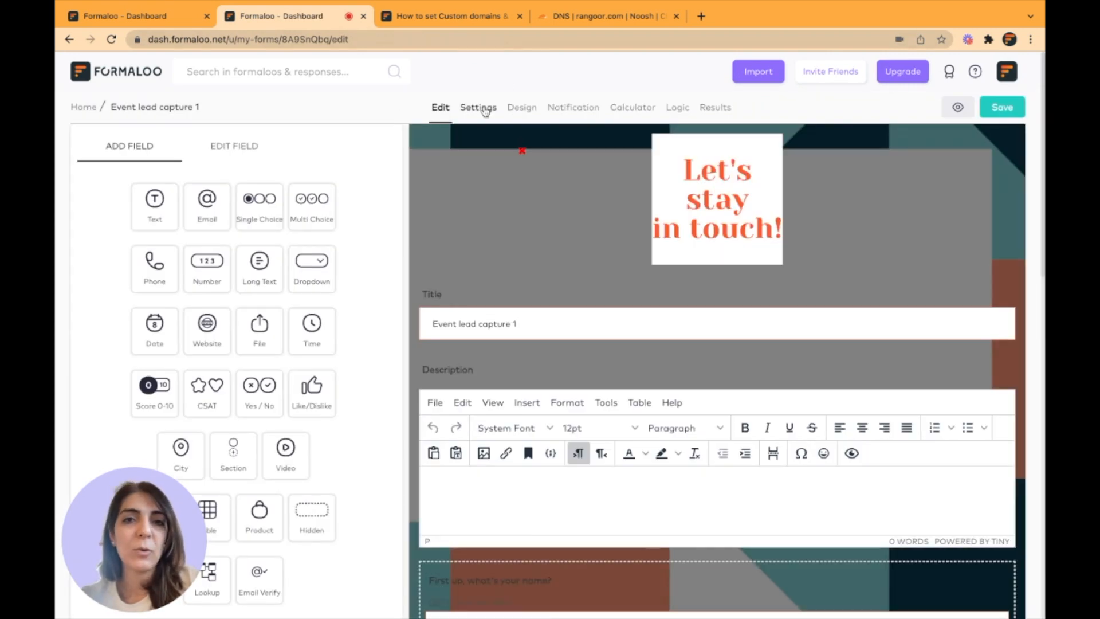
click(478, 107)
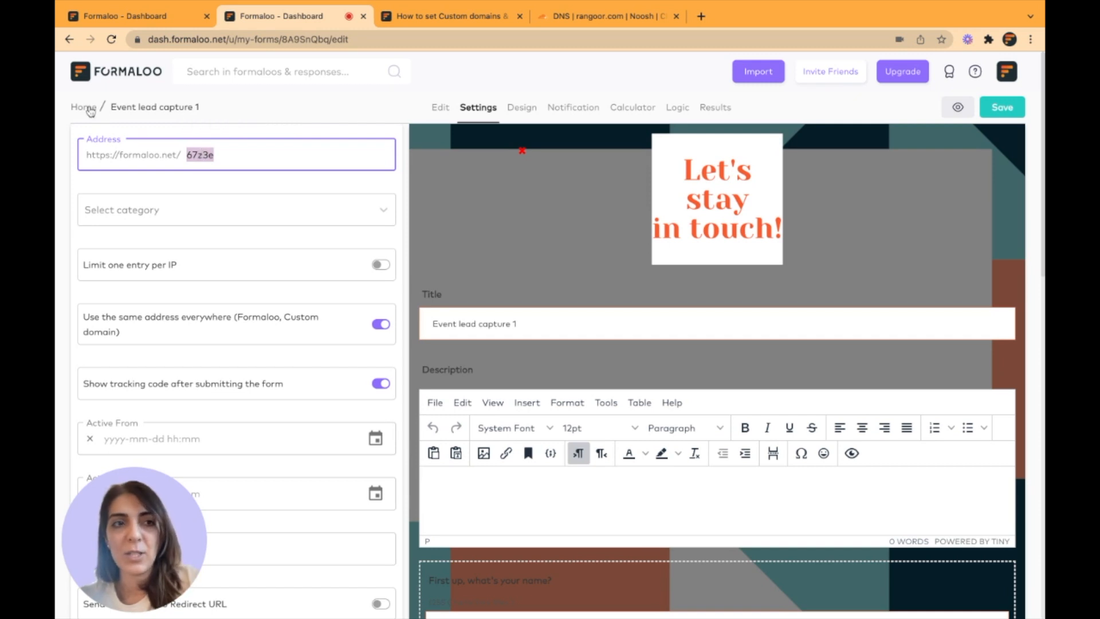
Open Employee performance evaluation's Share page showing its employees.rangoor.com link
click(82, 106)
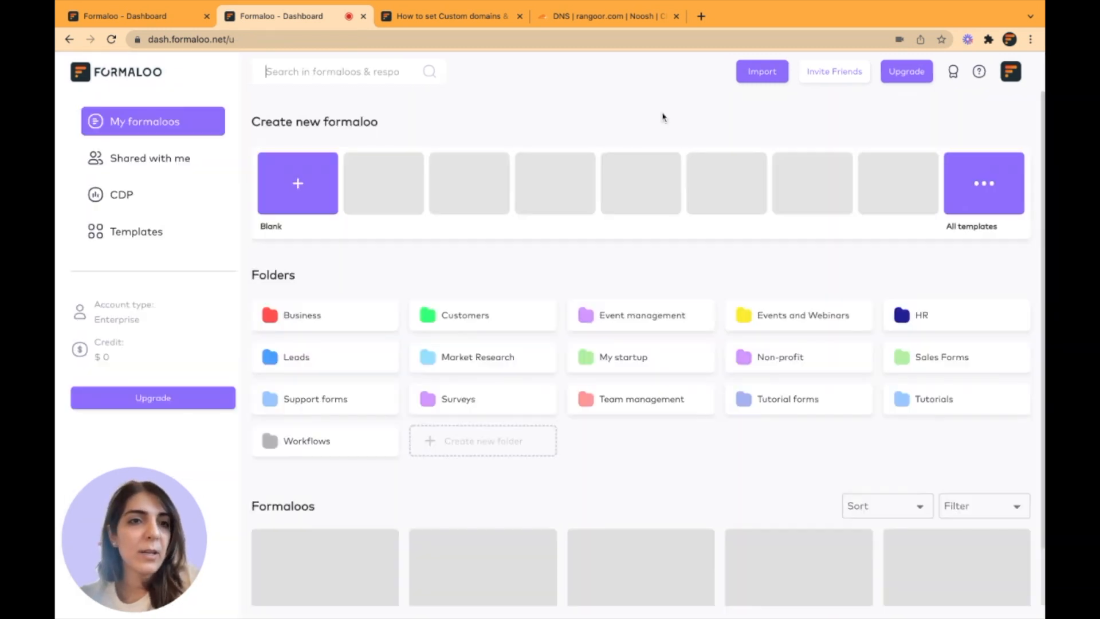
scroll(down, 3)
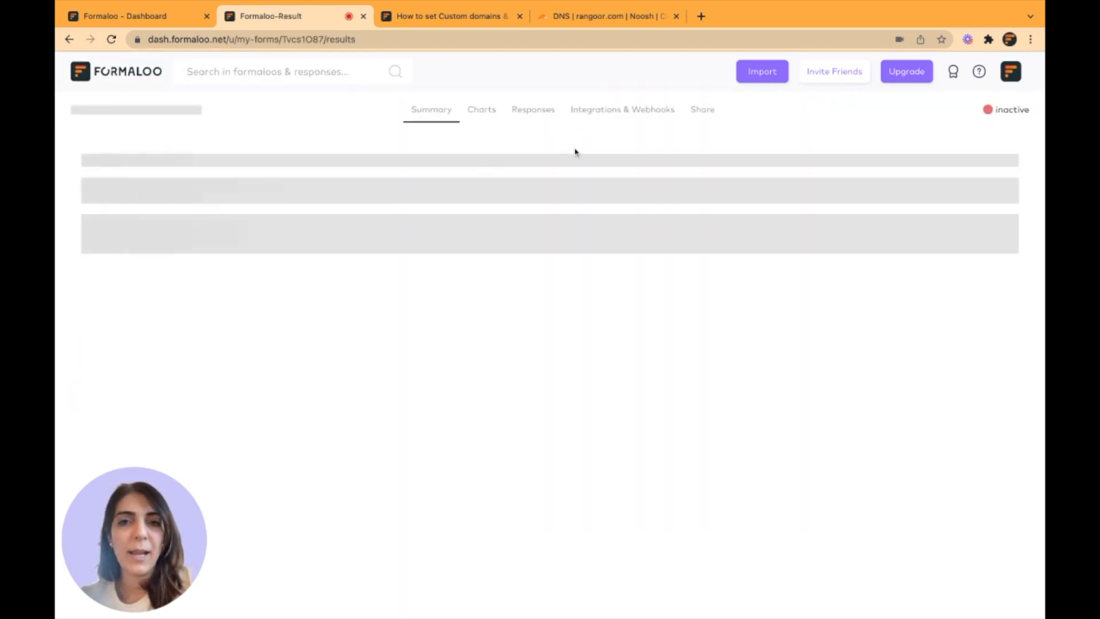
click(702, 109)
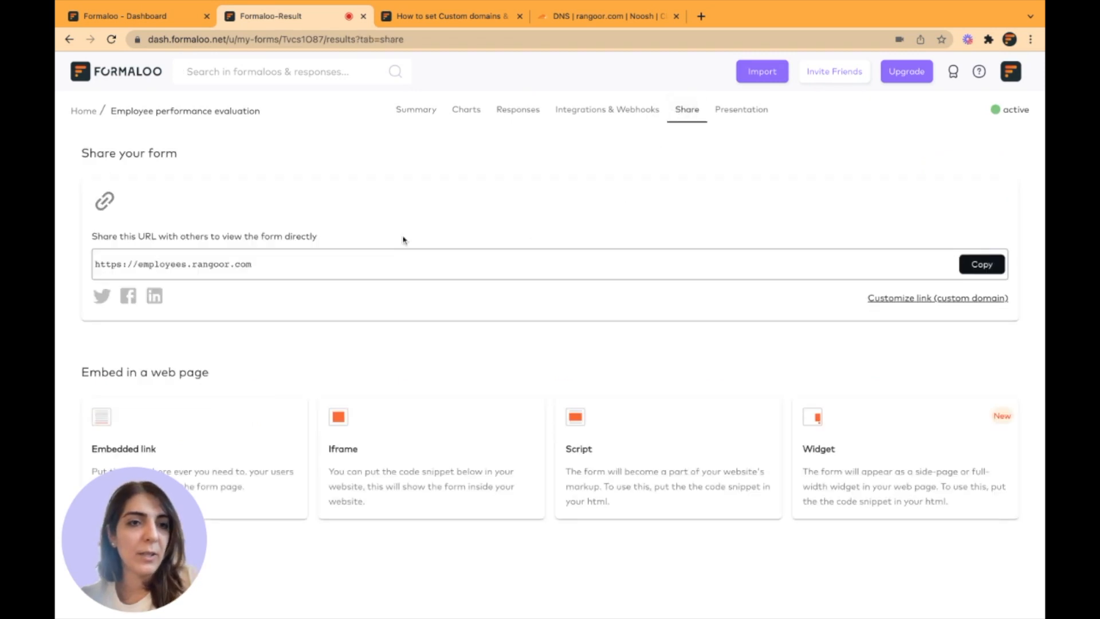
mouse_move(187, 223)
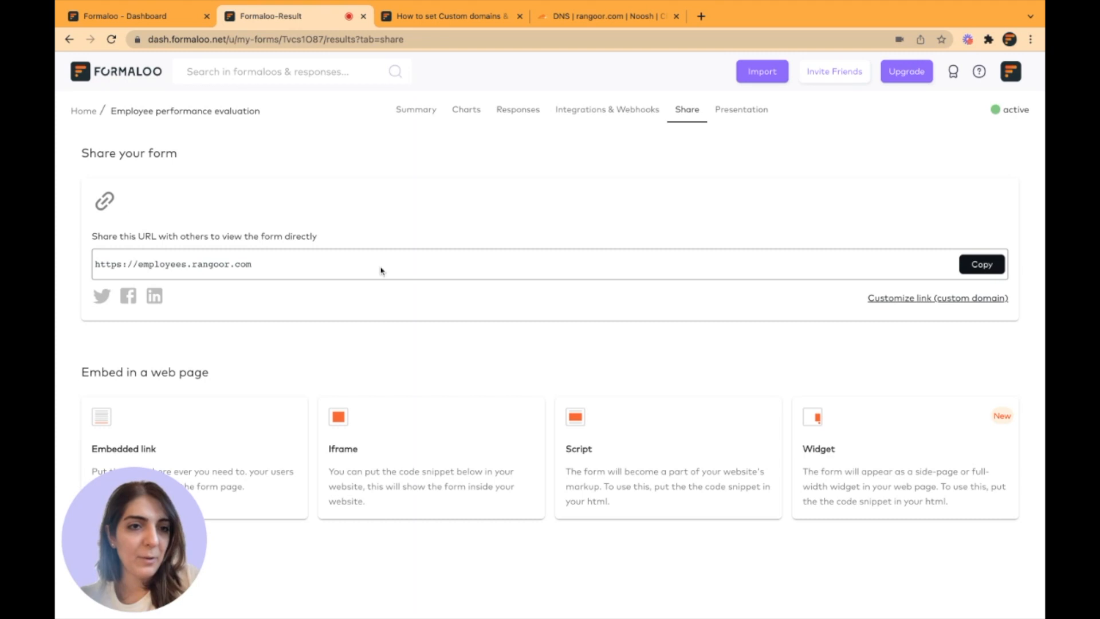
click(937, 298)
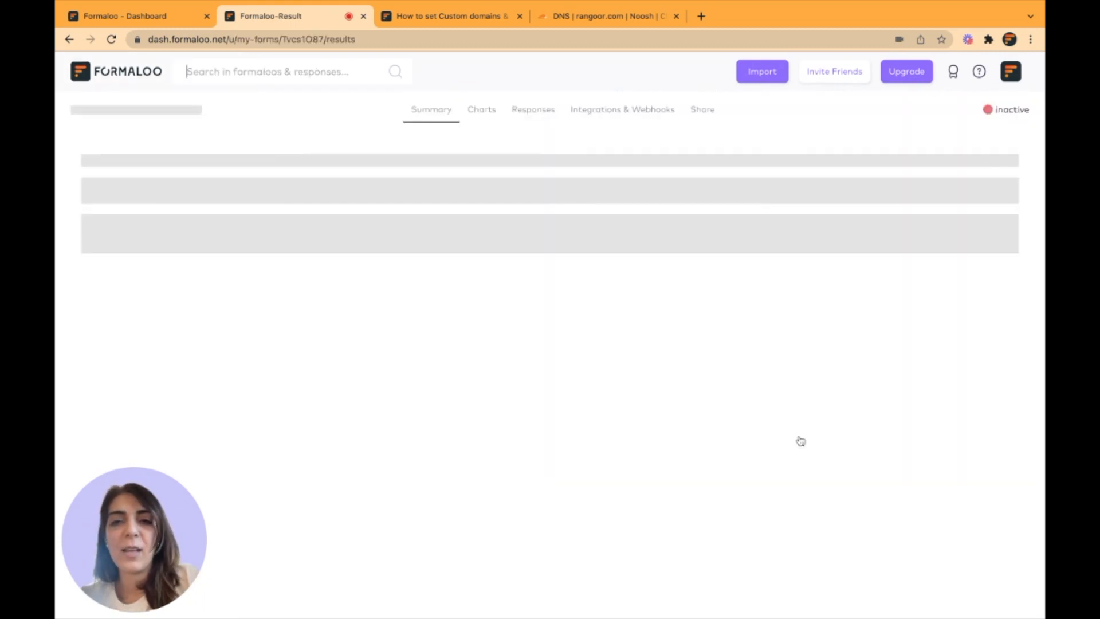
click(686, 110)
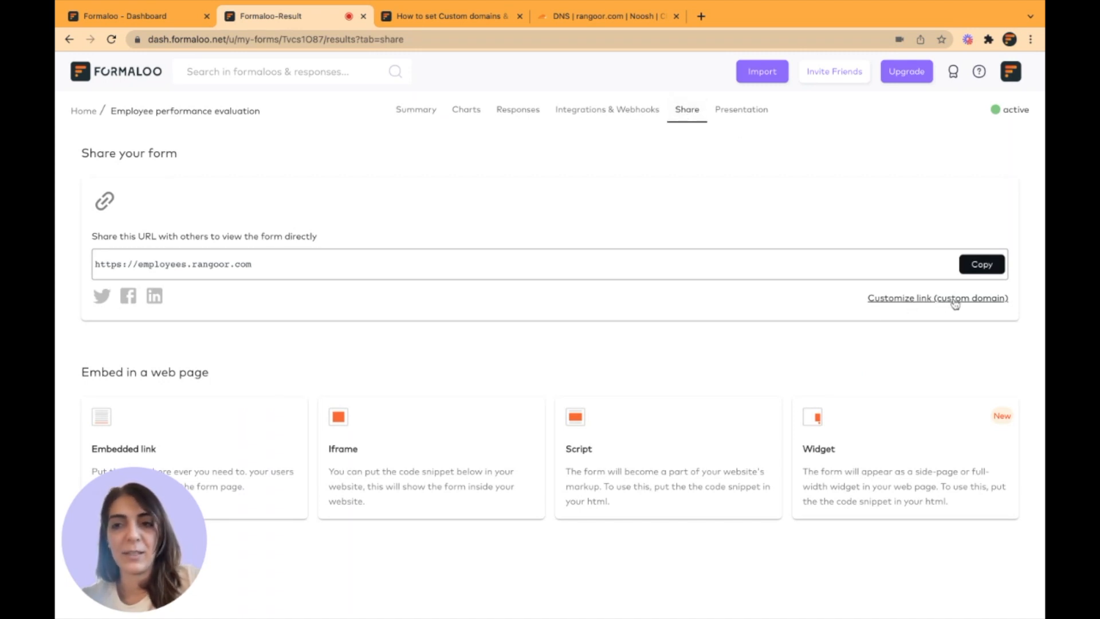
click(937, 297)
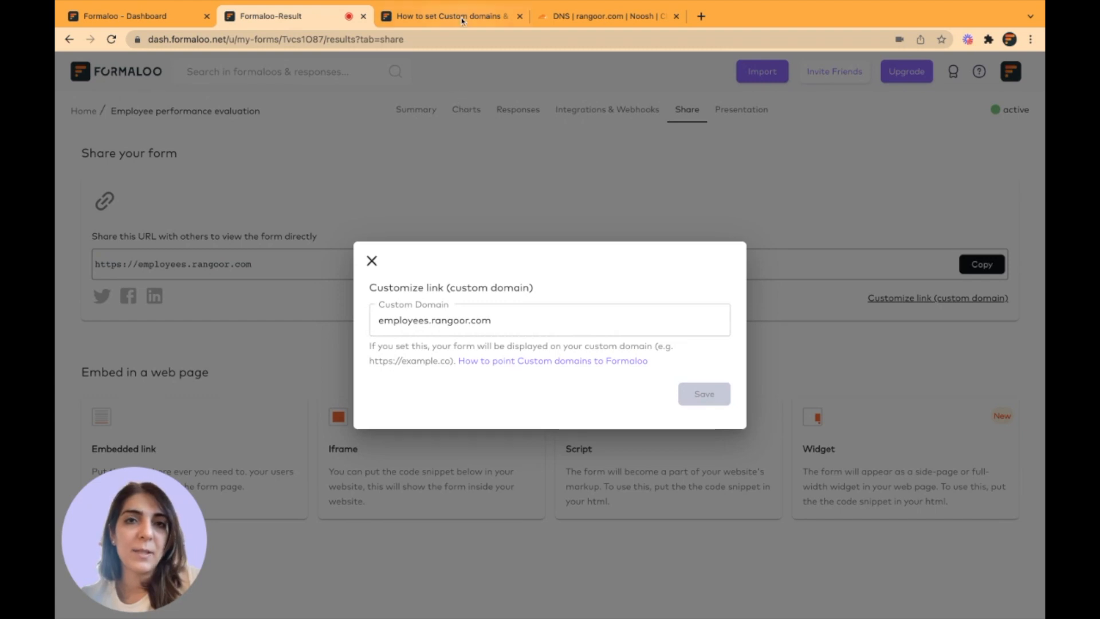
click(607, 16)
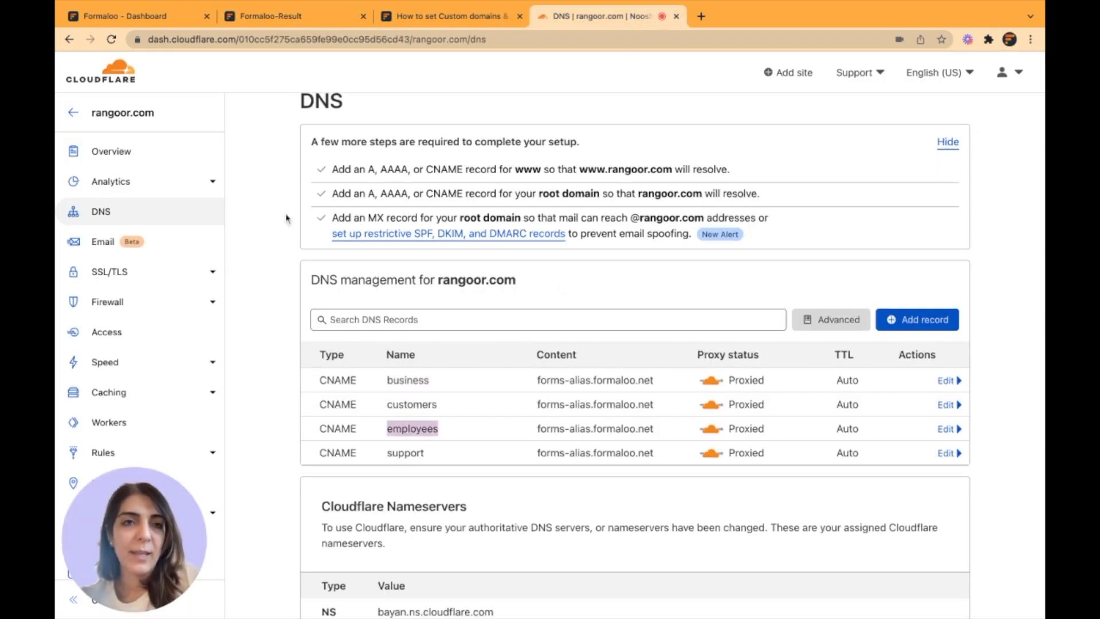
click(126, 16)
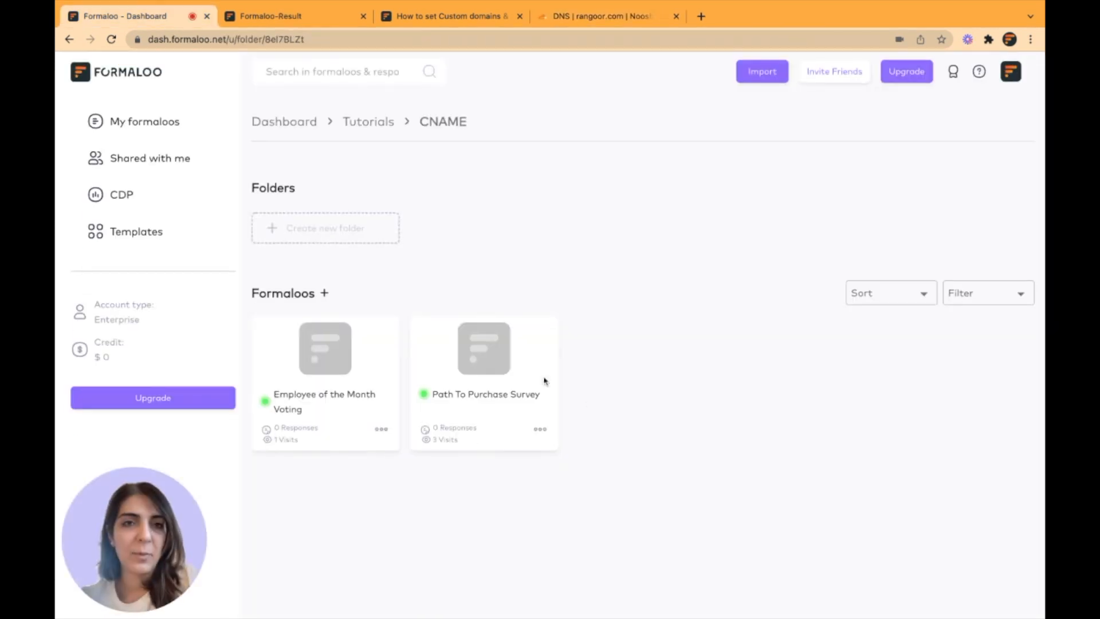
click(294, 16)
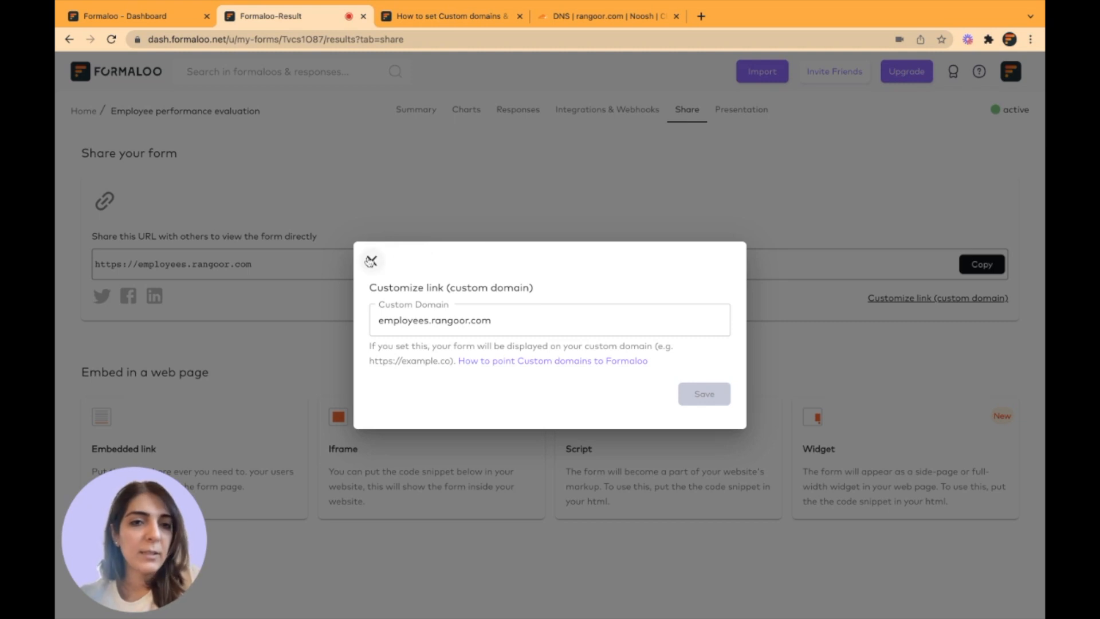
click(371, 261)
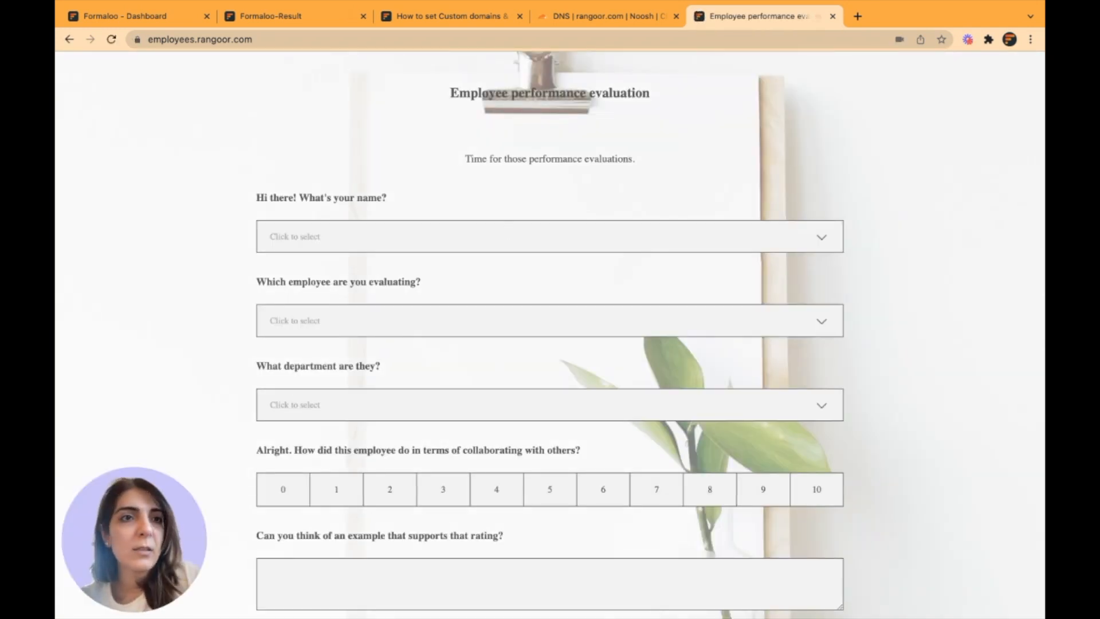
click(270, 15)
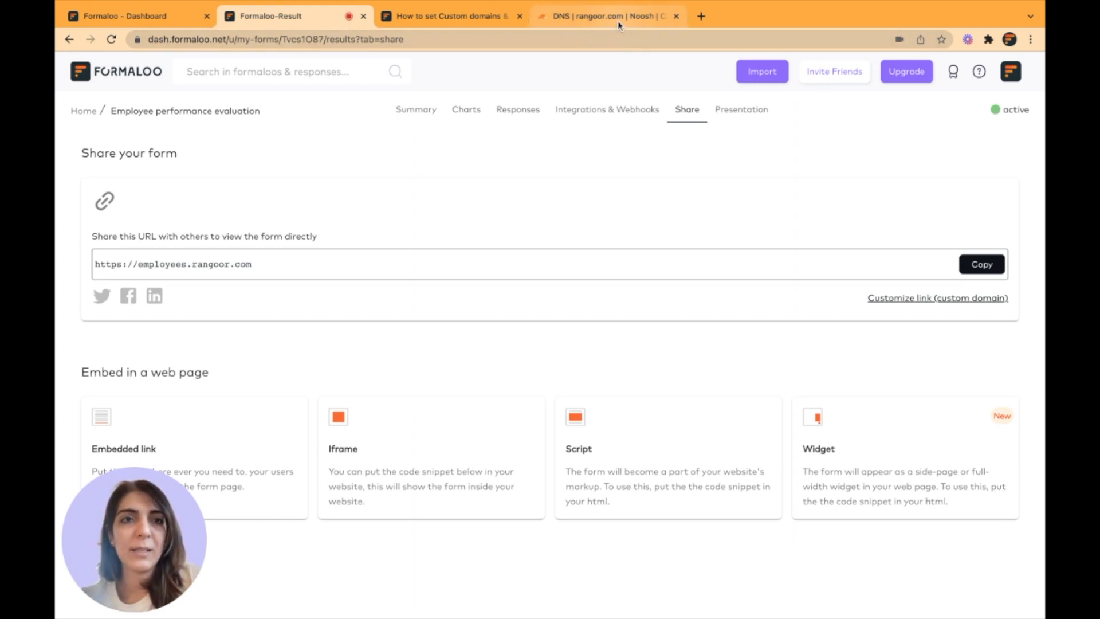
Start a new Cloudflare CNAME DNS record named 'client' for rangoor.com
click(606, 15)
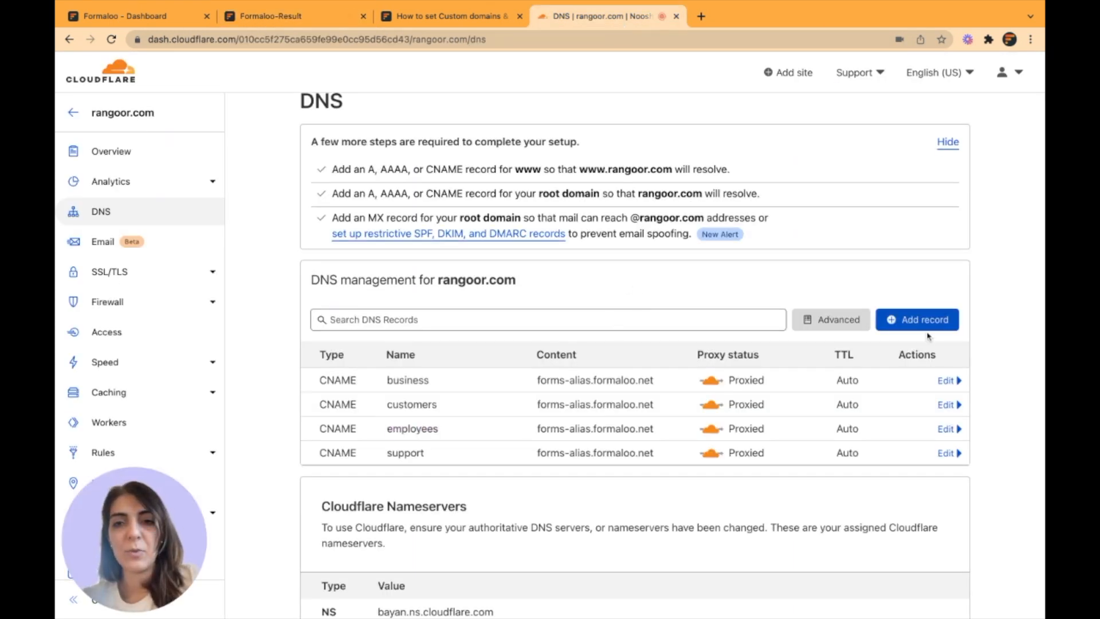
click(916, 319)
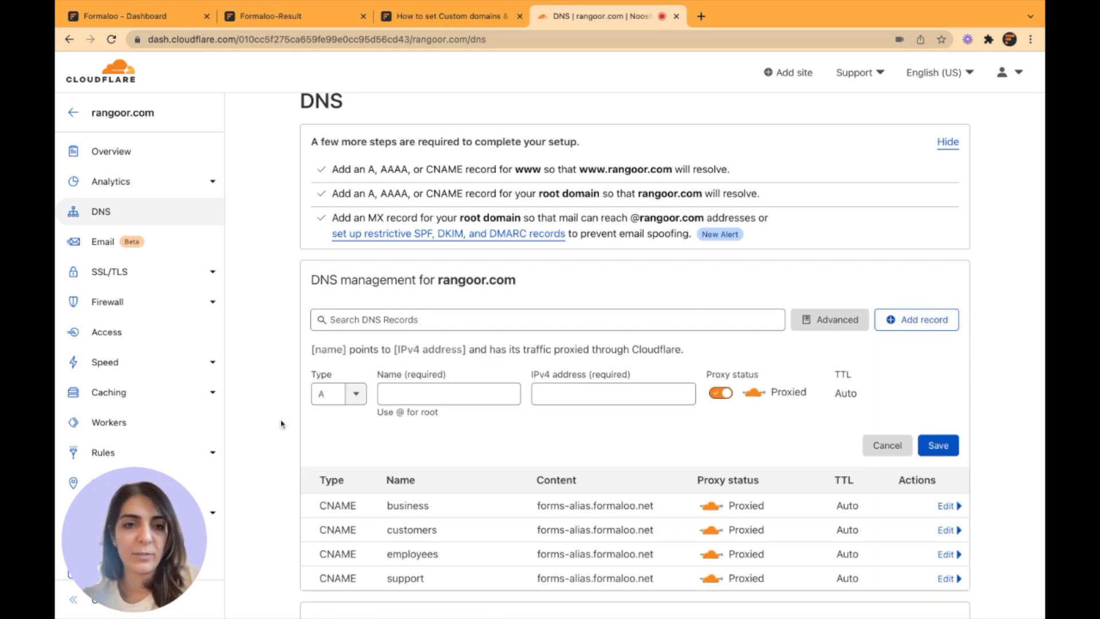
click(338, 393)
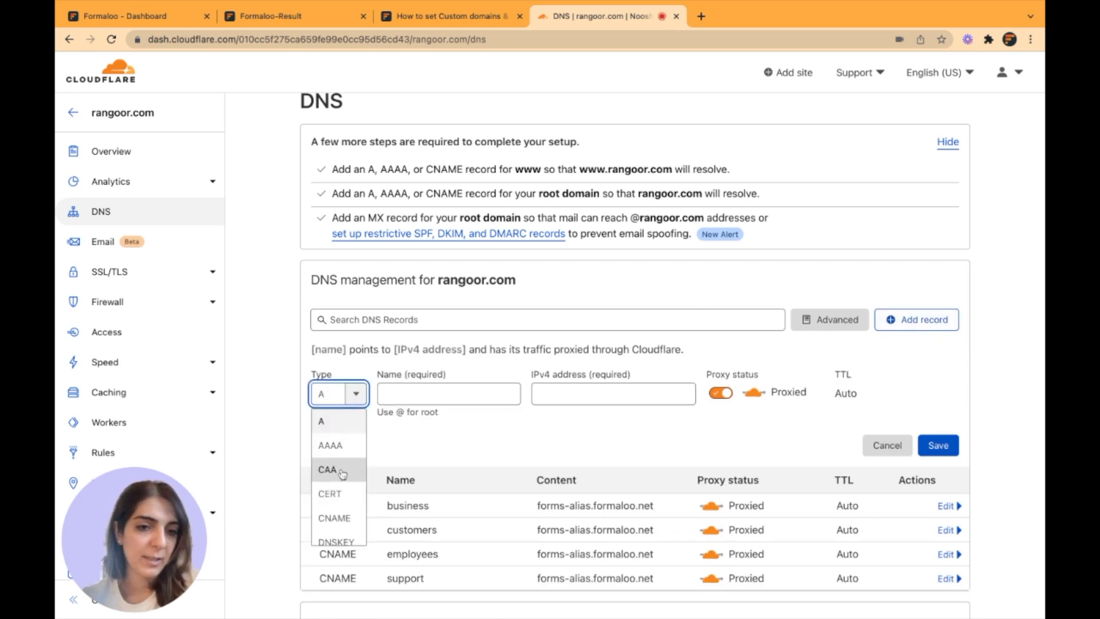
click(334, 518)
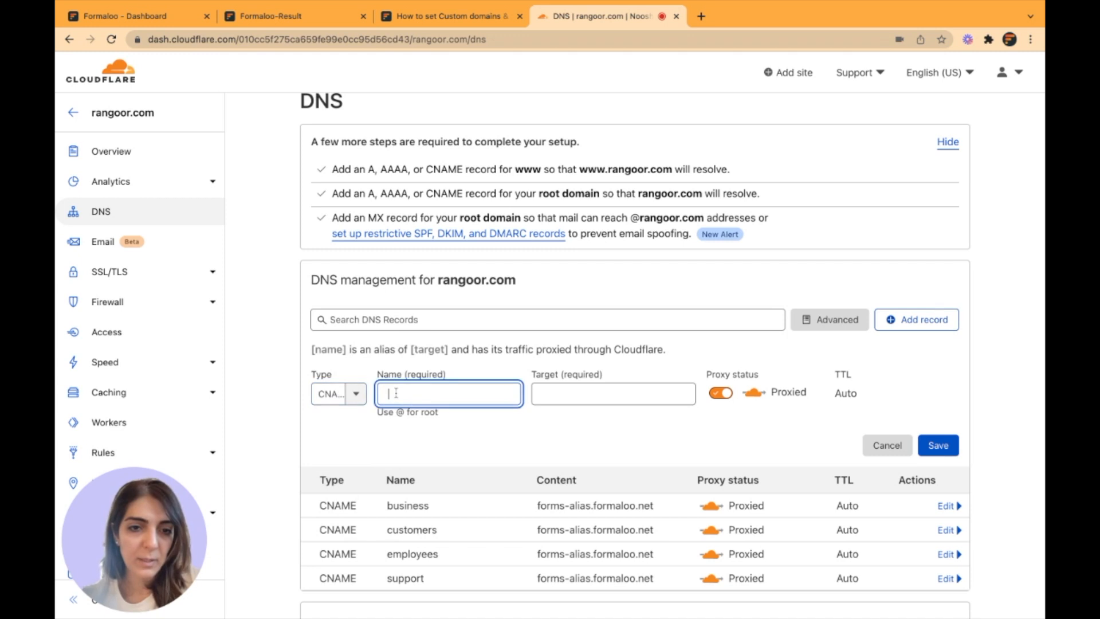
text(client)
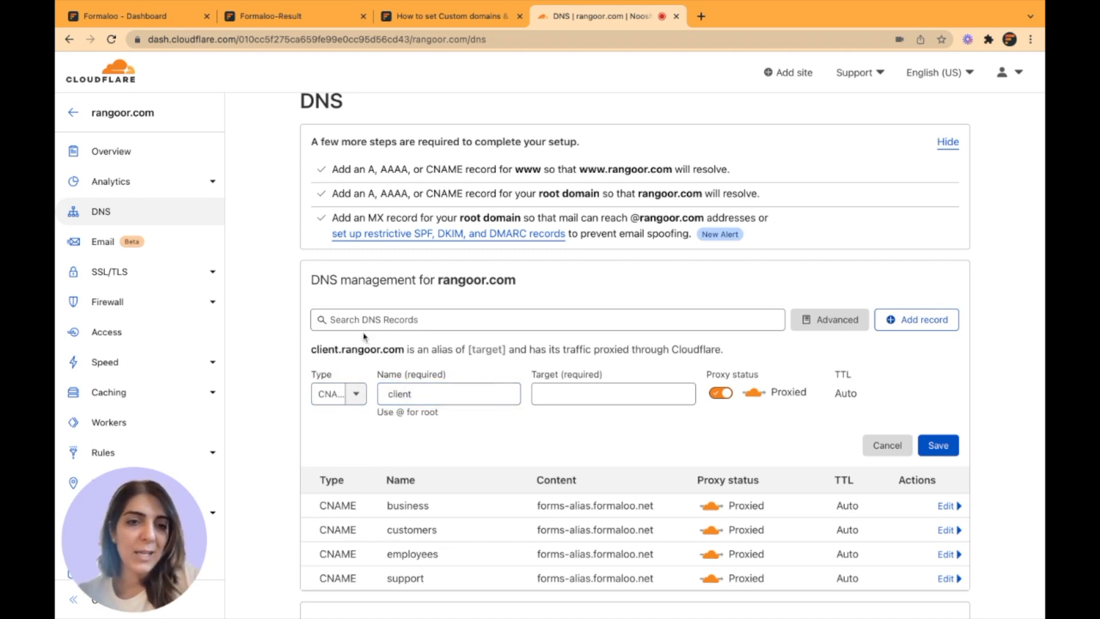
mouse_move(447, 371)
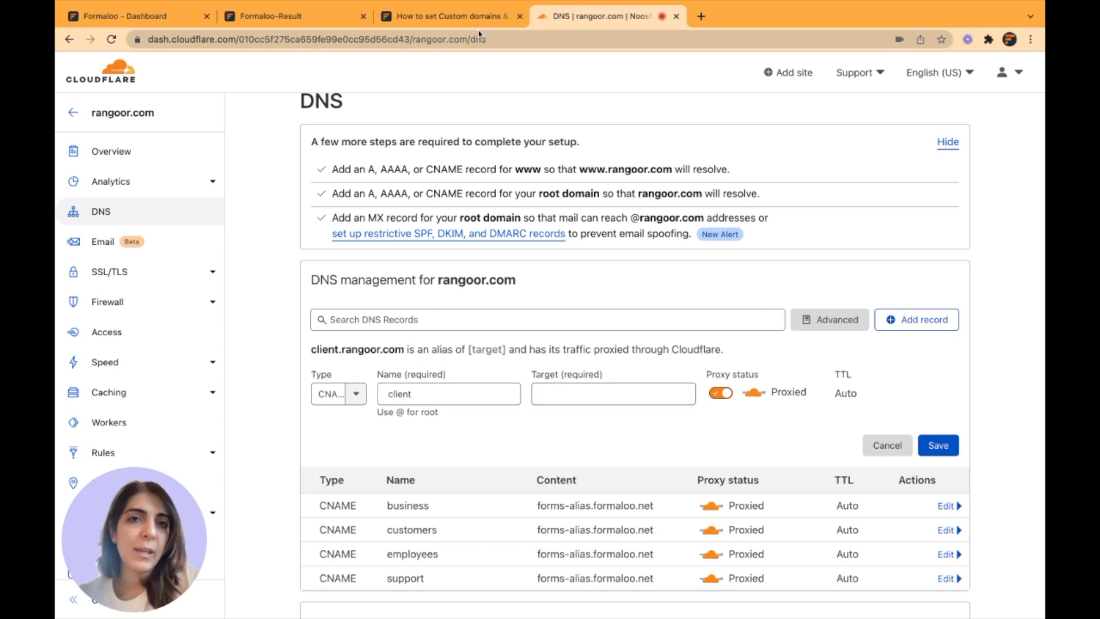
Set the record target to forms-alias.formaloo.net, taken from the Formaloo guide, and save it
click(449, 15)
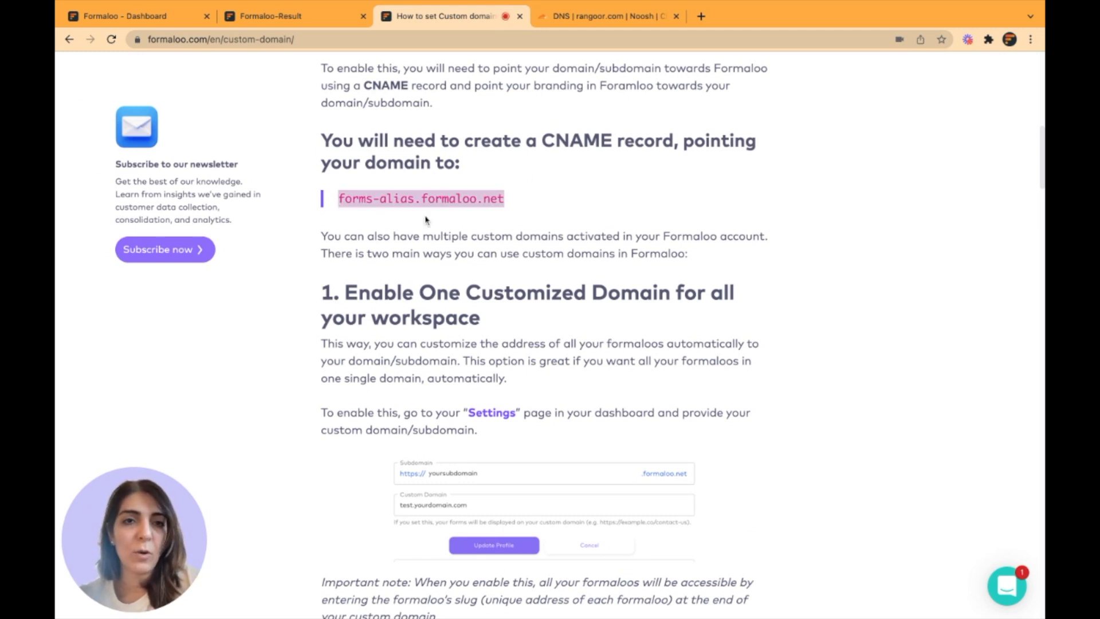
click(607, 15)
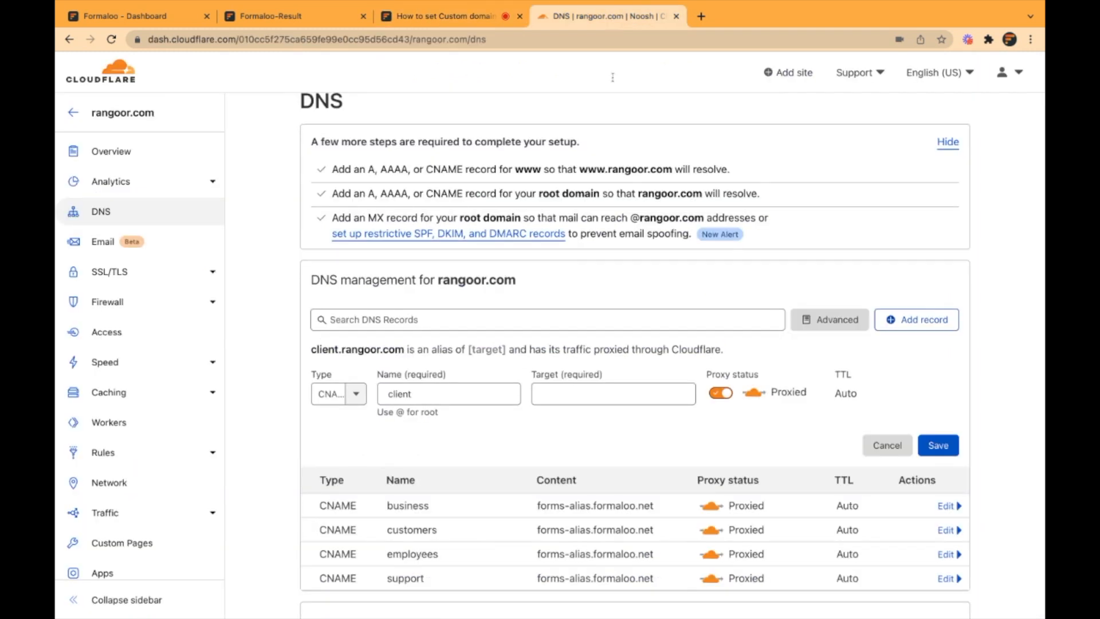
text(forms-alias.formaloo.net)
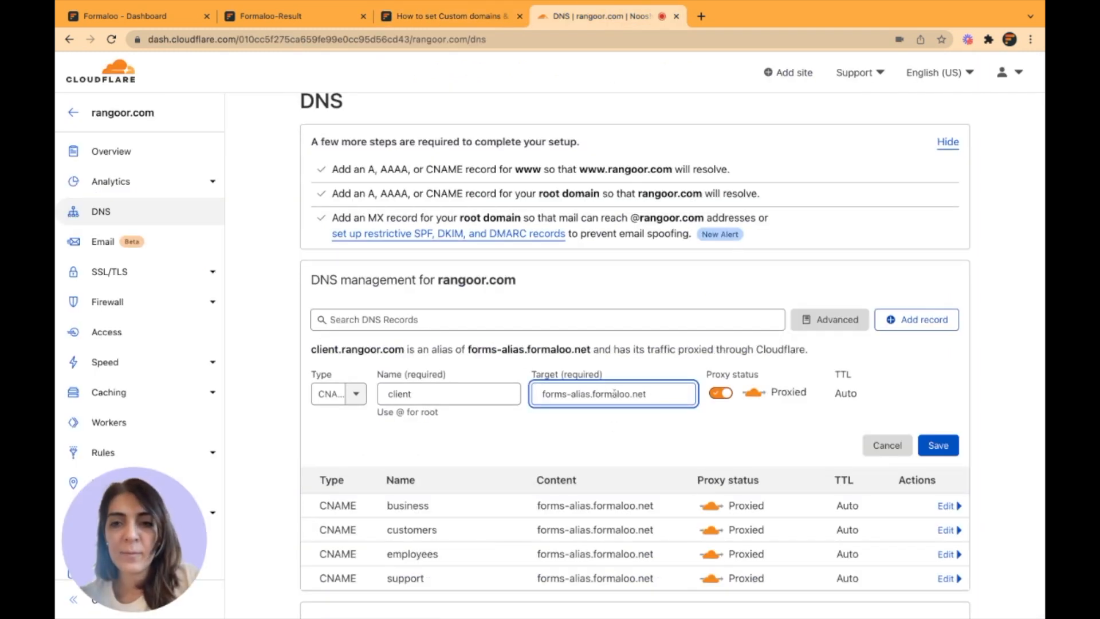
click(937, 445)
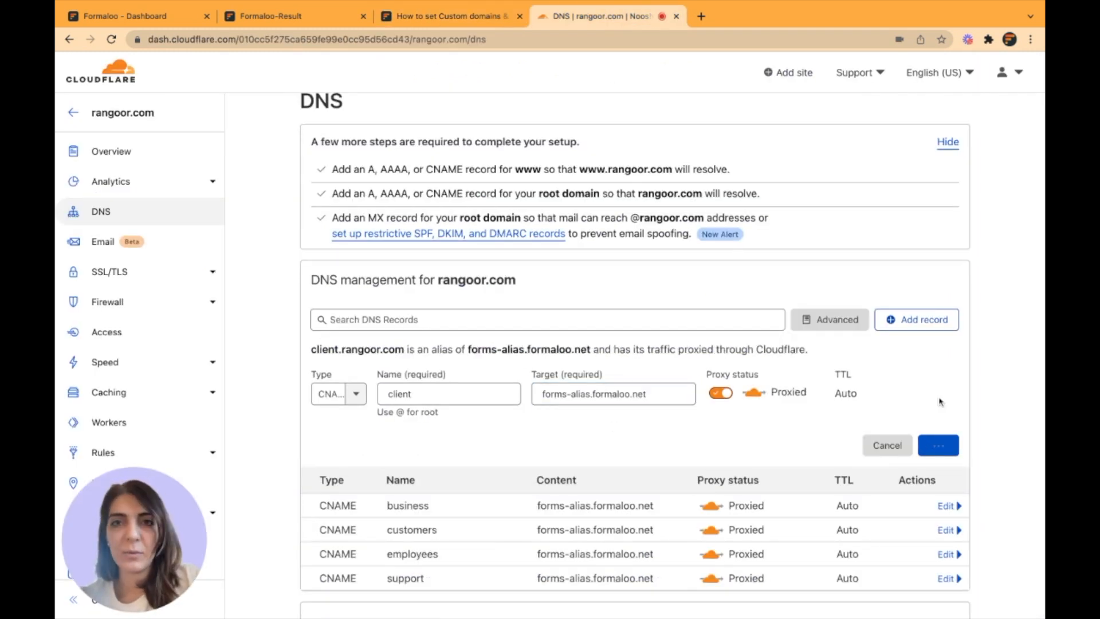
click(938, 444)
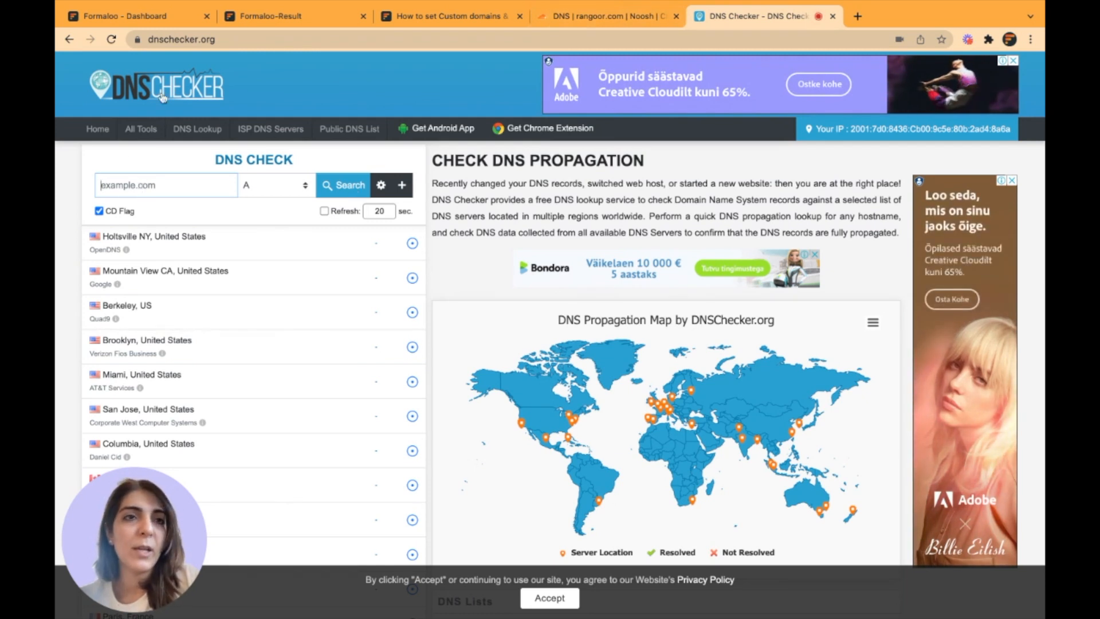
Run a DNS Checker CNAME lookup for client.rangoor.com and scroll through the server results
click(605, 16)
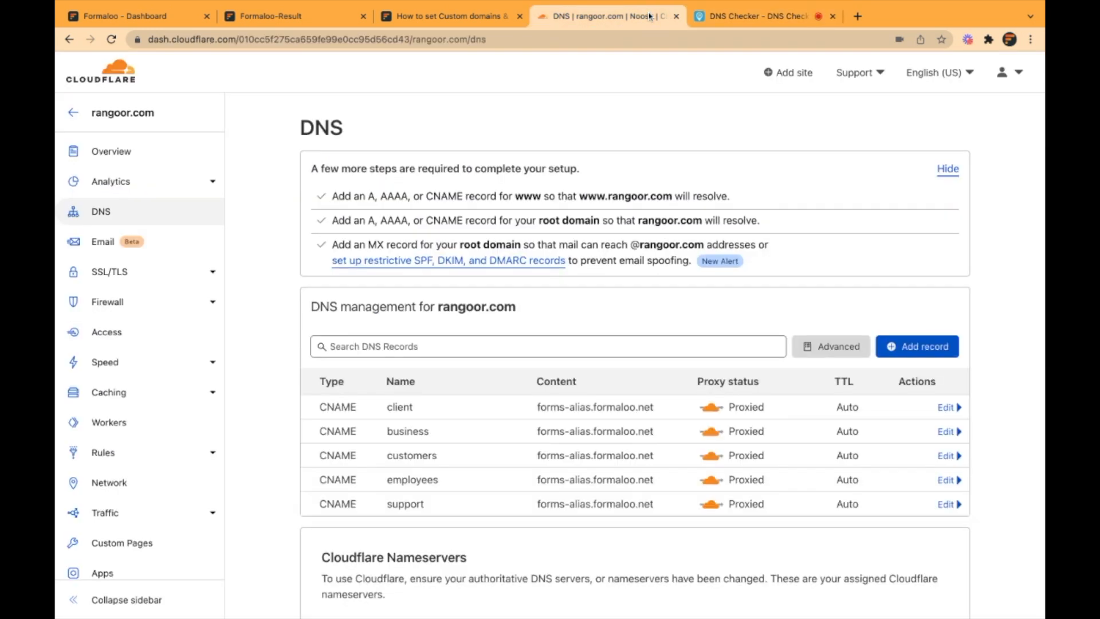
click(754, 16)
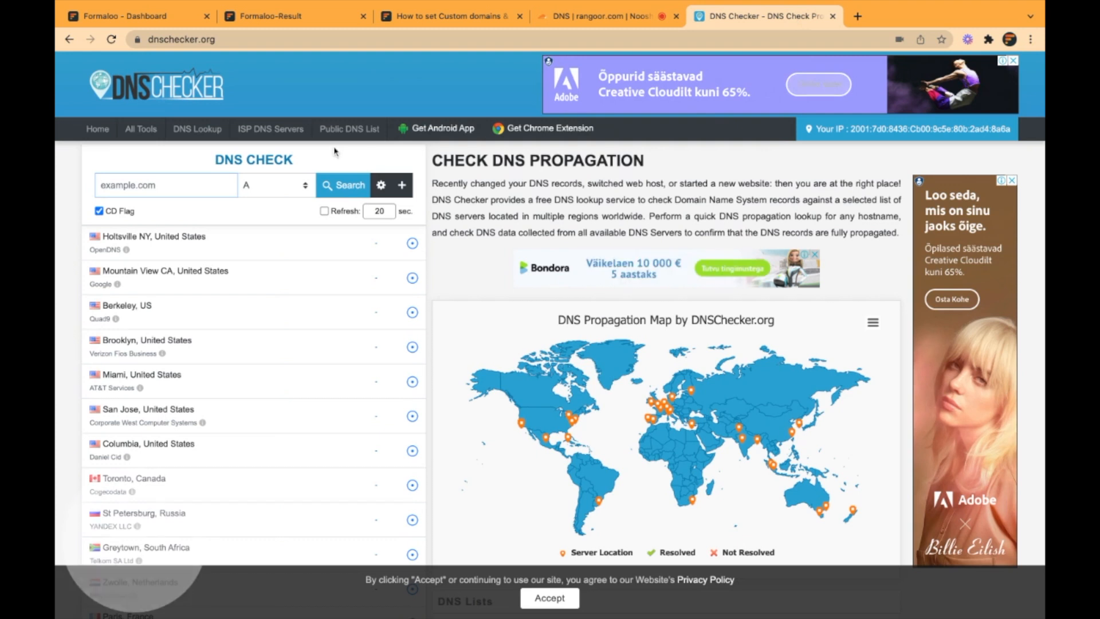
text(client)
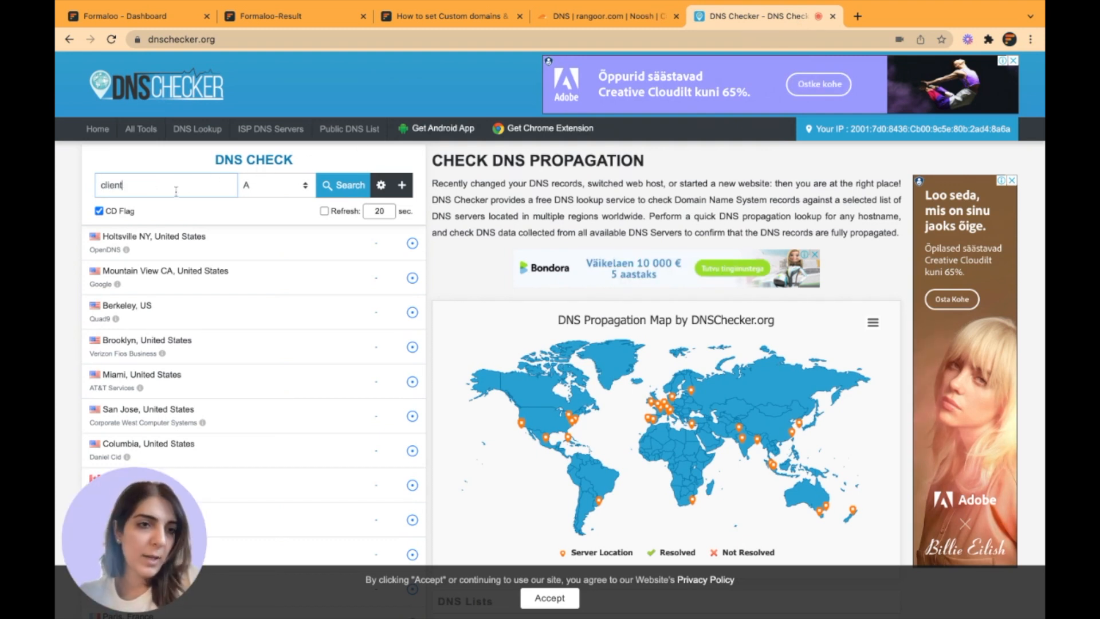
text(.rangoor.com)
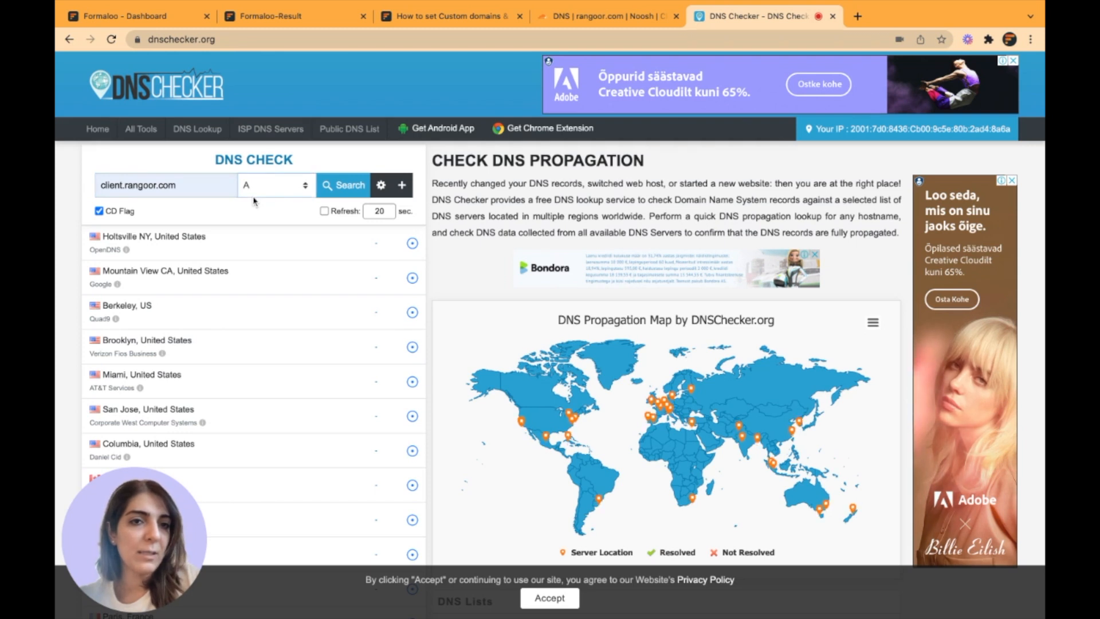
click(343, 185)
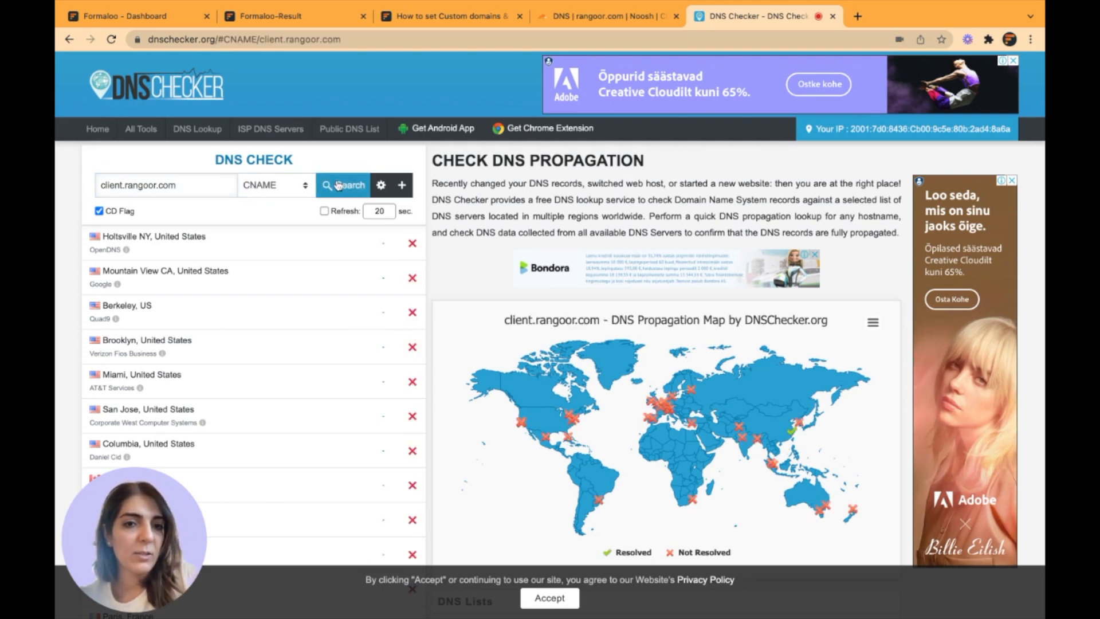
scroll(down, 3)
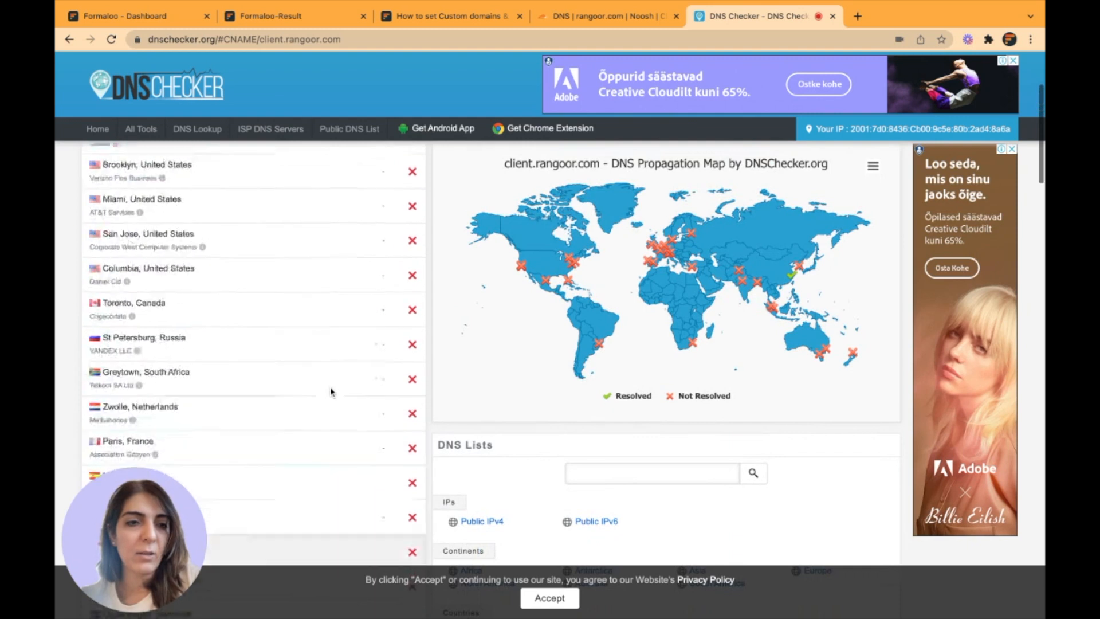
scroll(down, 3)
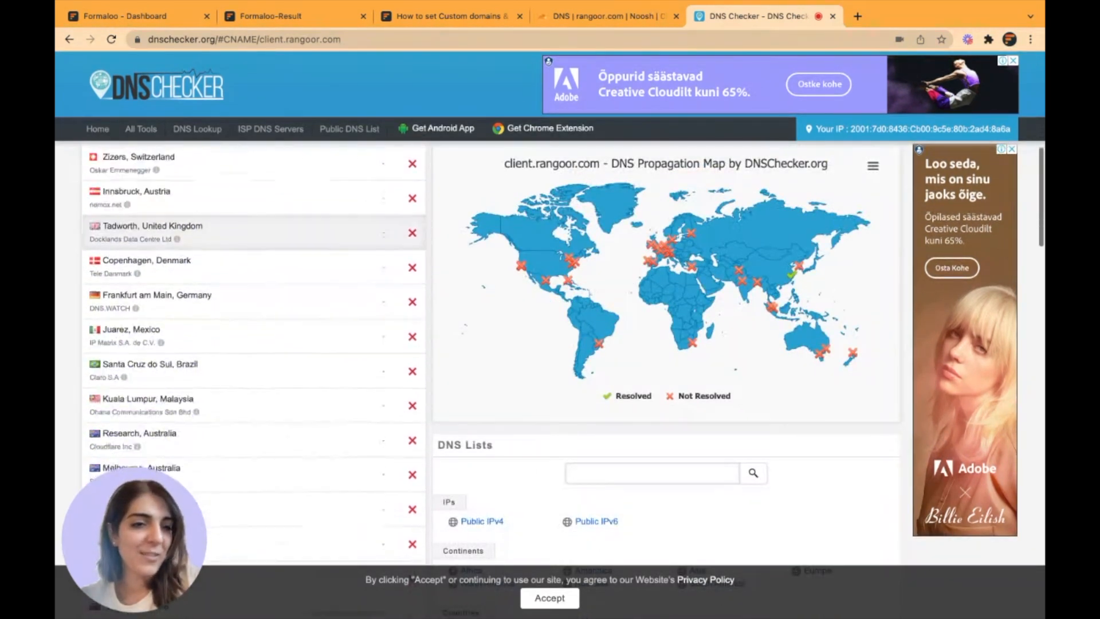
scroll(down, 3)
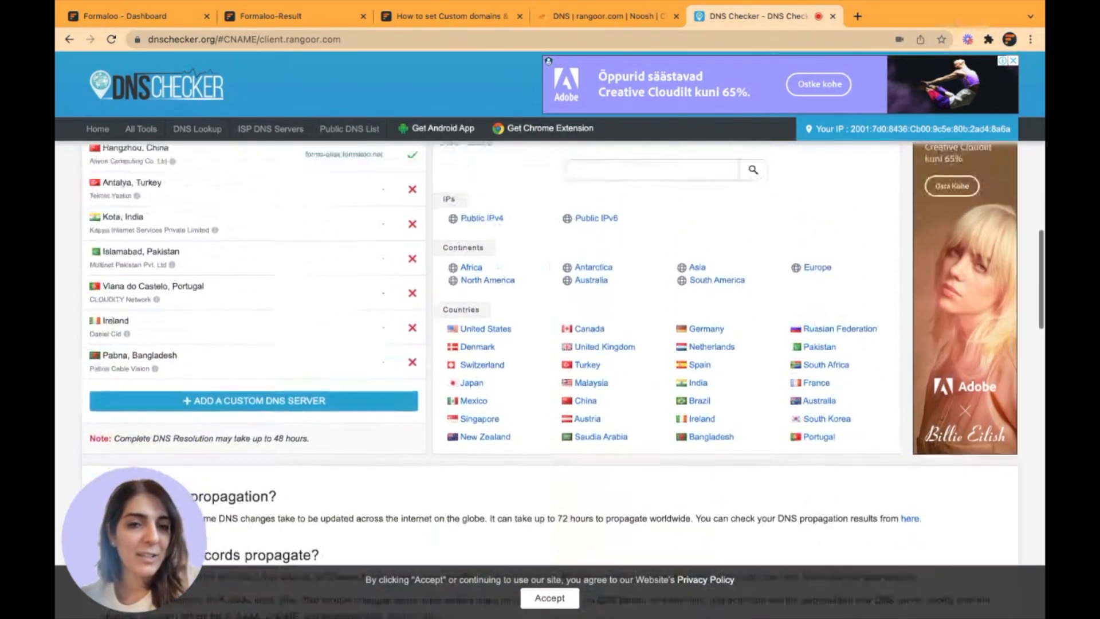
scroll(up, 3)
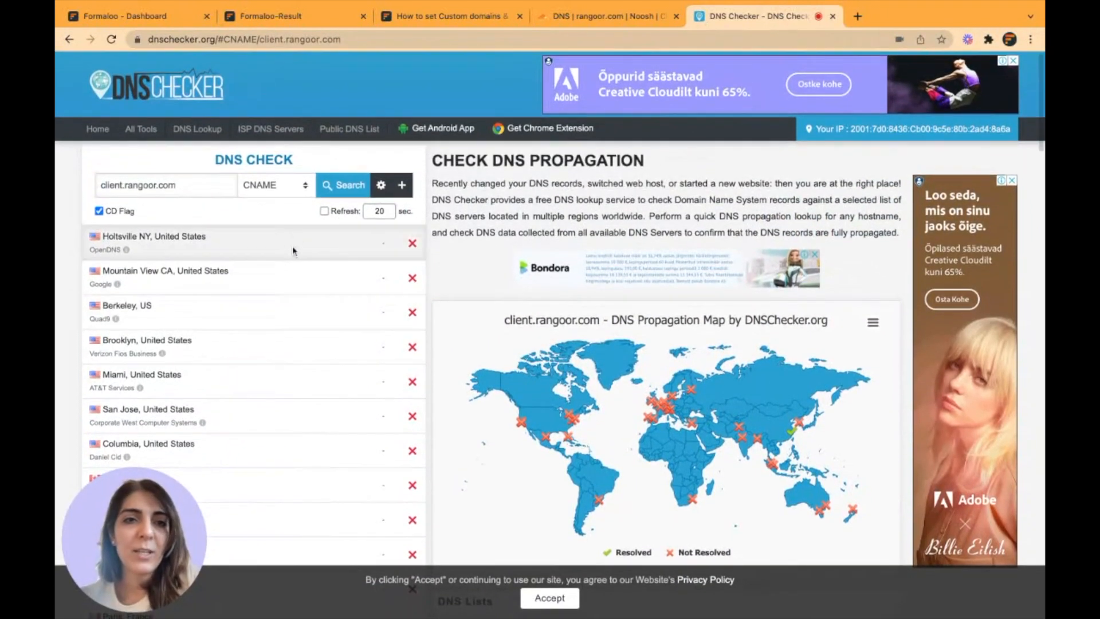
click(607, 15)
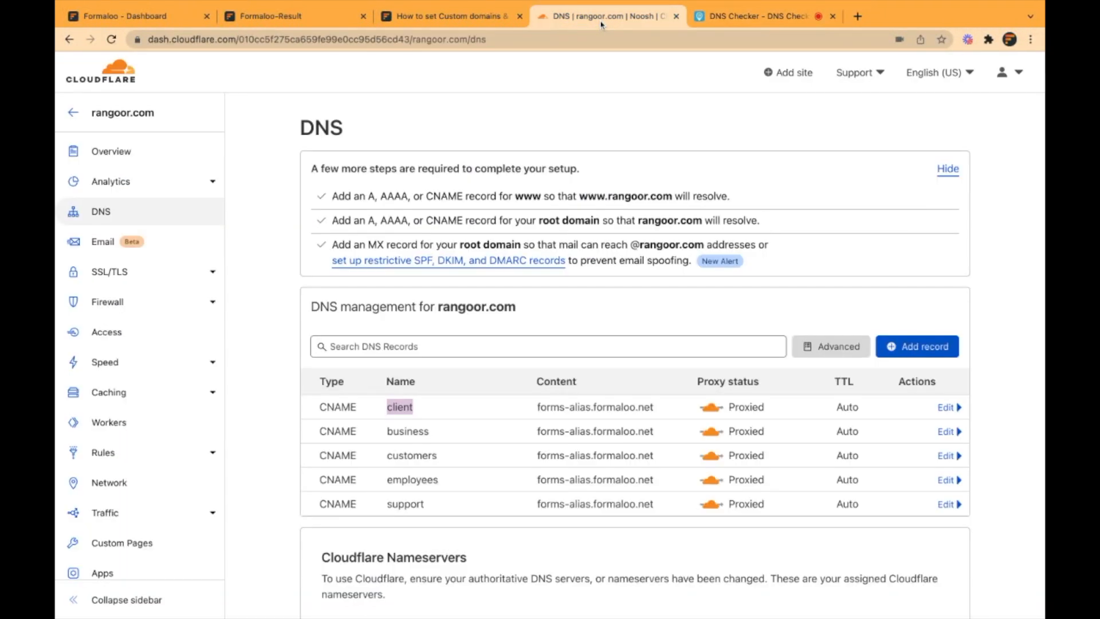
click(946, 407)
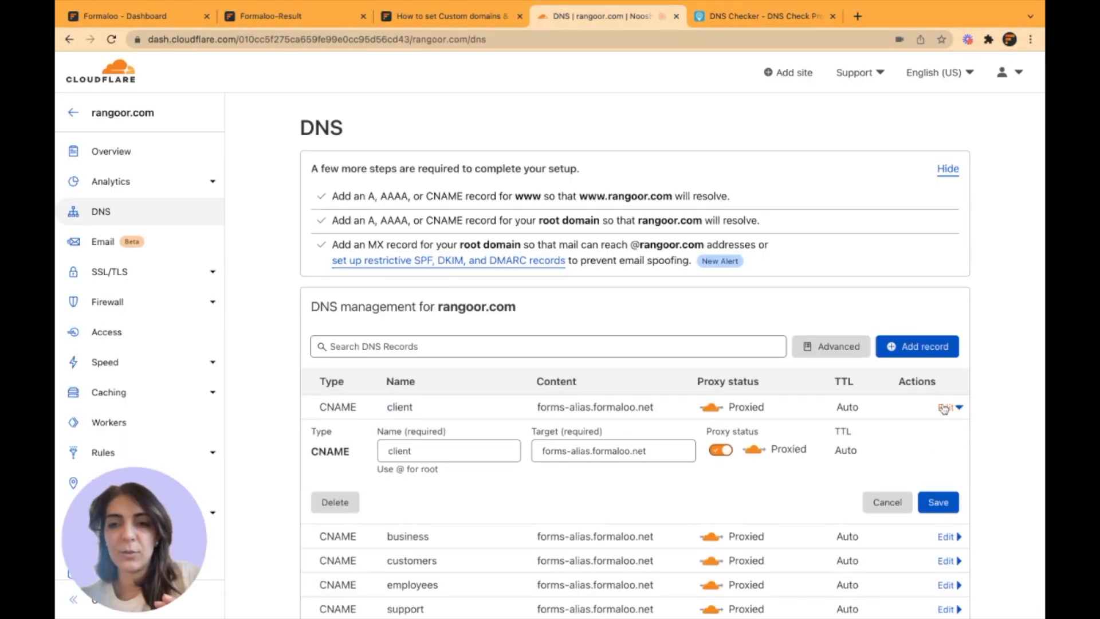
mouse_move(895, 437)
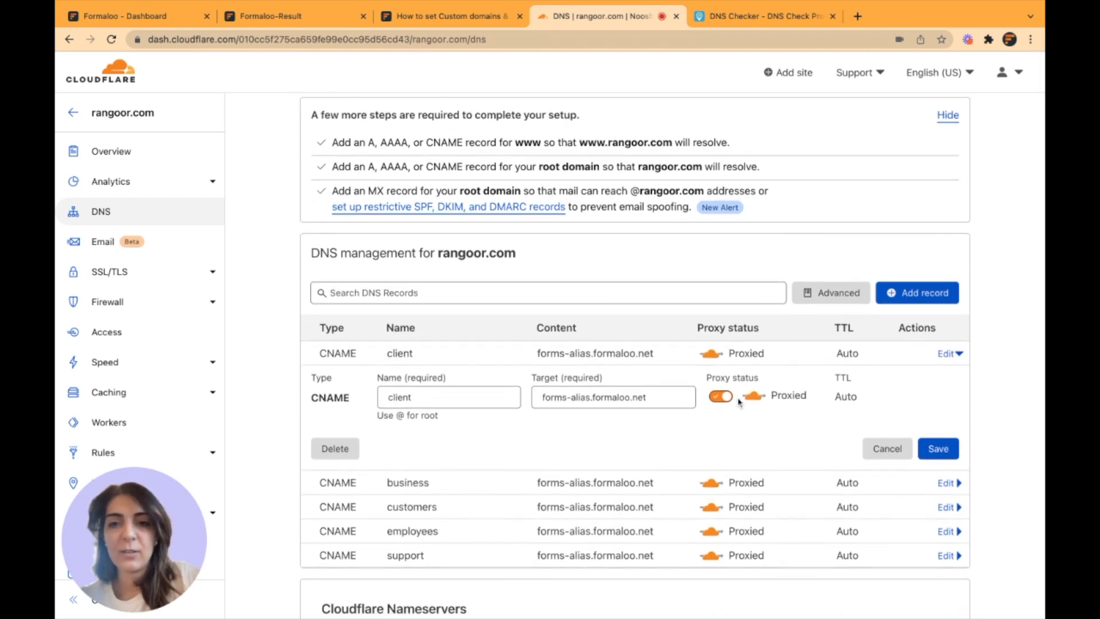
click(720, 396)
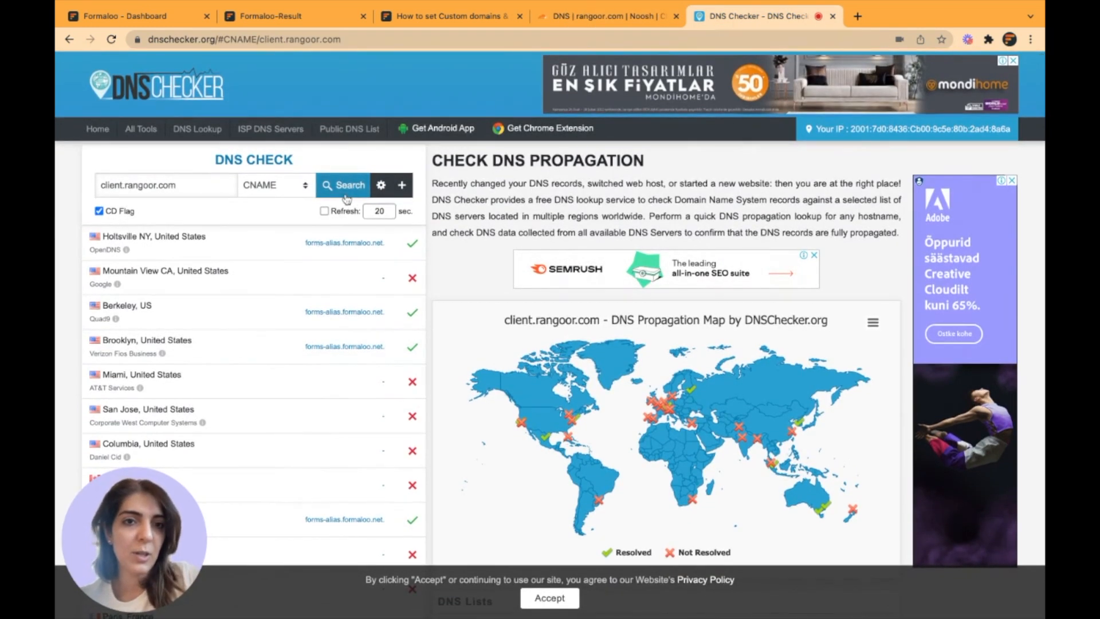
Check that client.rangoor.com resolves to forms-alias.formaloo.net across locations, then return to Formaloo
scroll(down, 3)
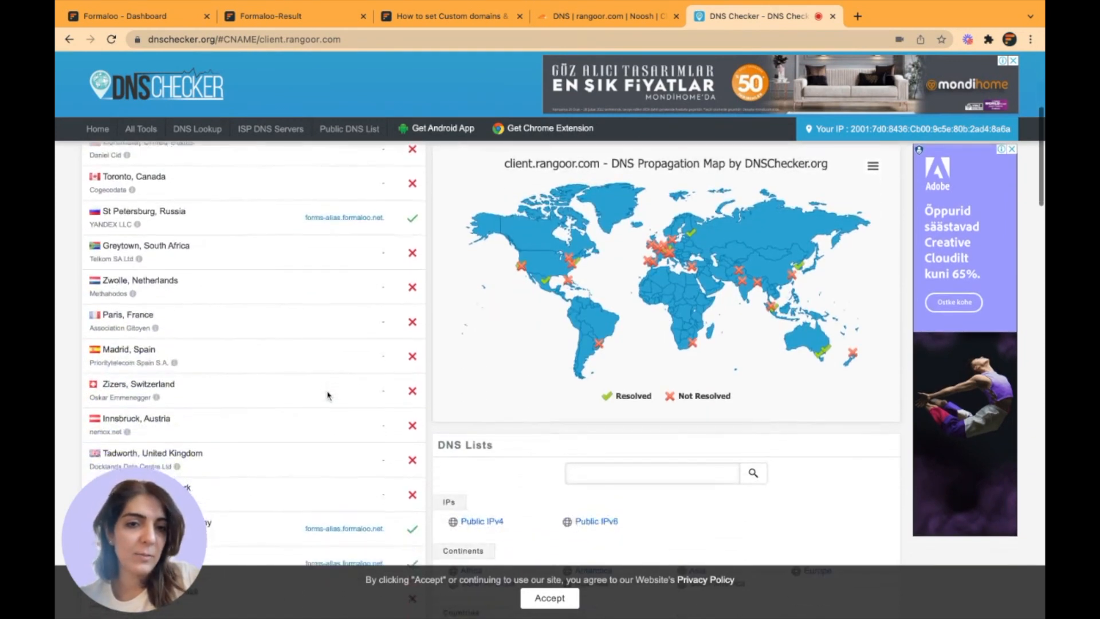
scroll(down, 3)
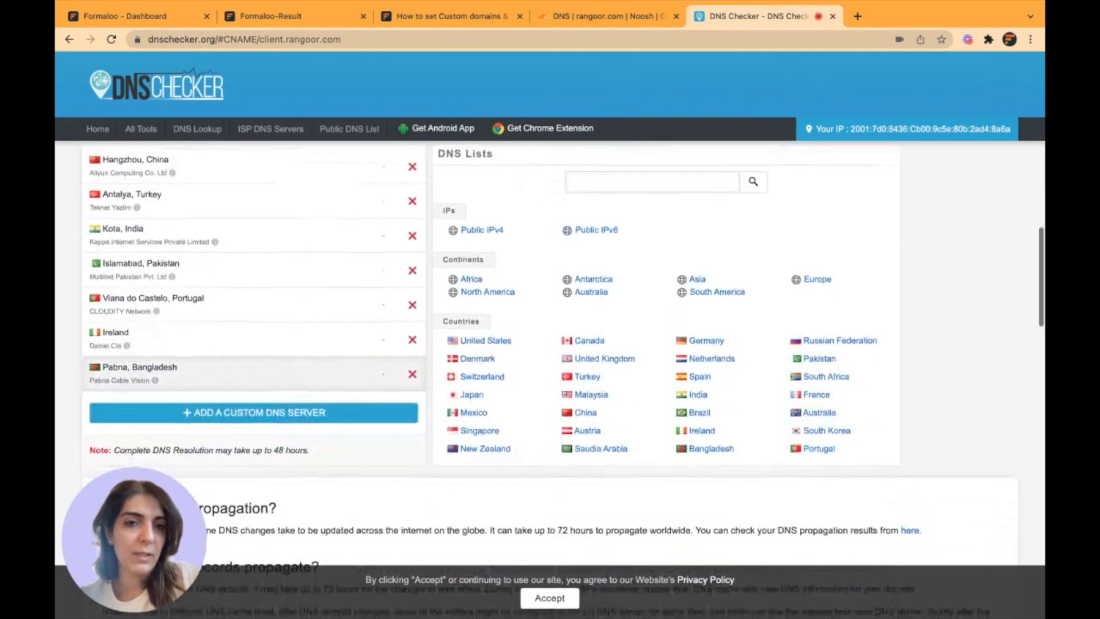
scroll(up, 3)
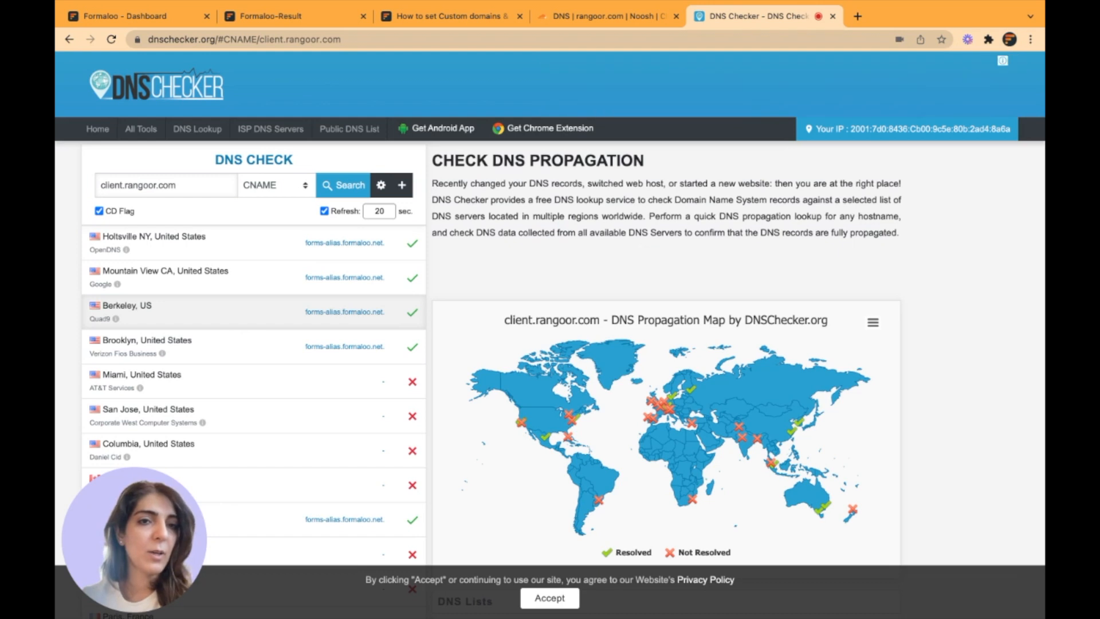
scroll(down, 3)
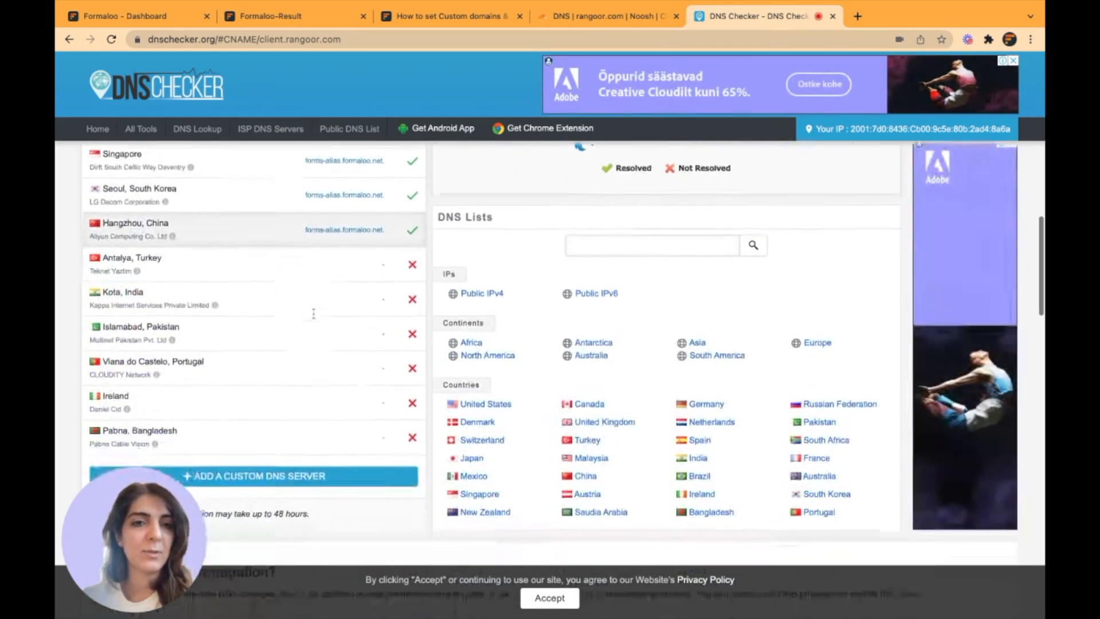
scroll(up, 3)
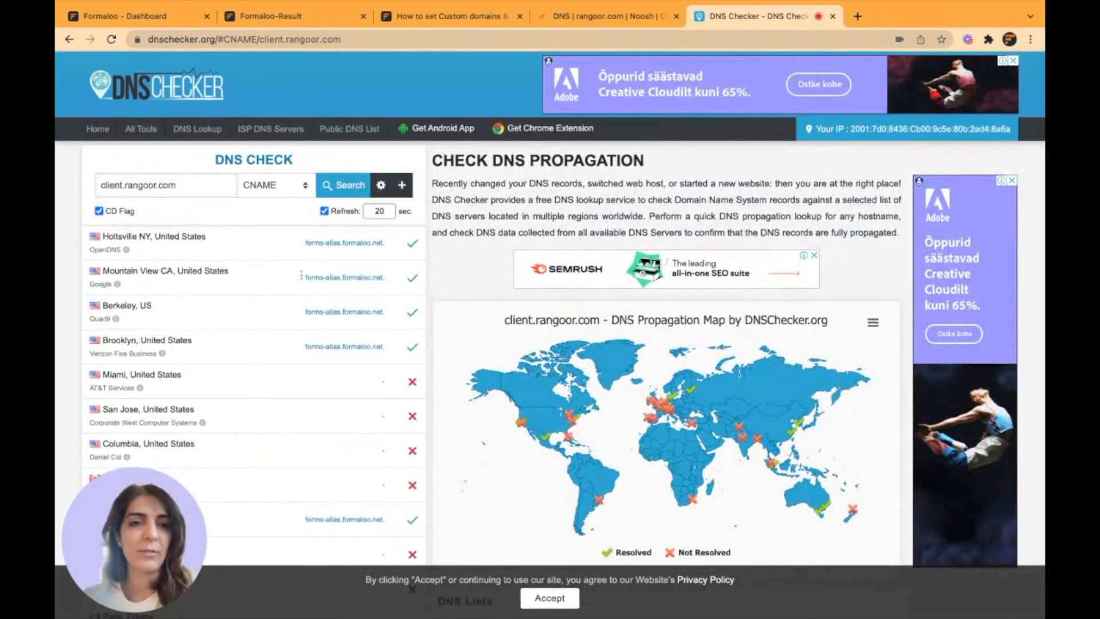
click(165, 185)
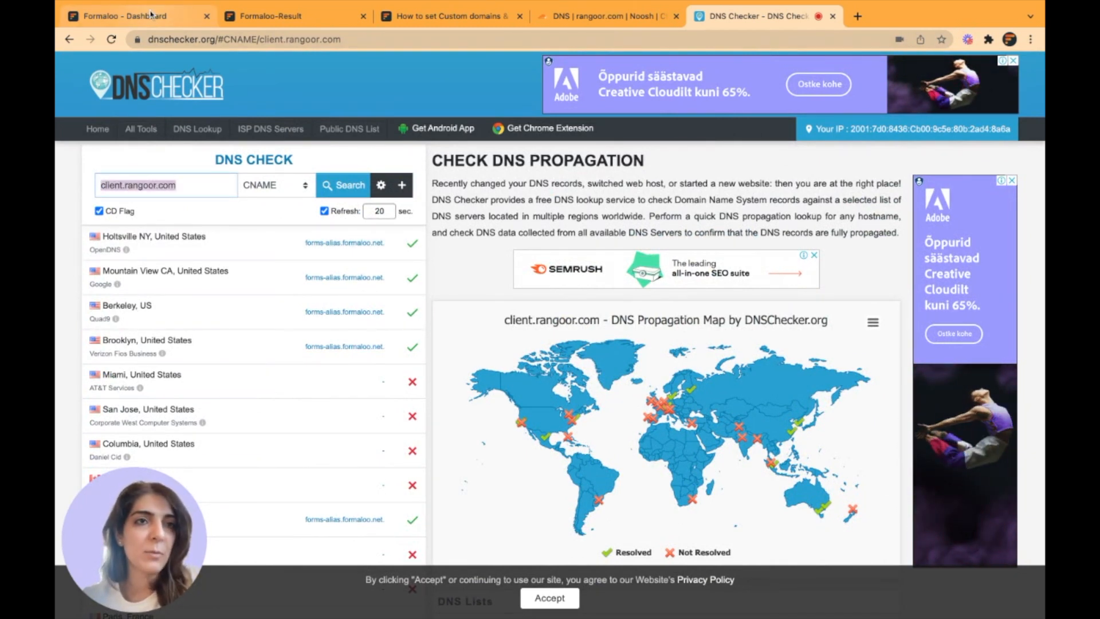
click(133, 16)
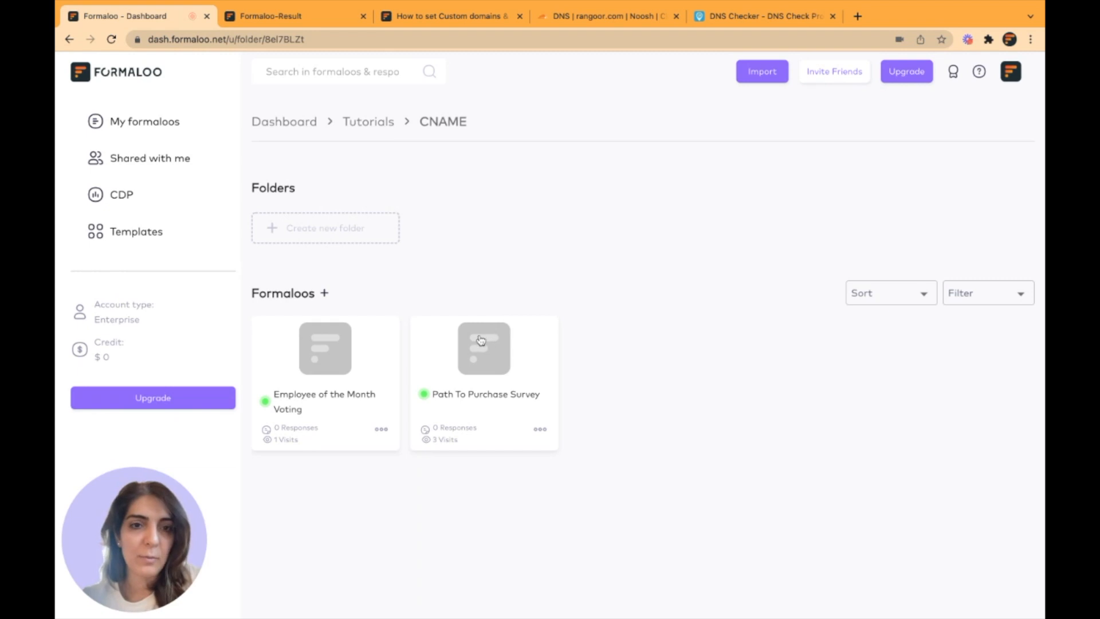
mouse_move(472, 359)
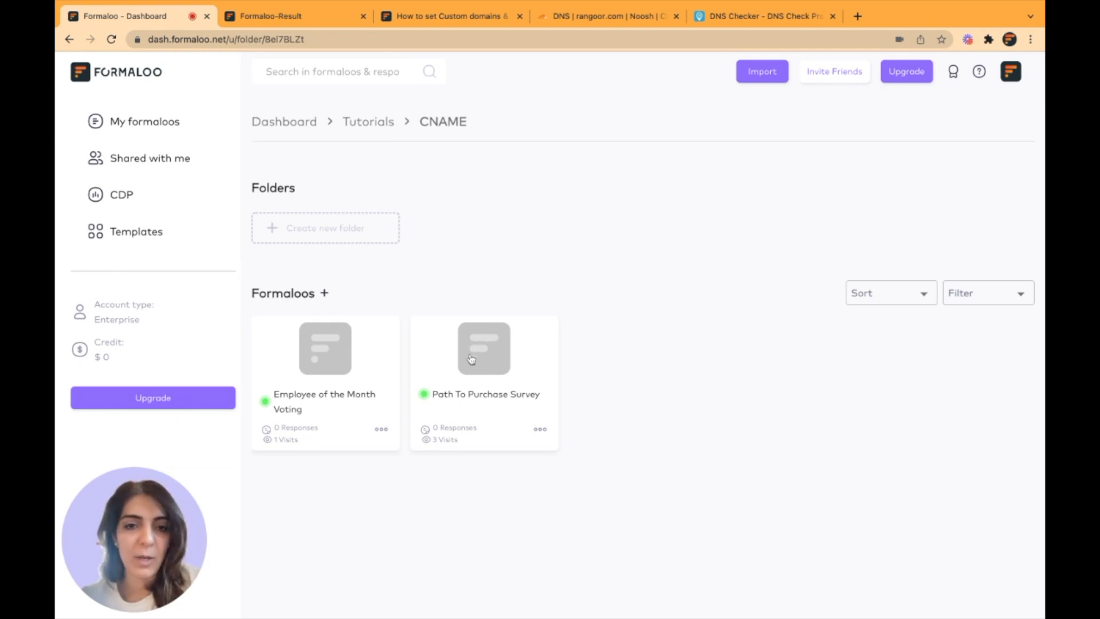
mouse_move(482, 357)
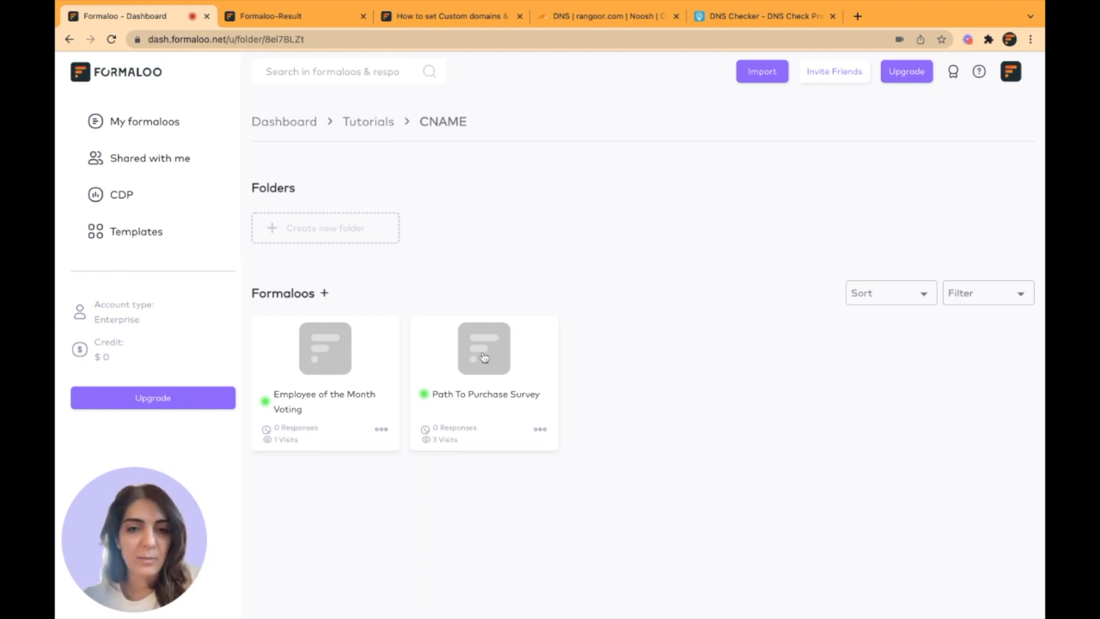
Open and preview the Path To Purchase Survey, then view its business.rangoor.com share link
click(484, 349)
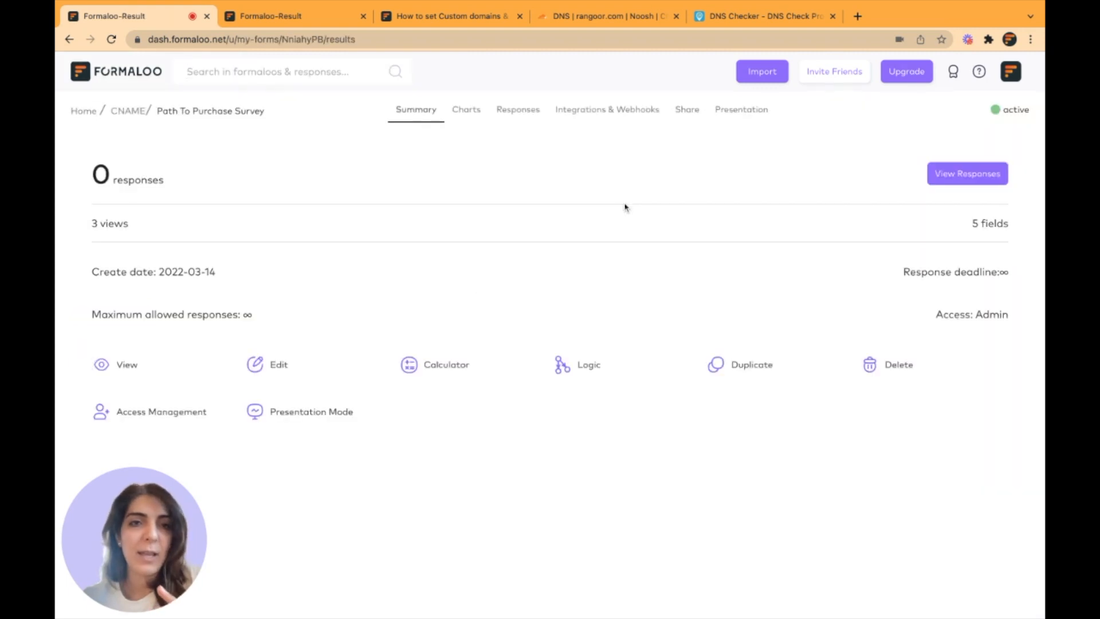
mouse_move(120, 369)
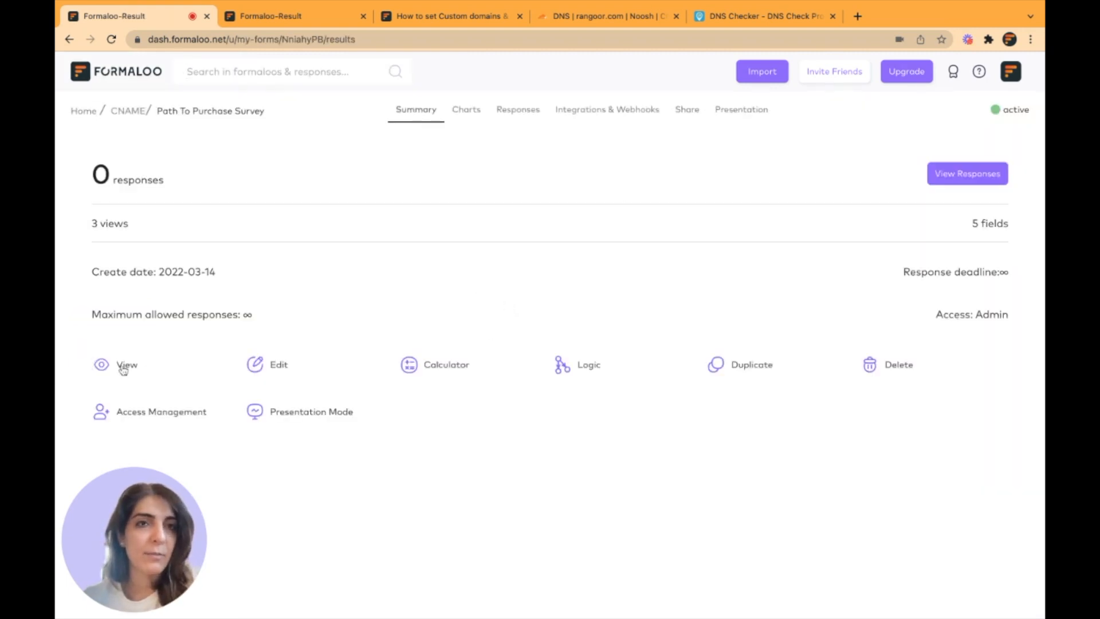
click(126, 364)
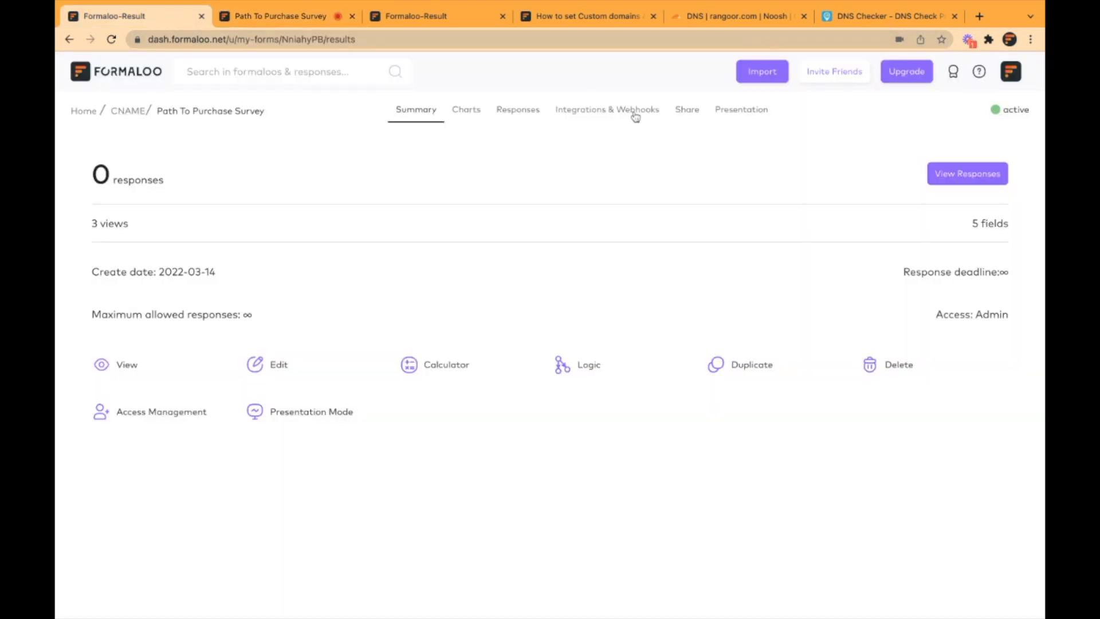
click(686, 110)
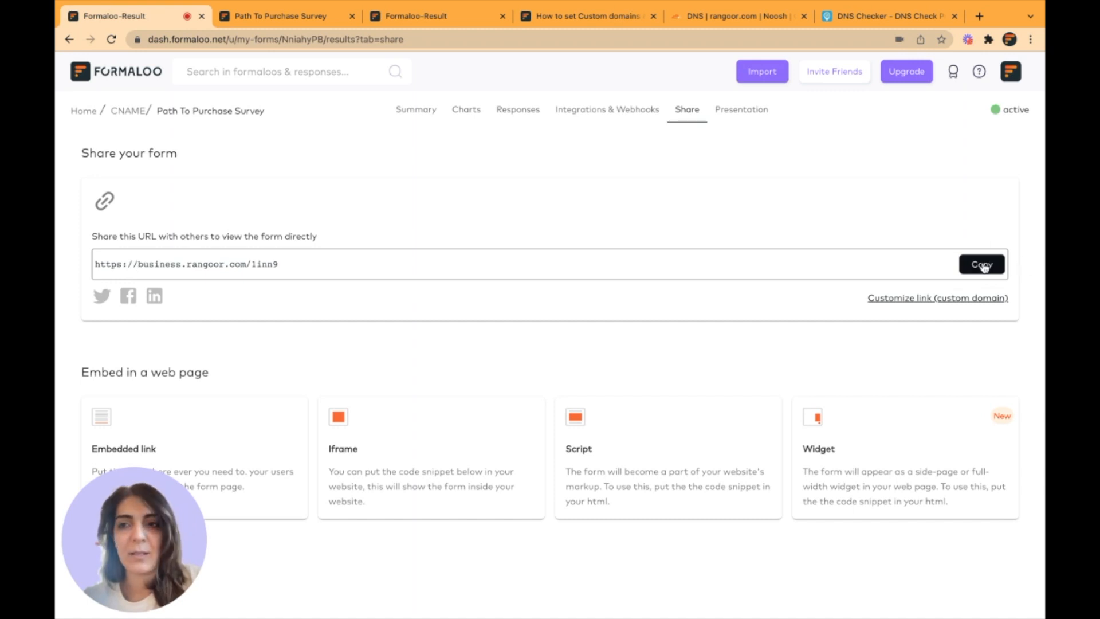
Copy the survey link, check the Cloudflare client record, then open the custom domain dialog
click(740, 16)
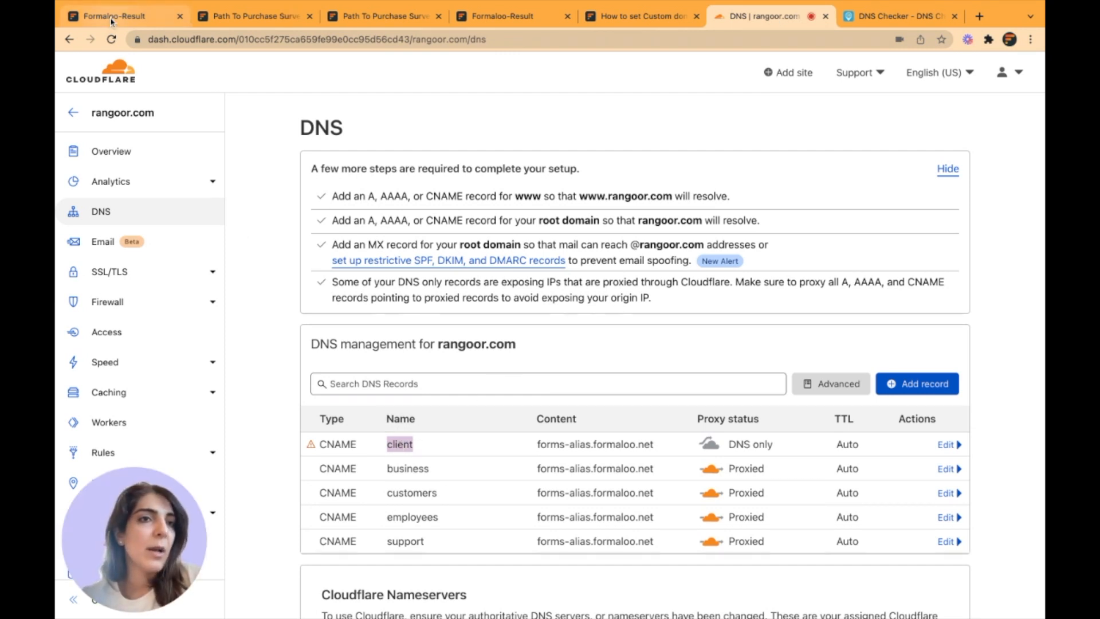
click(112, 15)
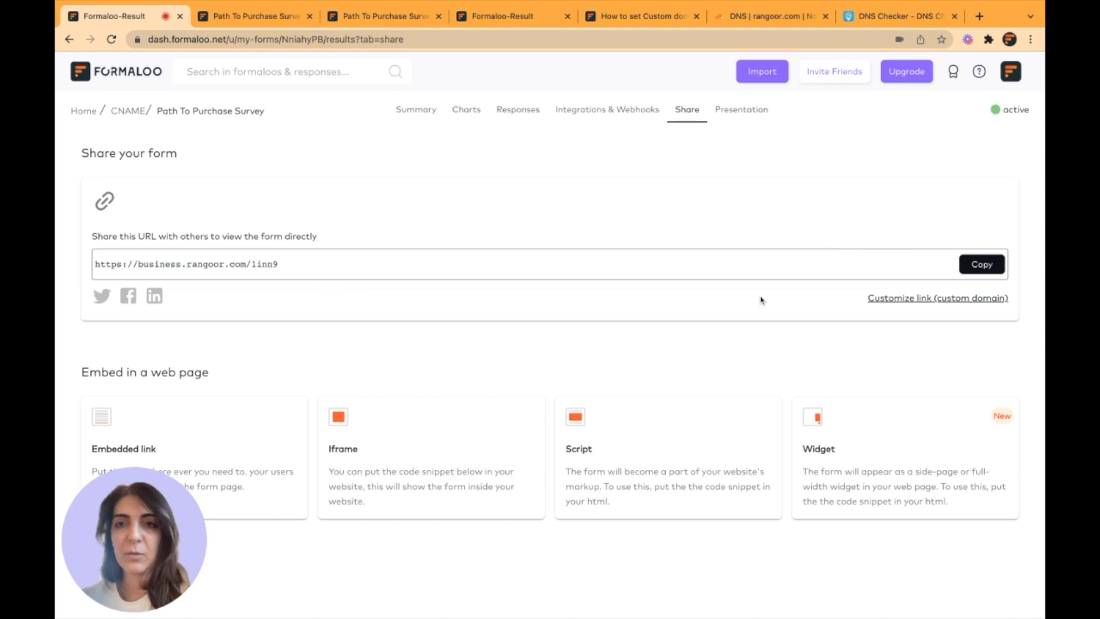
mouse_move(907, 300)
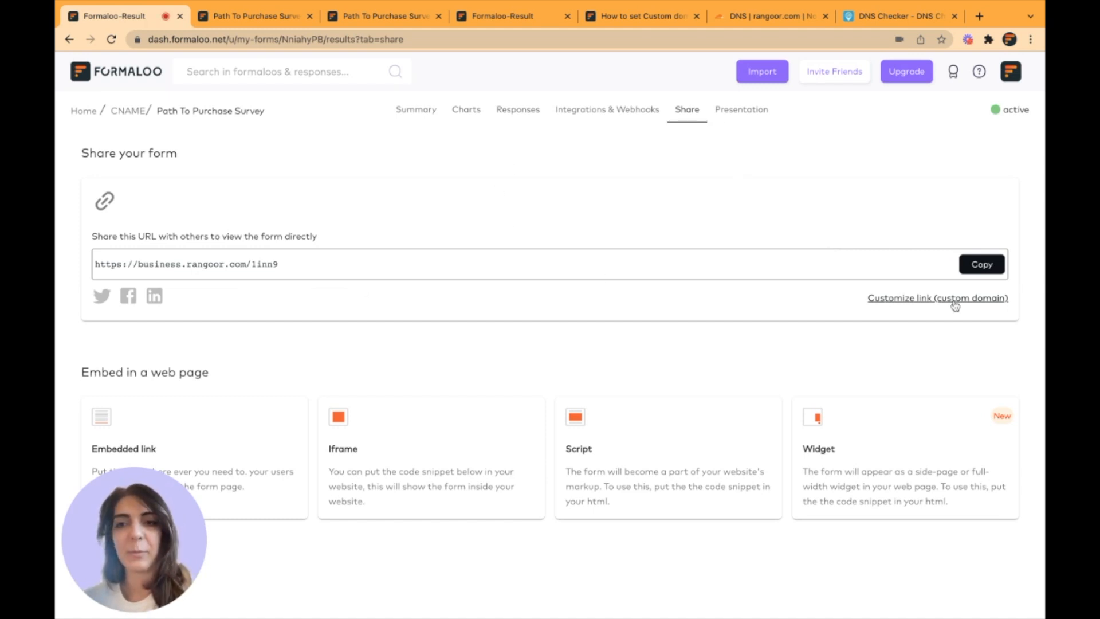
click(937, 298)
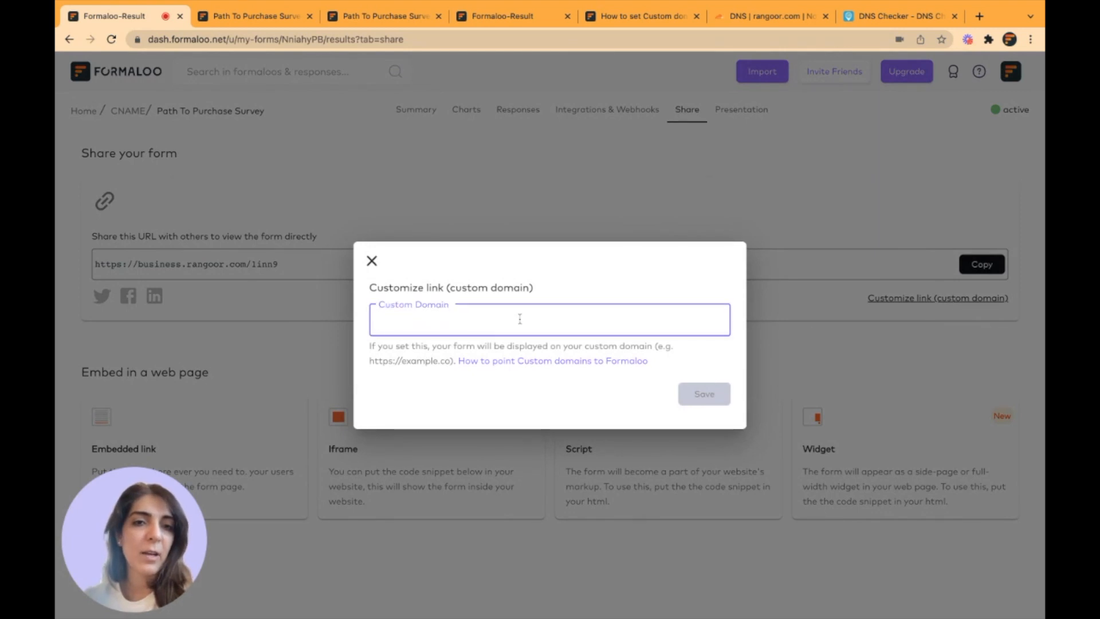
mouse_move(619, 189)
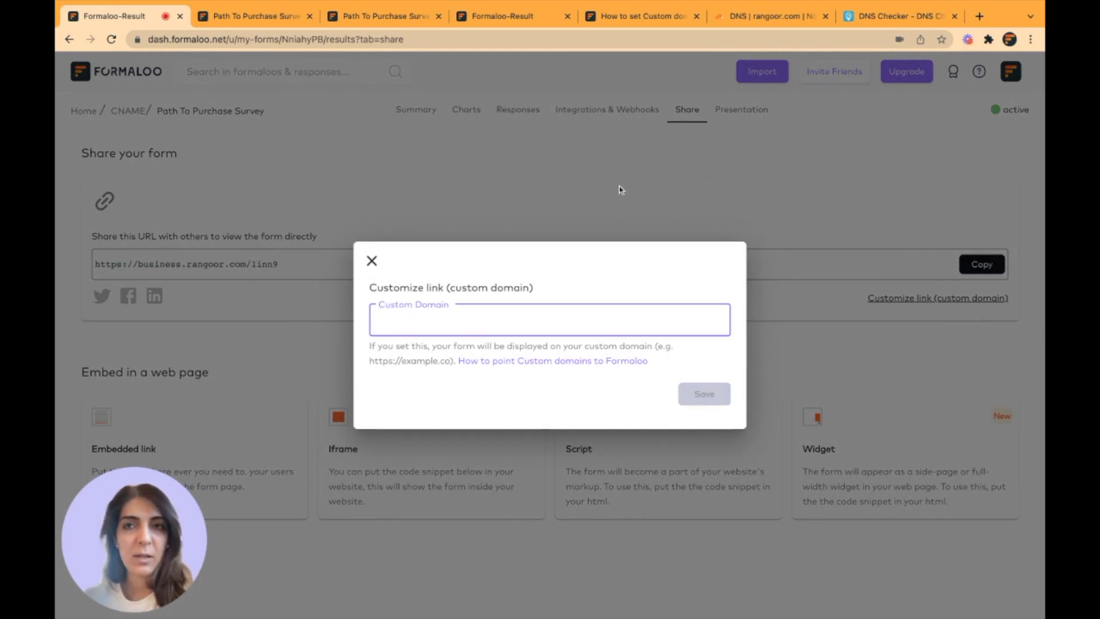
click(254, 16)
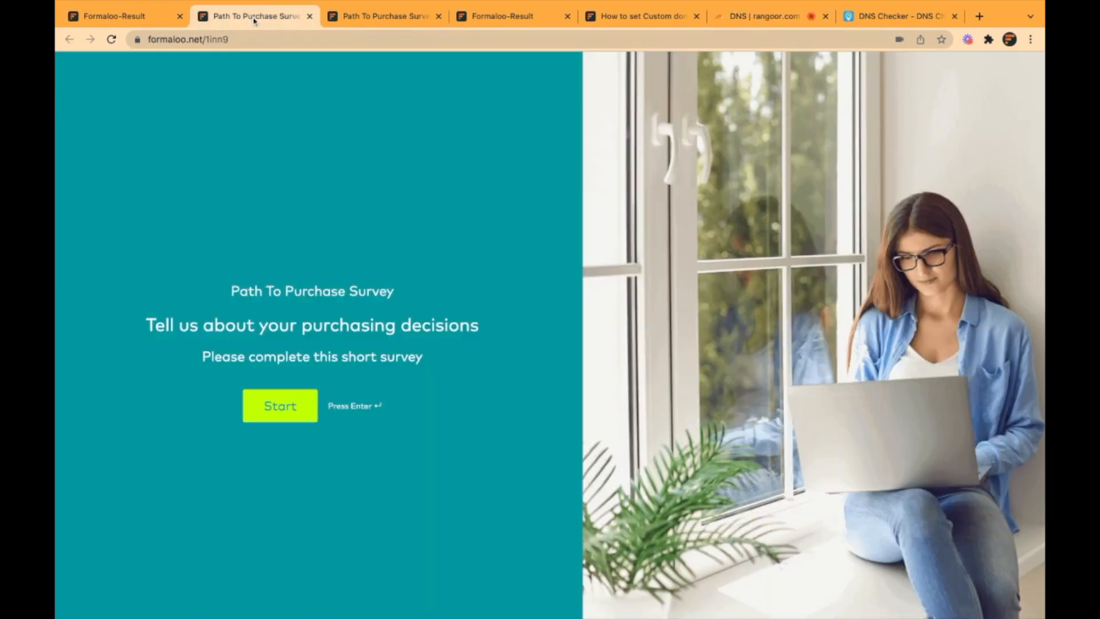
click(112, 15)
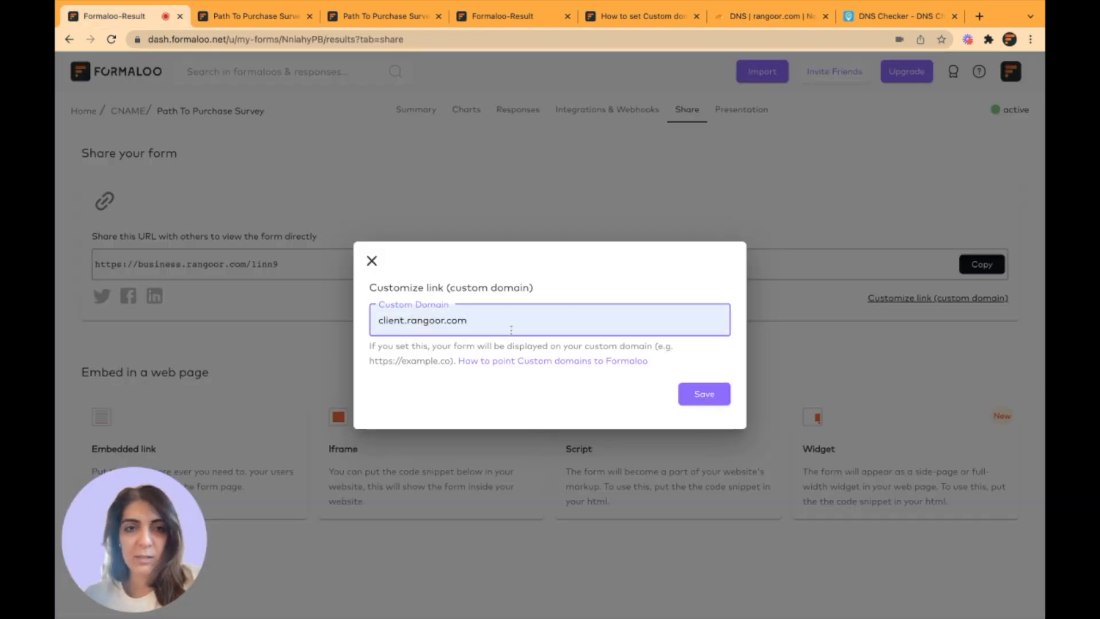
click(703, 393)
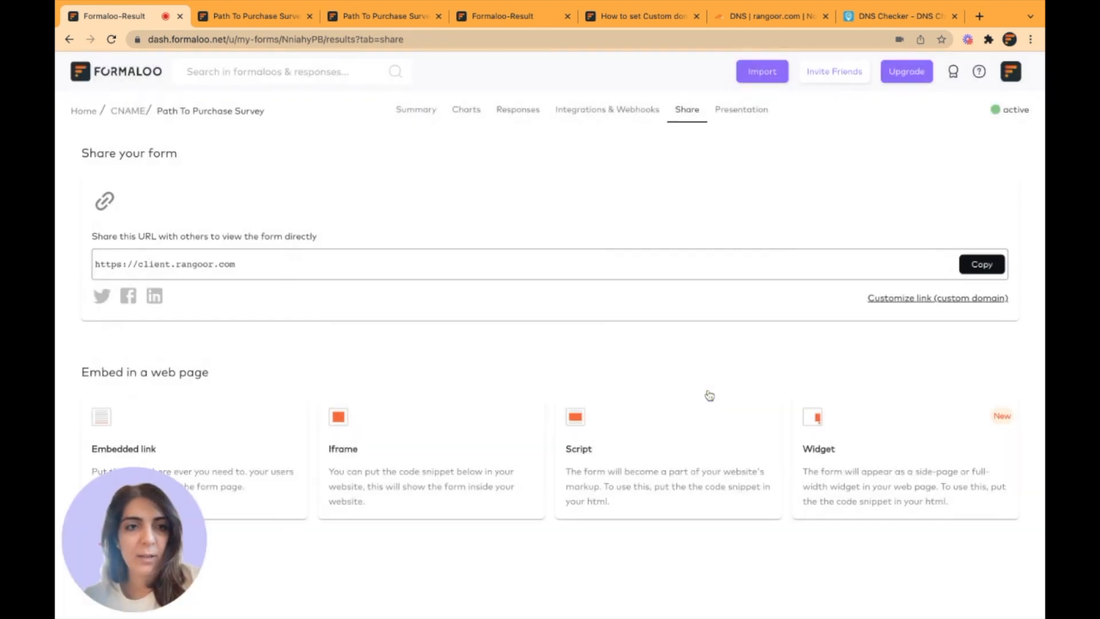
mouse_move(949, 272)
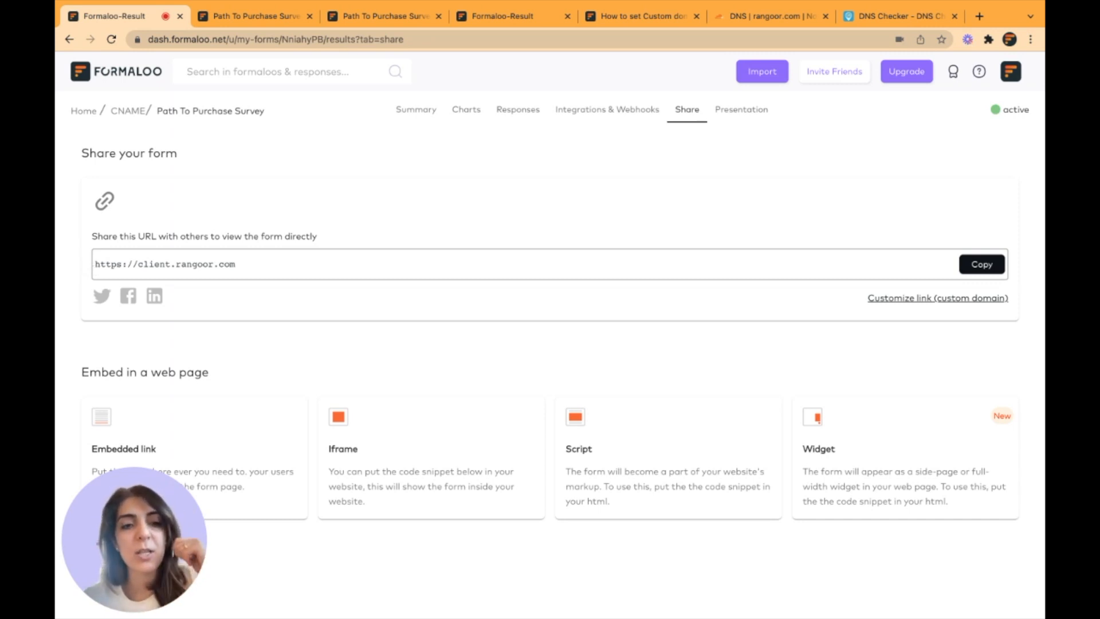
Copy the client.rangoor.com link, load the survey in a new tab, then return to Formaloo
click(981, 263)
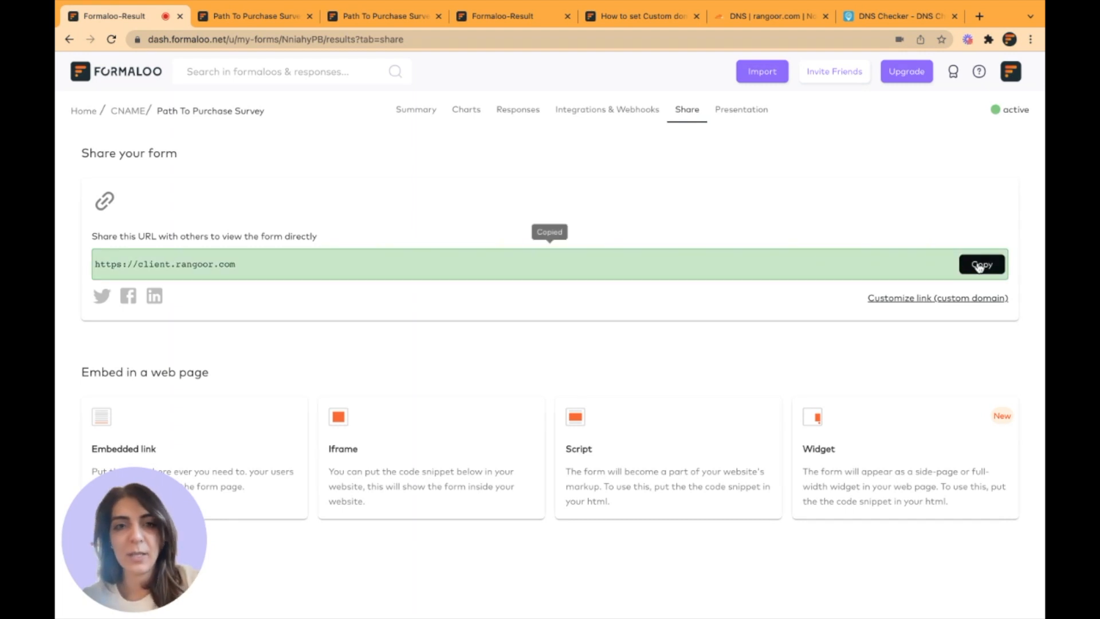
click(978, 15)
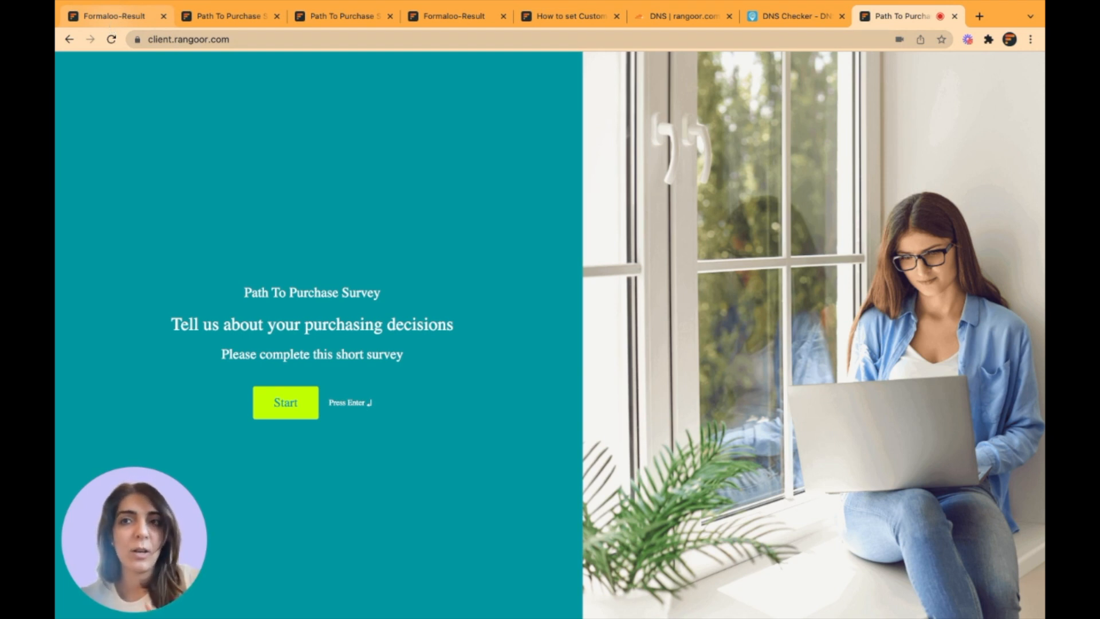
click(112, 16)
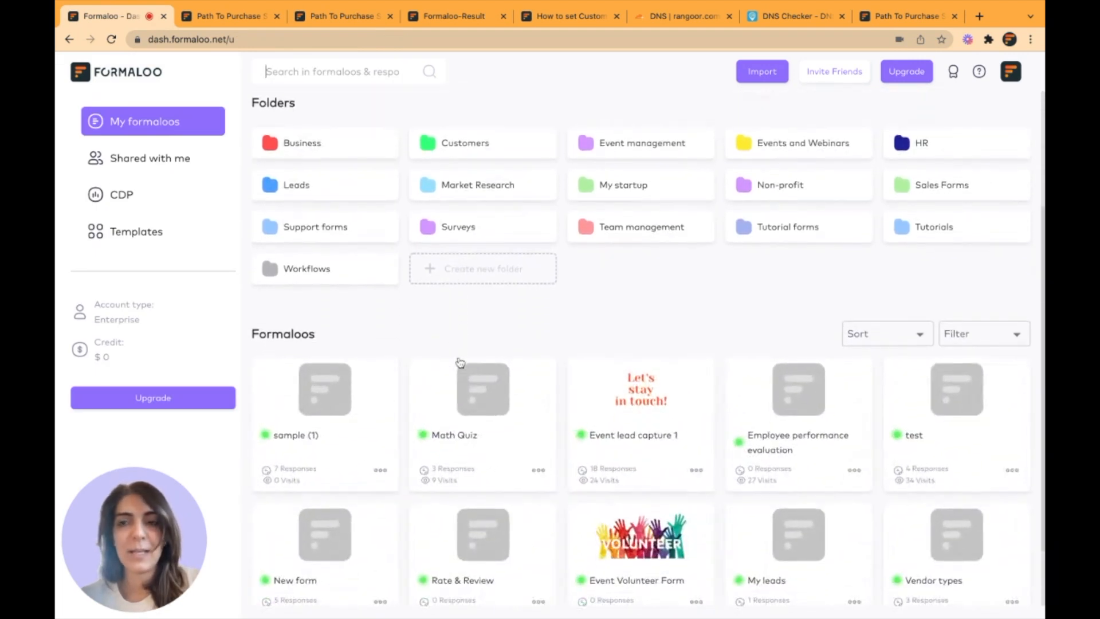
mouse_move(652, 389)
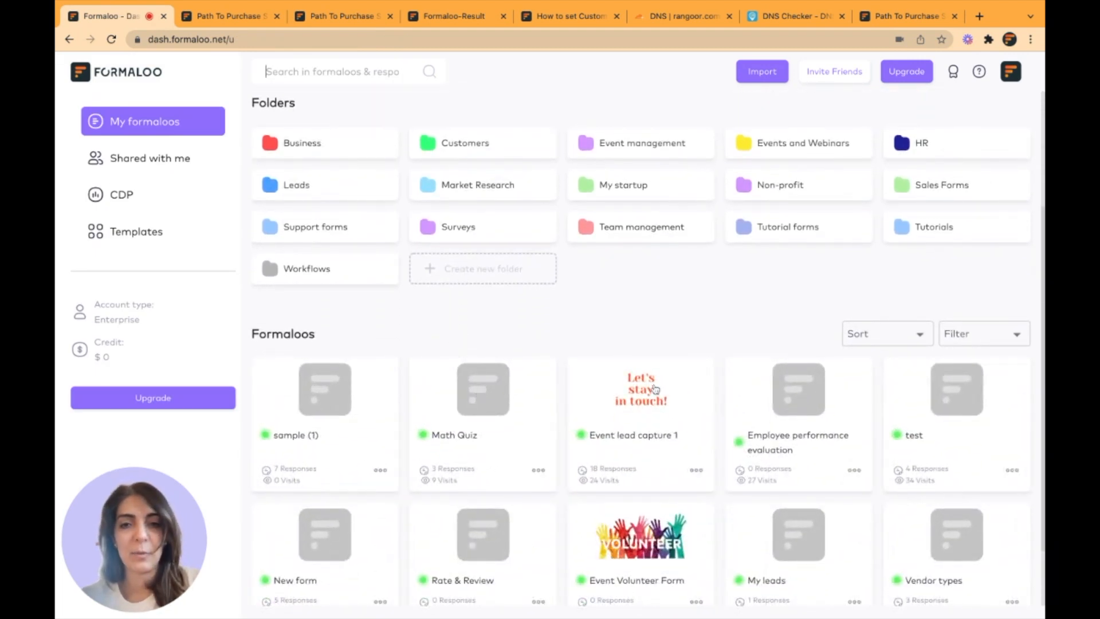
Open Event lead capture 1's share page, dismiss the custom domain dialog, and select its business.rangoor.com link
click(639, 390)
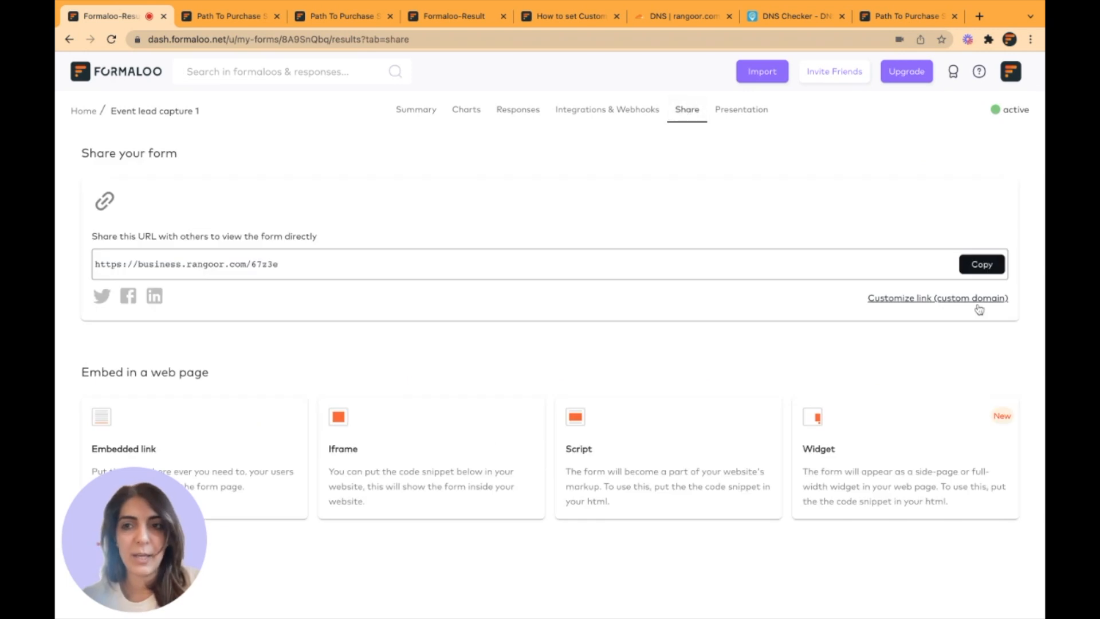
click(937, 297)
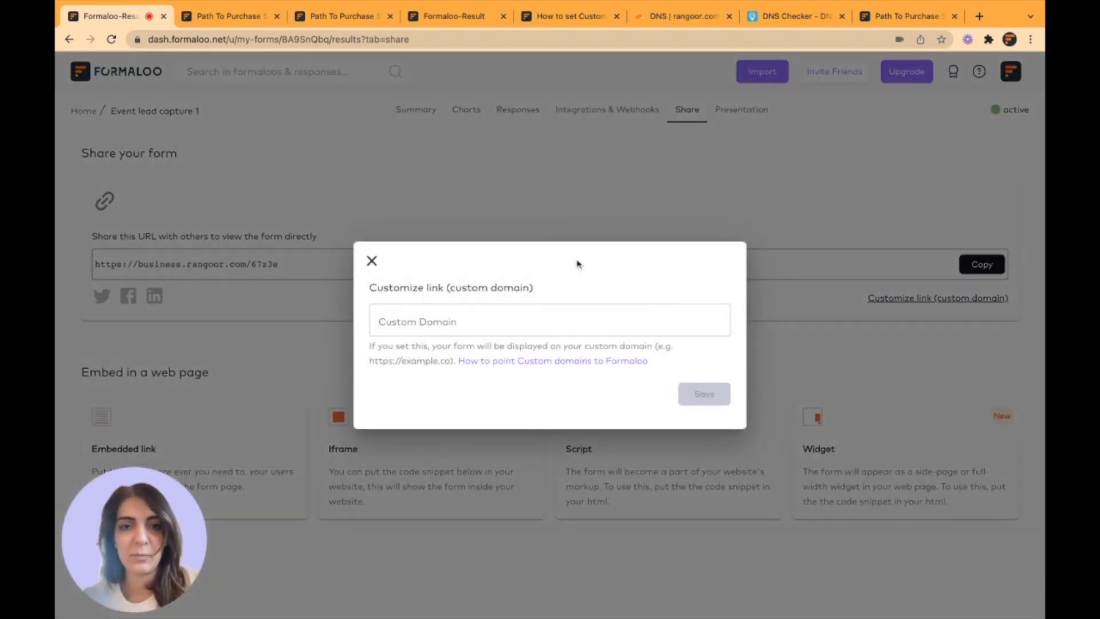
click(372, 262)
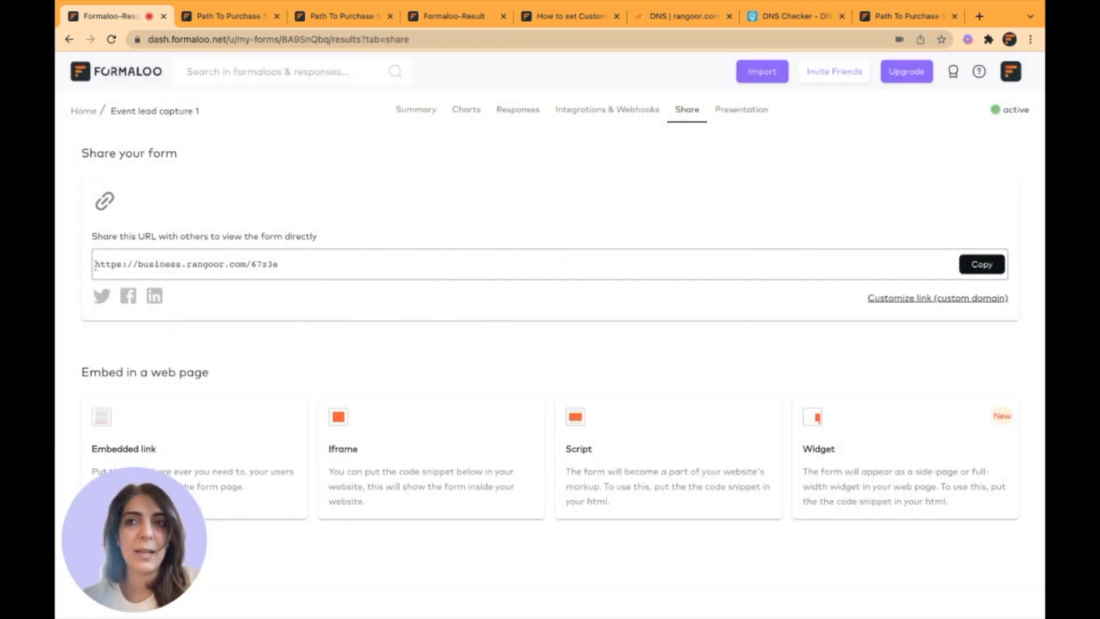
triple_click(185, 264)
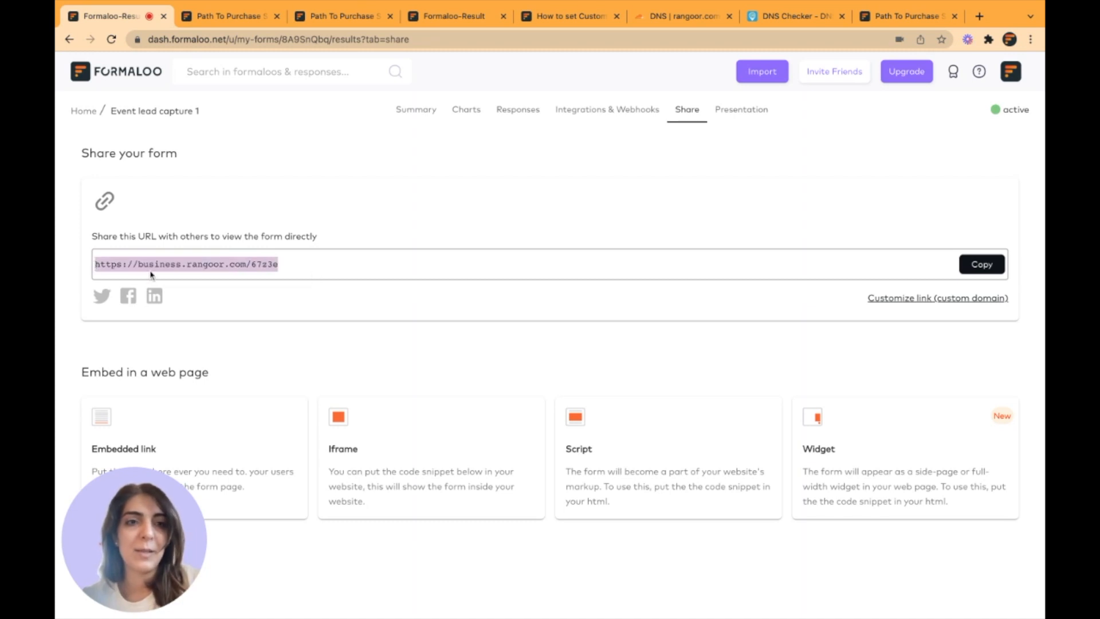